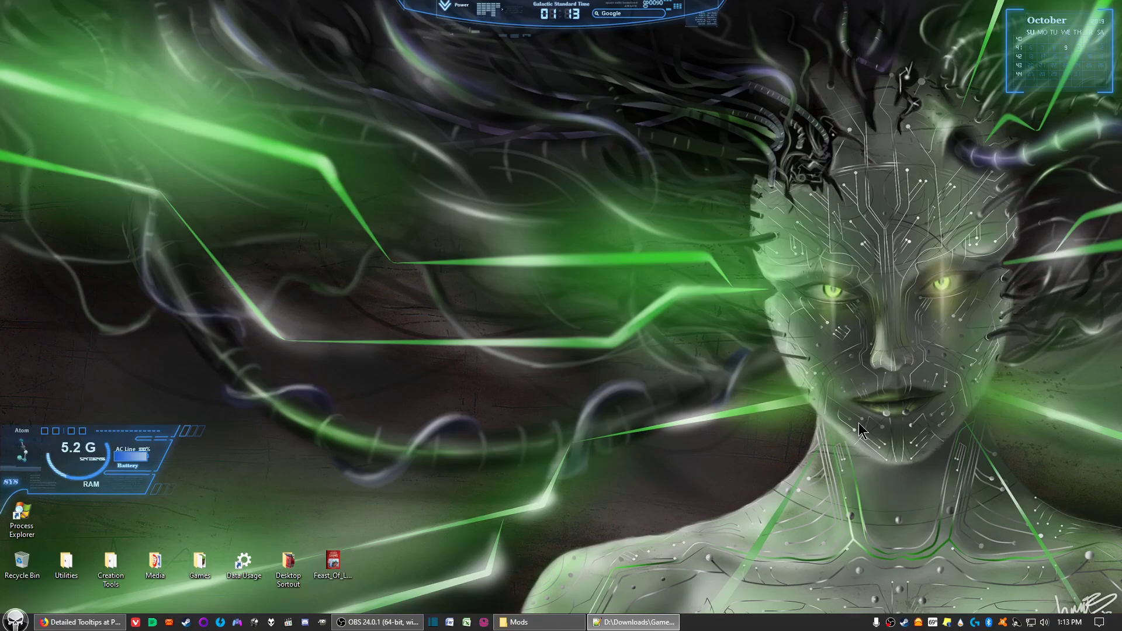
mouse_move(846, 444)
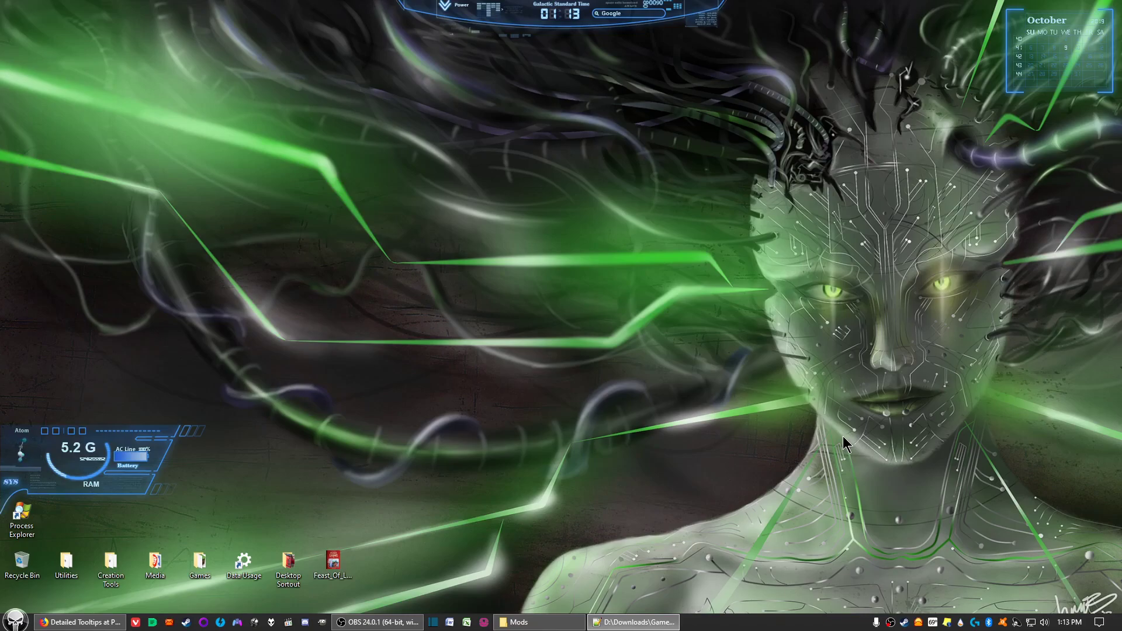
mouse_move(841, 442)
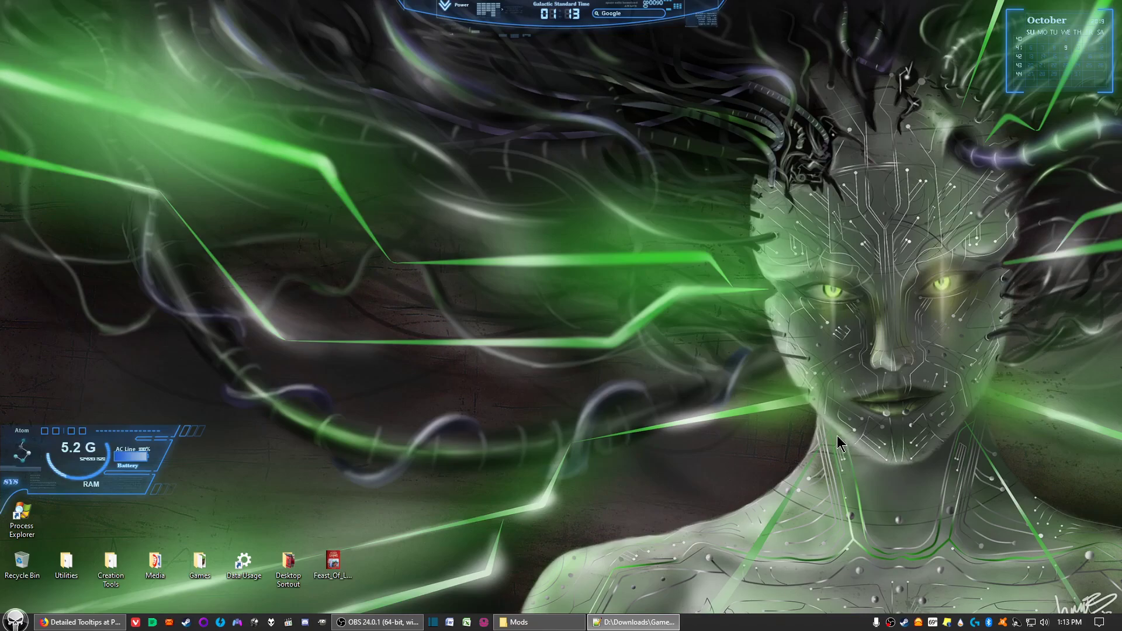
mouse_move(739, 387)
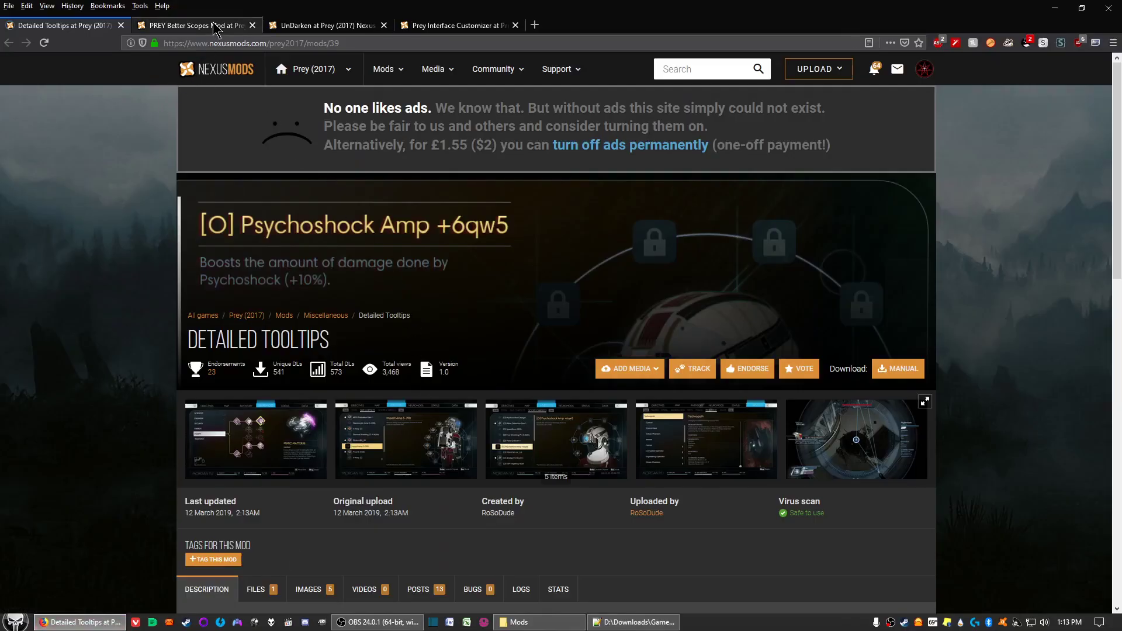
Step: Start a manual download of the PREY Better Scopes main file and dismiss the premium popup
click(193, 25)
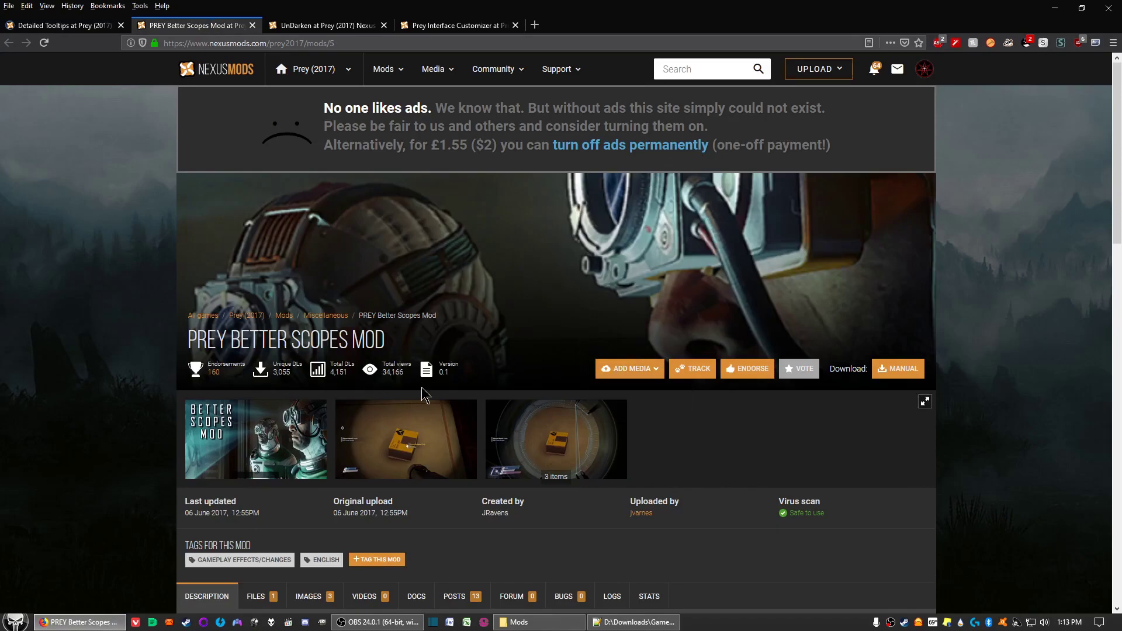
scroll(down, 3)
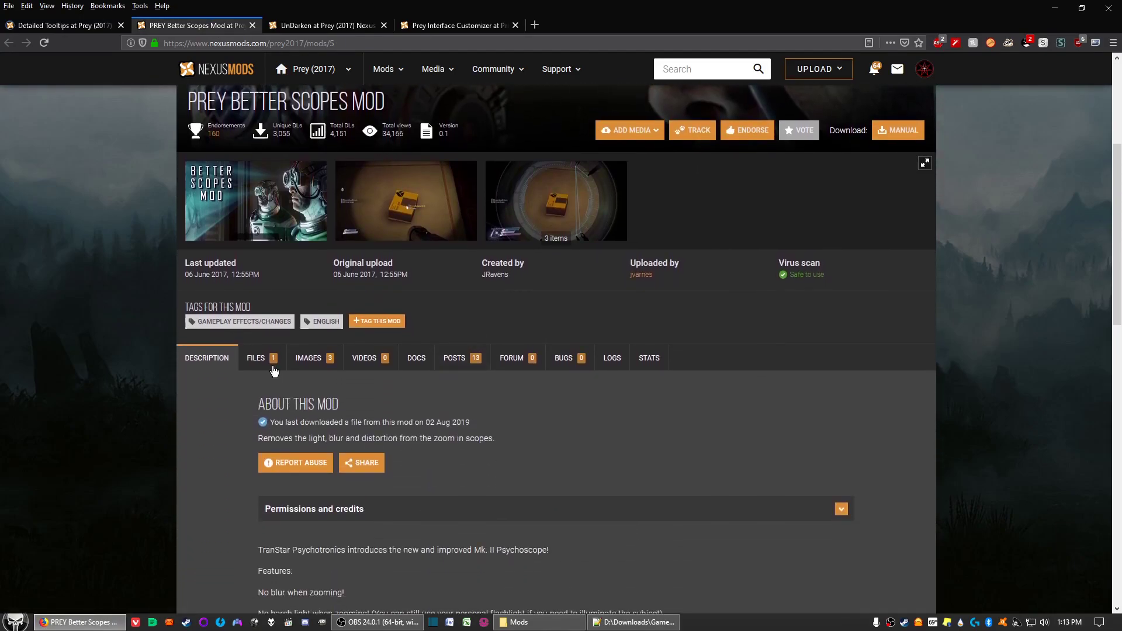
click(256, 358)
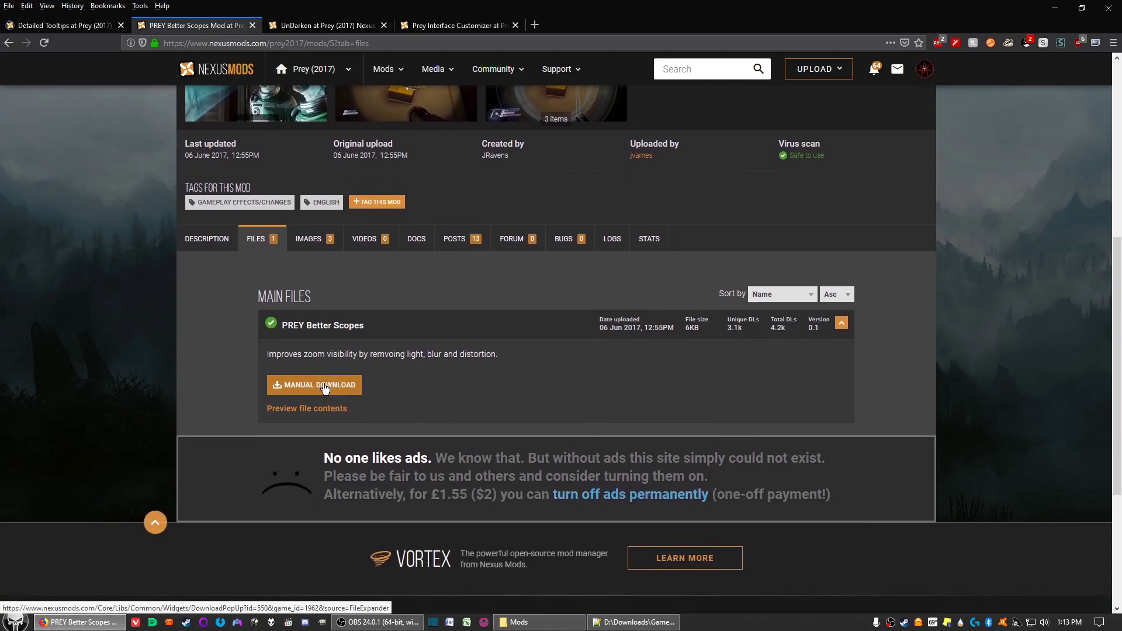
click(313, 385)
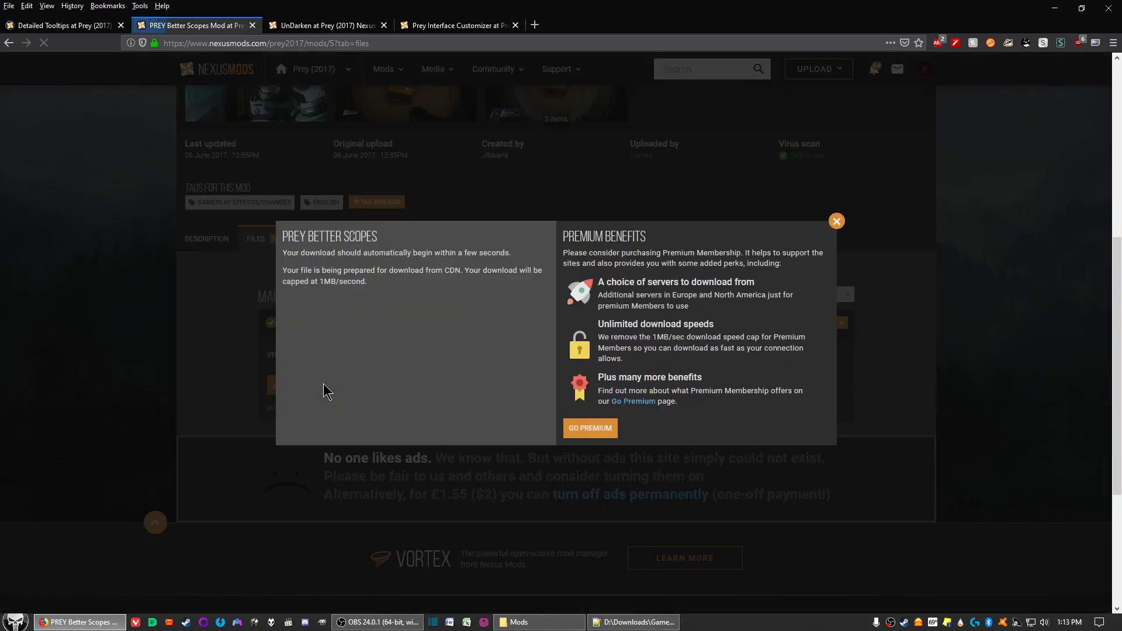
click(313, 320)
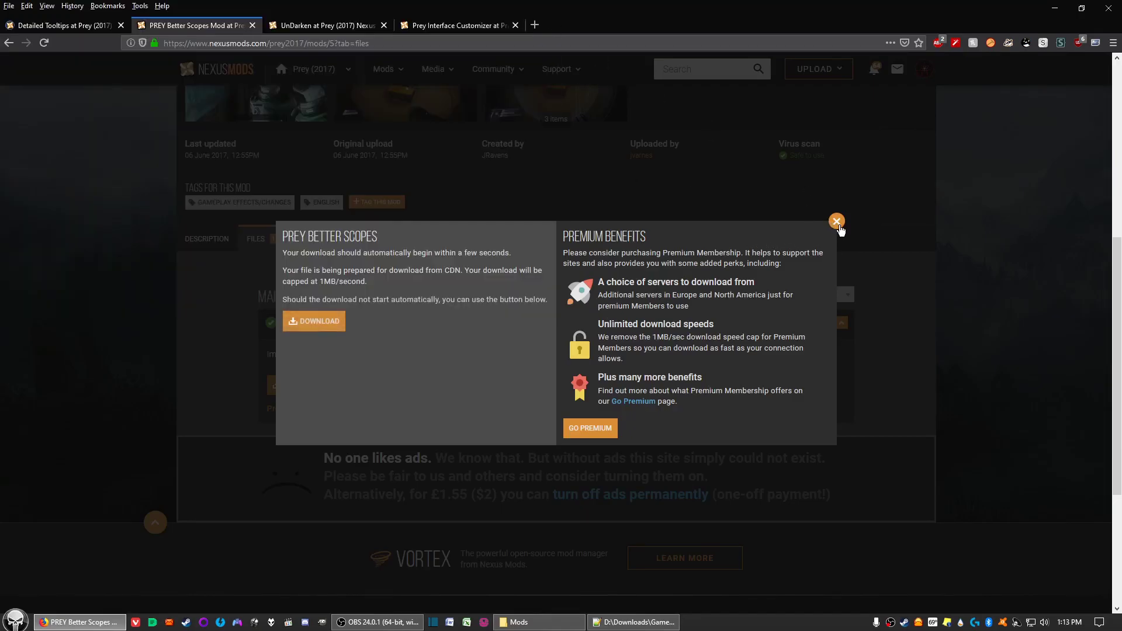
click(836, 221)
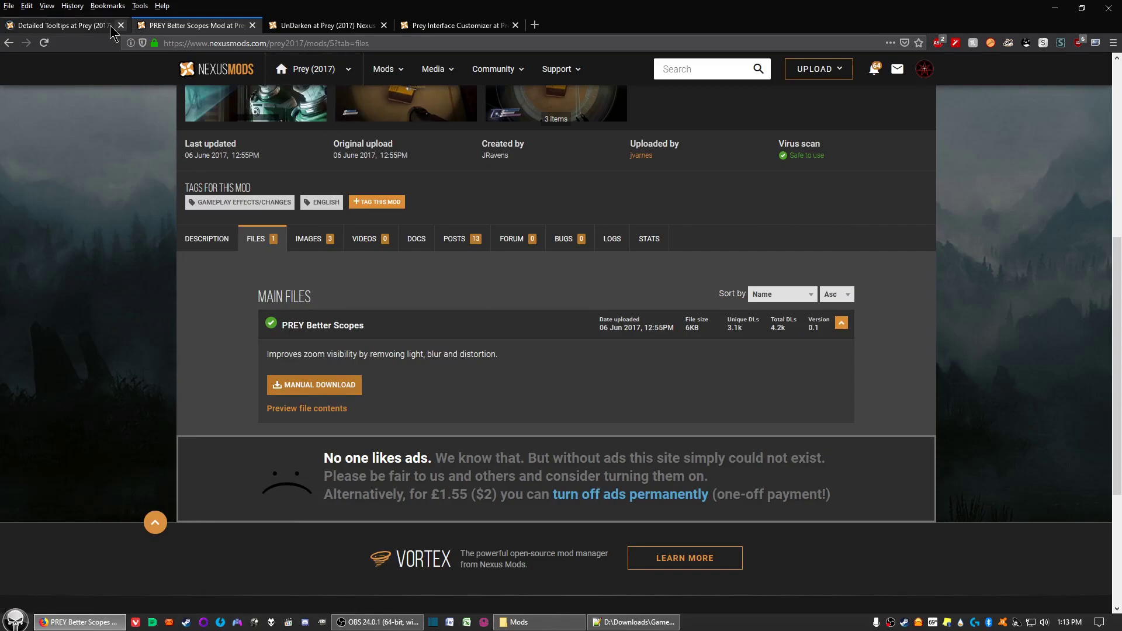
Step: View the Detailed Tooltips main file in its files list, then switch to the UnDarken mod page
click(60, 25)
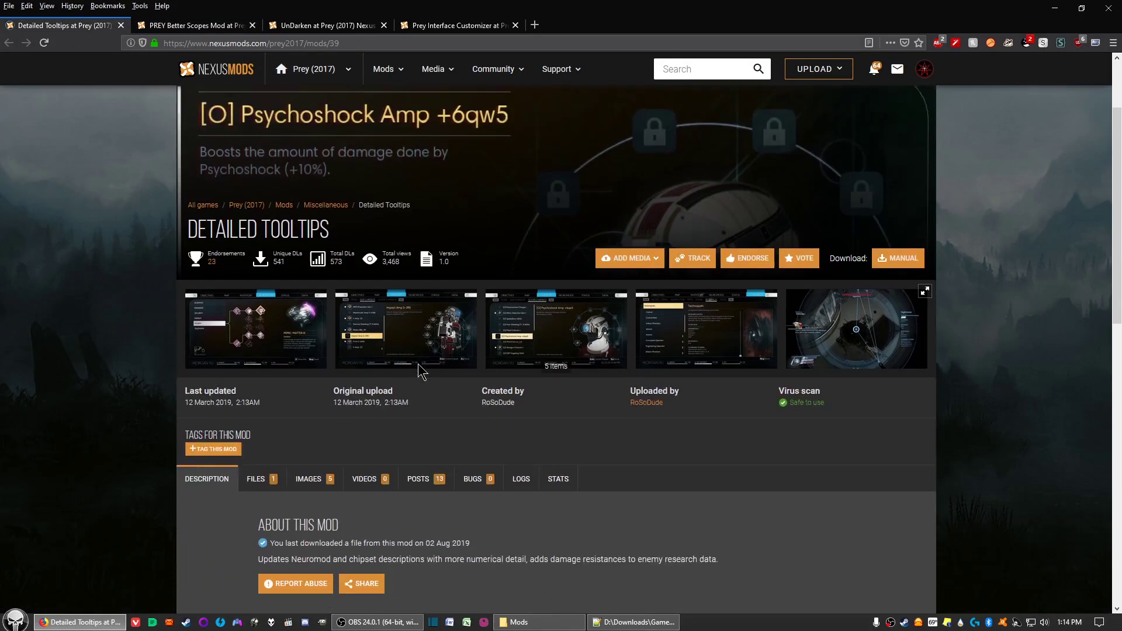
click(256, 480)
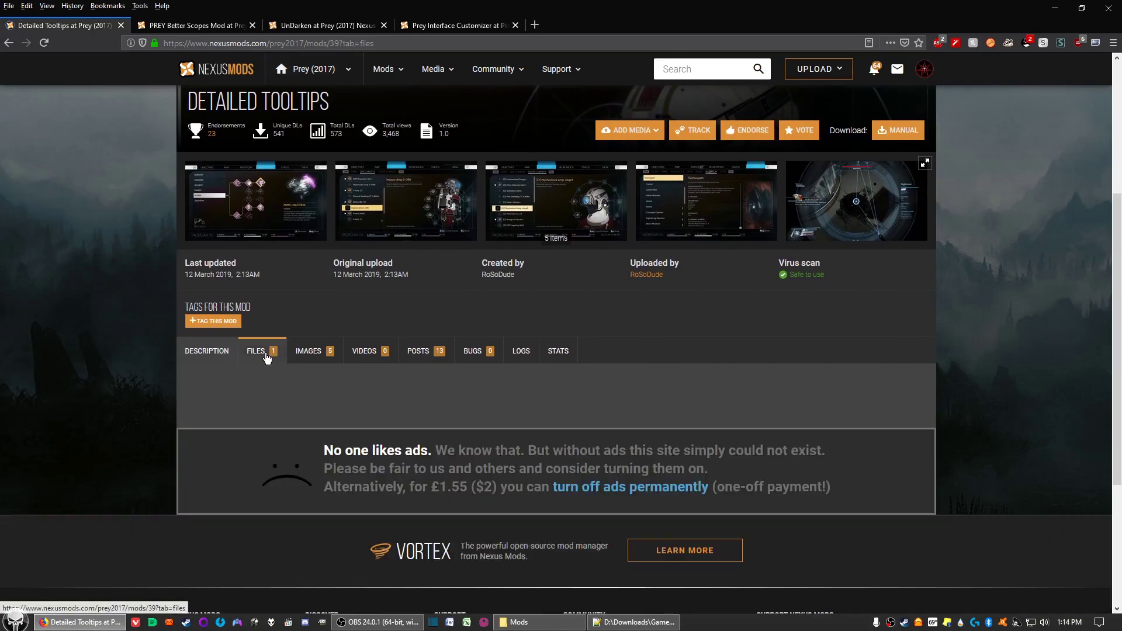
click(256, 350)
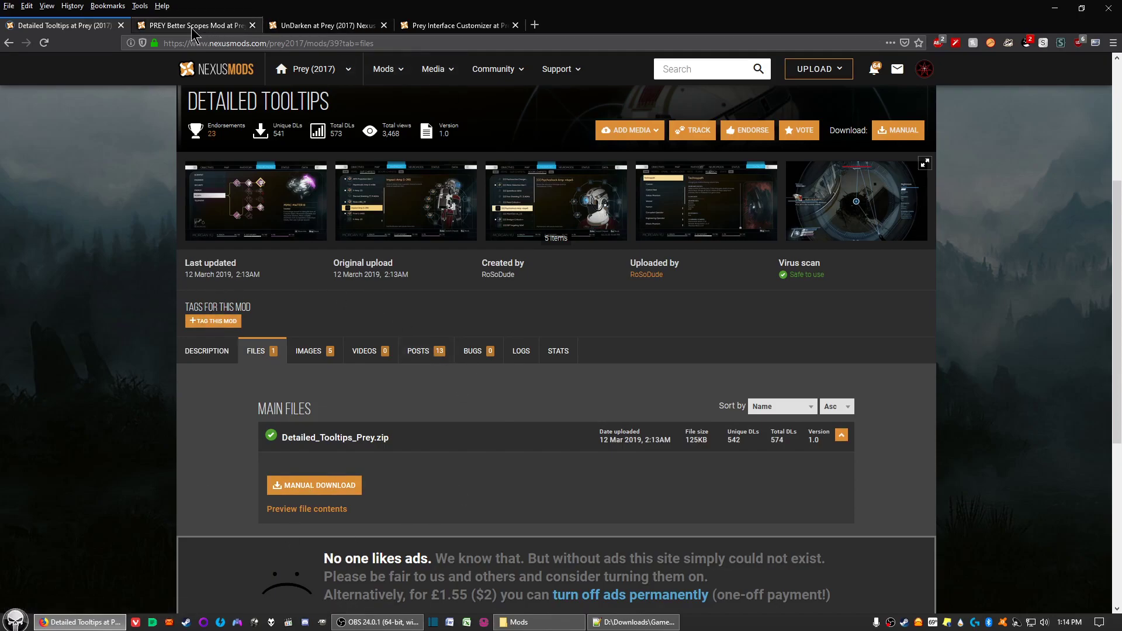
click(323, 25)
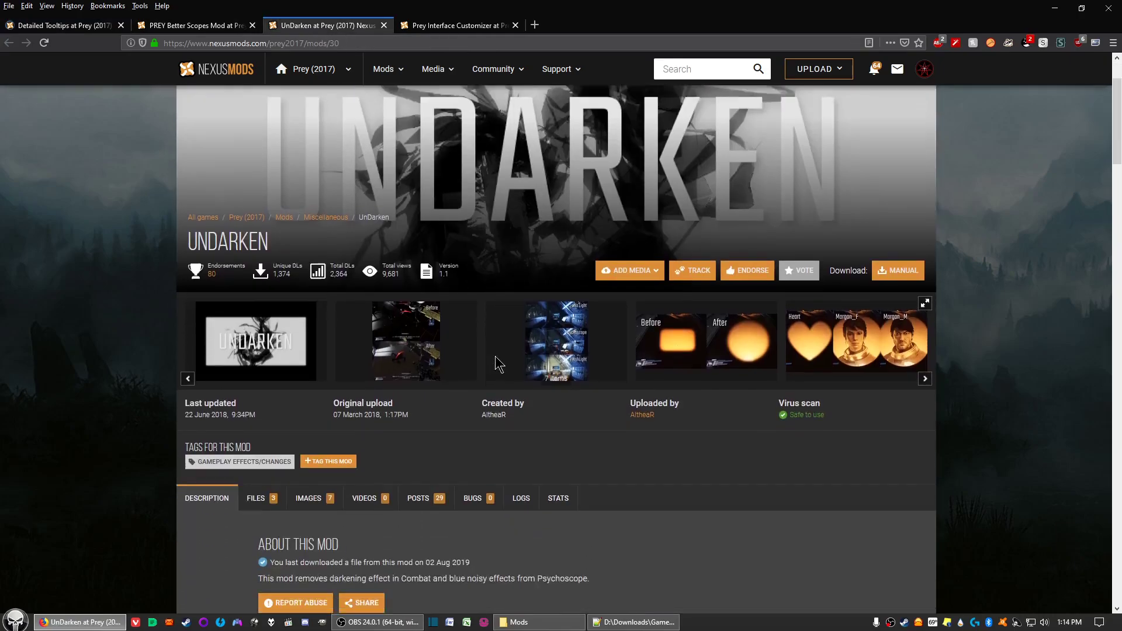
Step: Show UnDarken's files list scrolled to the UnDarken_v1_1 main file download
click(257, 498)
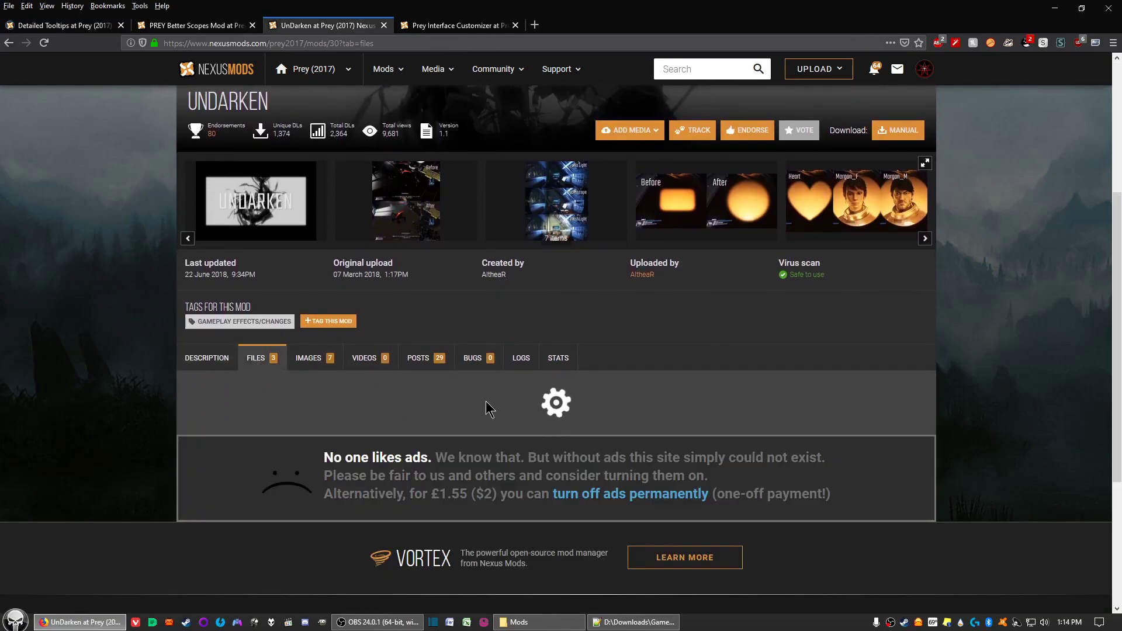
scroll(down, 3)
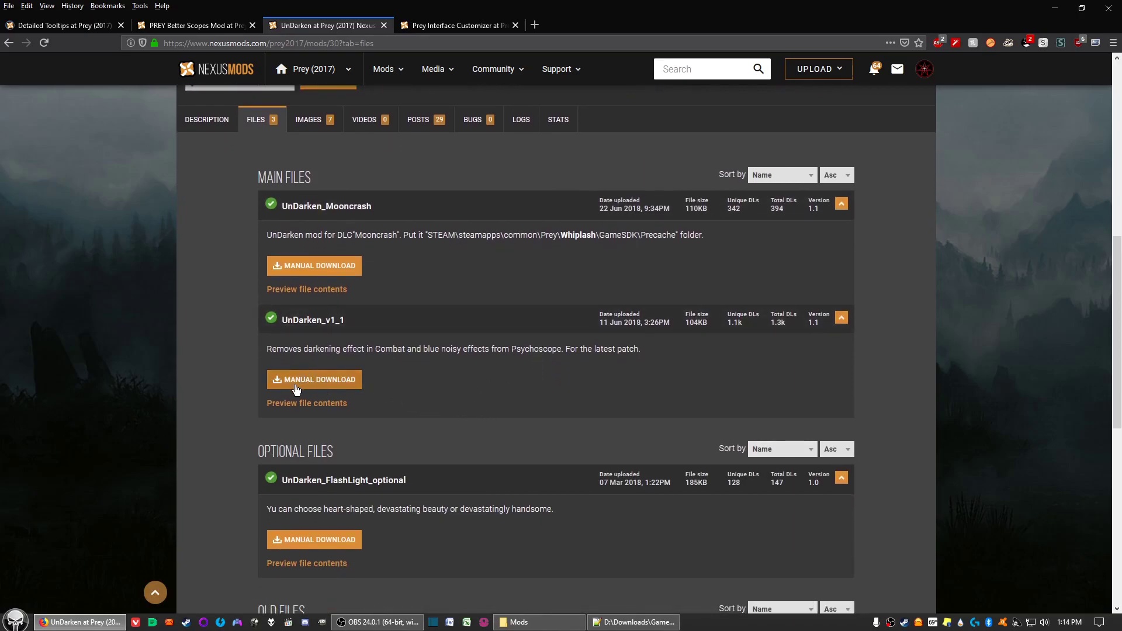
mouse_move(323, 385)
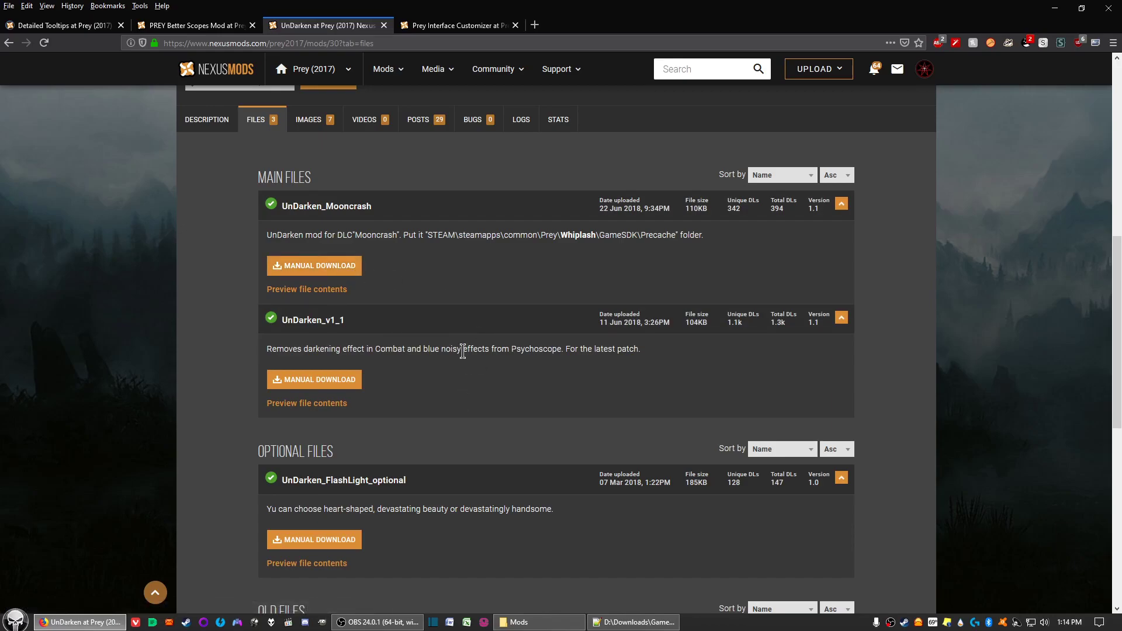
mouse_move(458, 291)
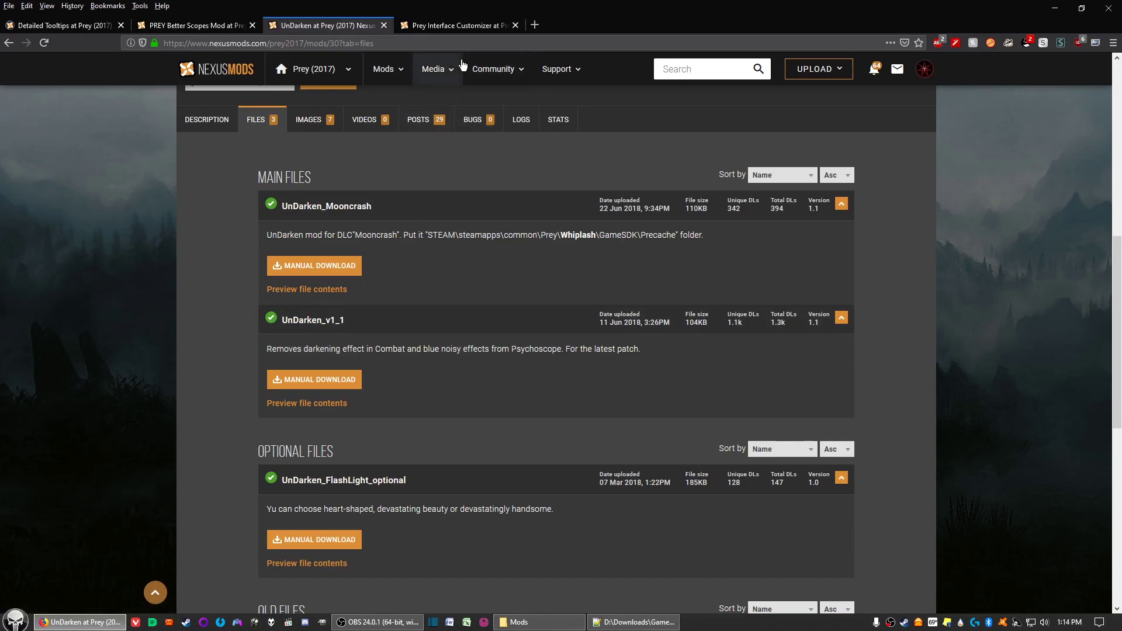
mouse_move(458, 24)
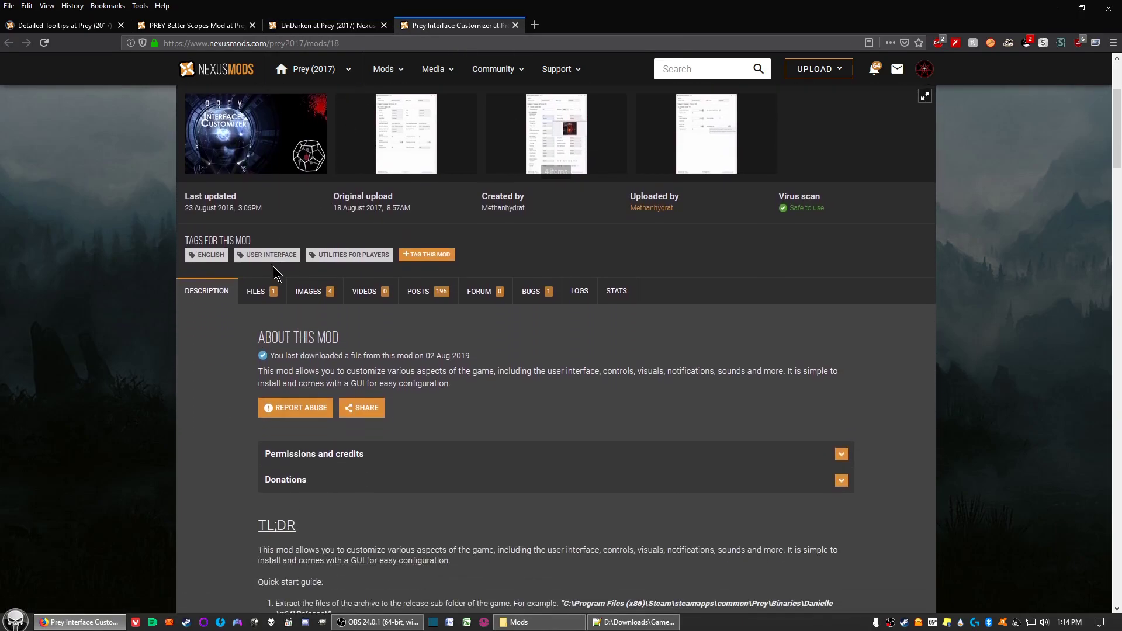
Step: Show the Prey Interface Customizer files list scrolled to its v1.4.6 main file
click(257, 291)
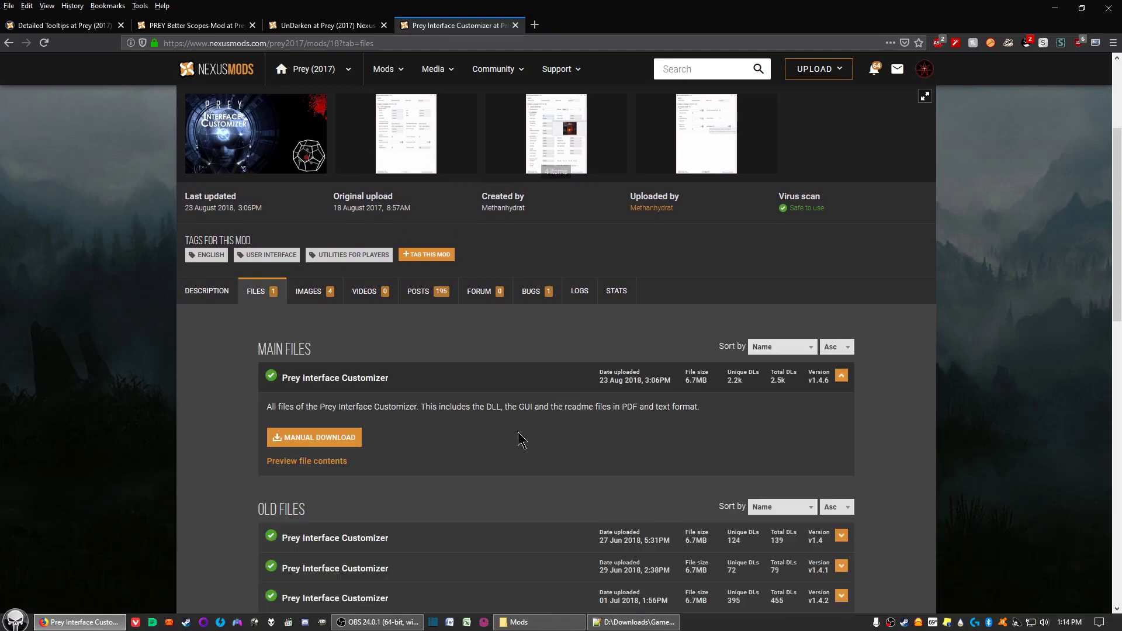
scroll(down, 3)
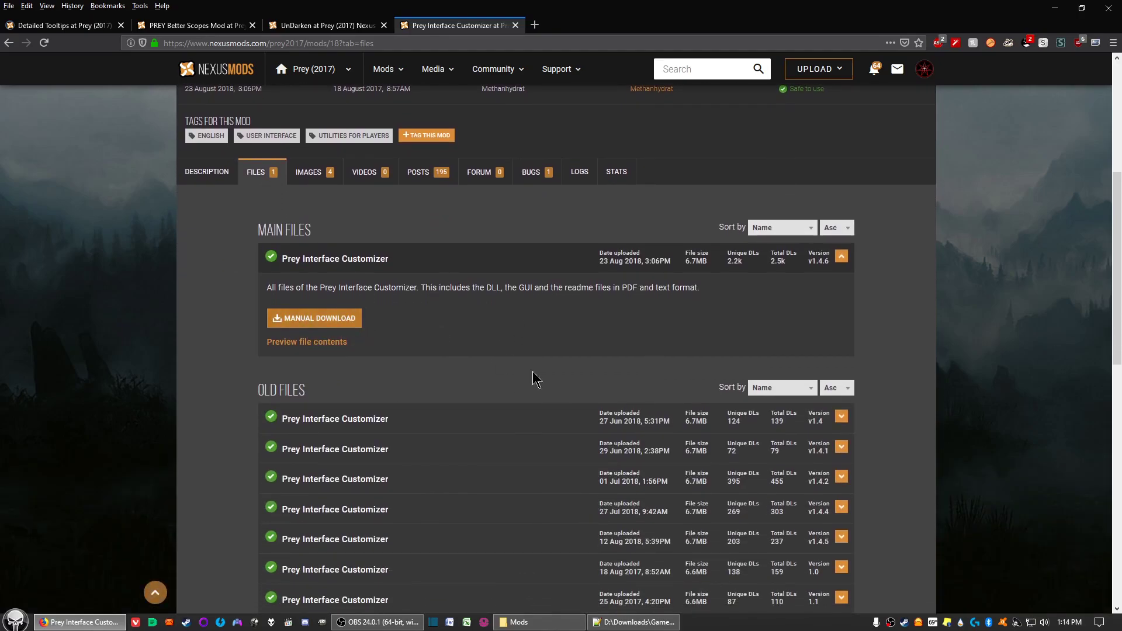
mouse_move(313, 318)
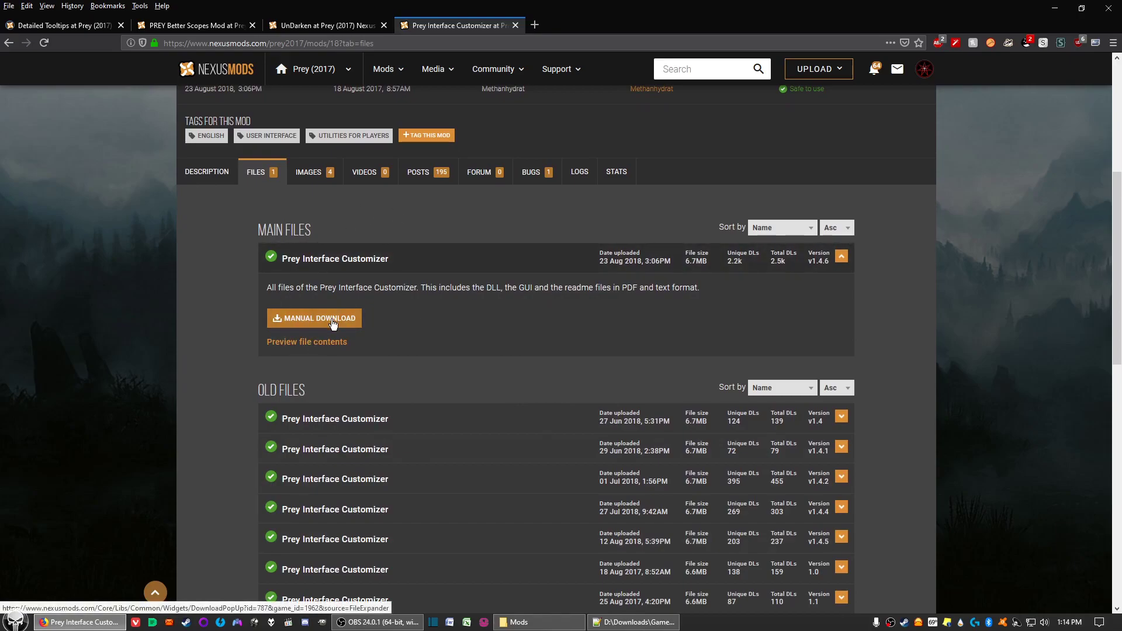
mouse_move(357, 341)
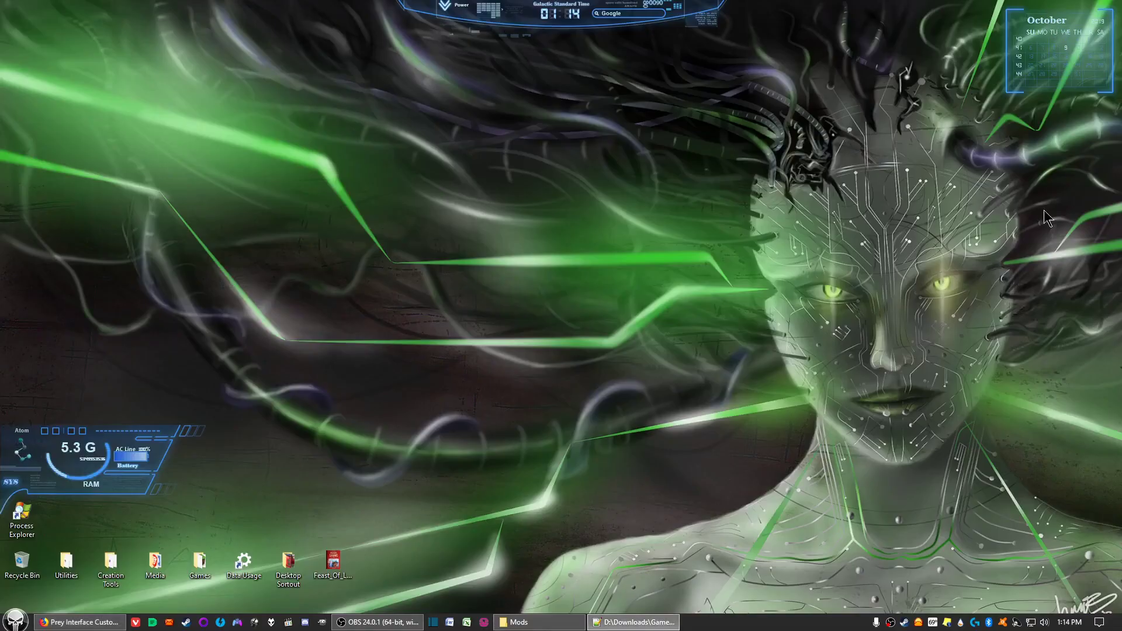
mouse_move(577, 517)
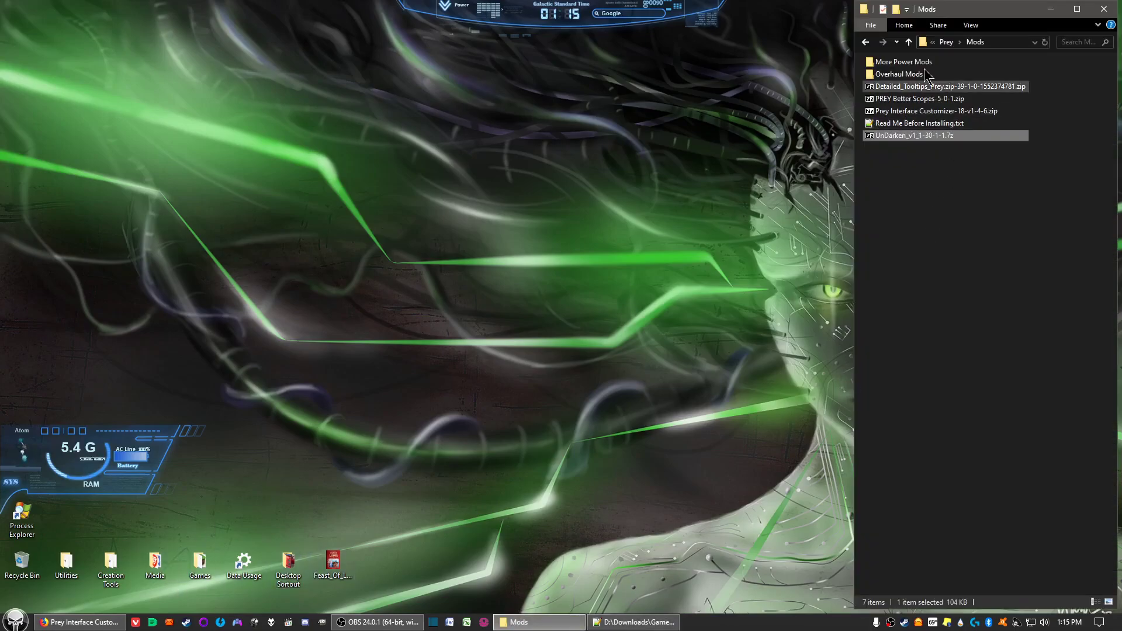
Step: Select the UnDarken archive in the Prey Mods folder and bring up the Start menu
click(931, 98)
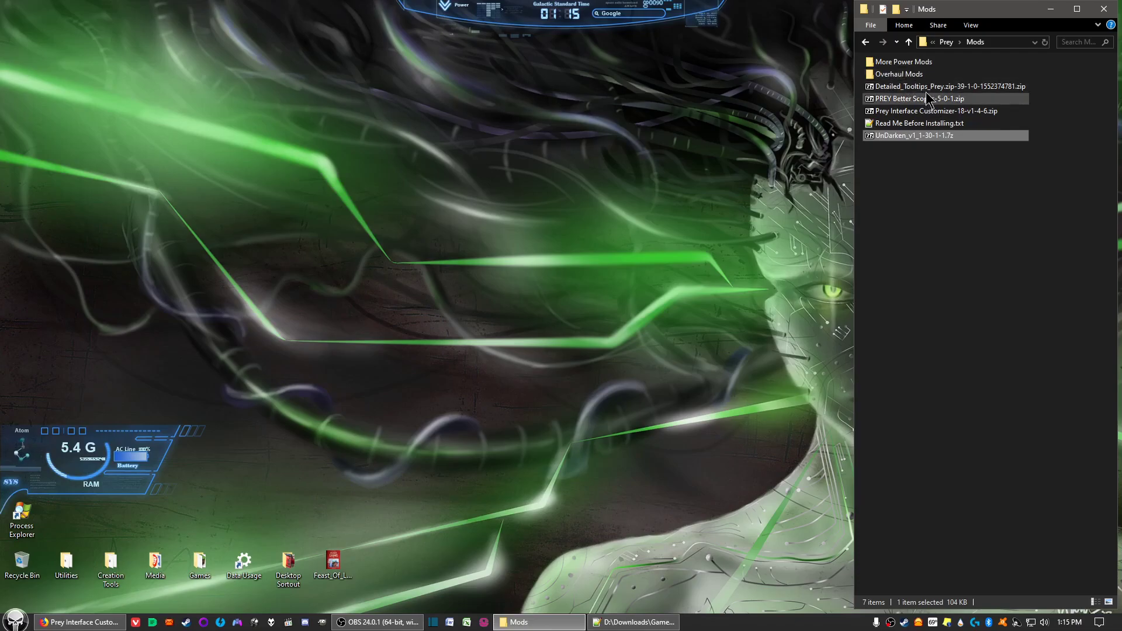
click(915, 136)
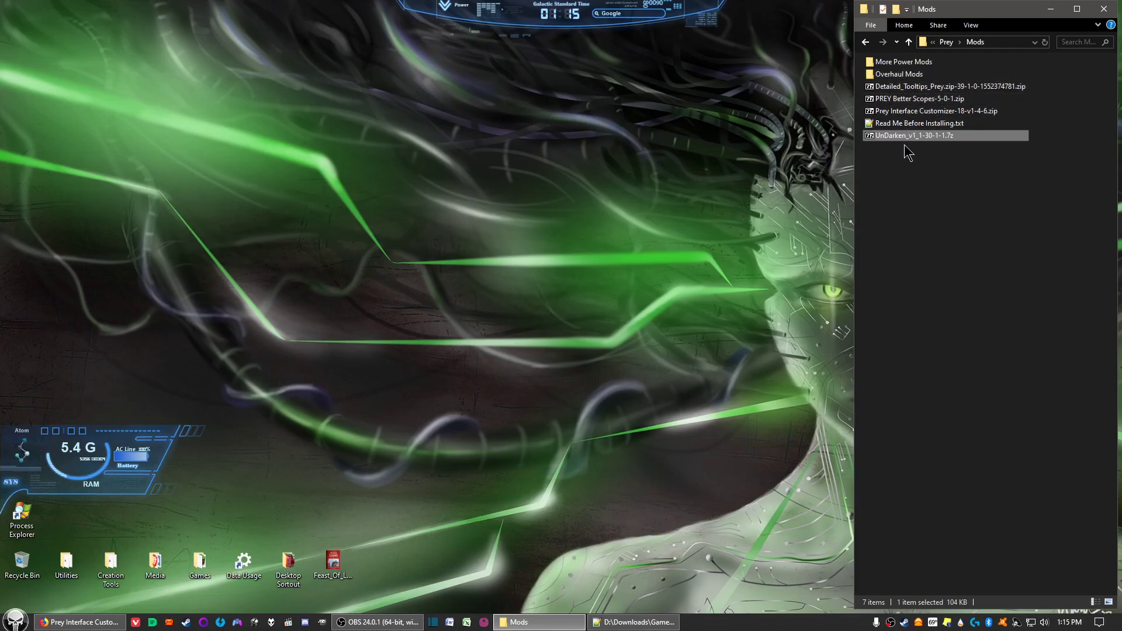
mouse_move(879, 187)
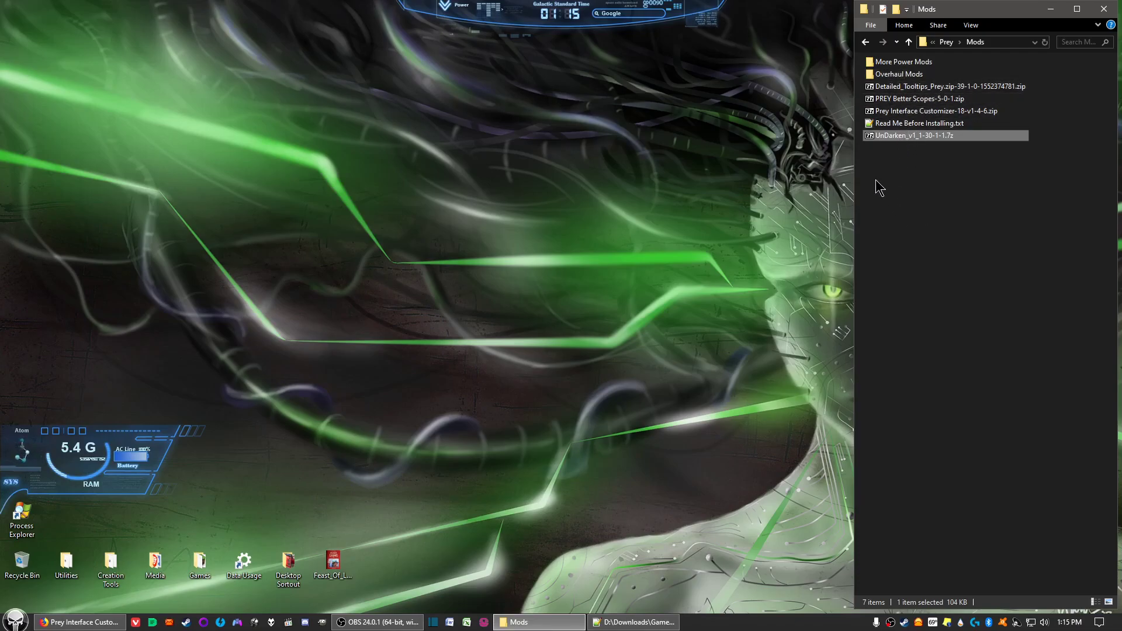
mouse_move(4, 519)
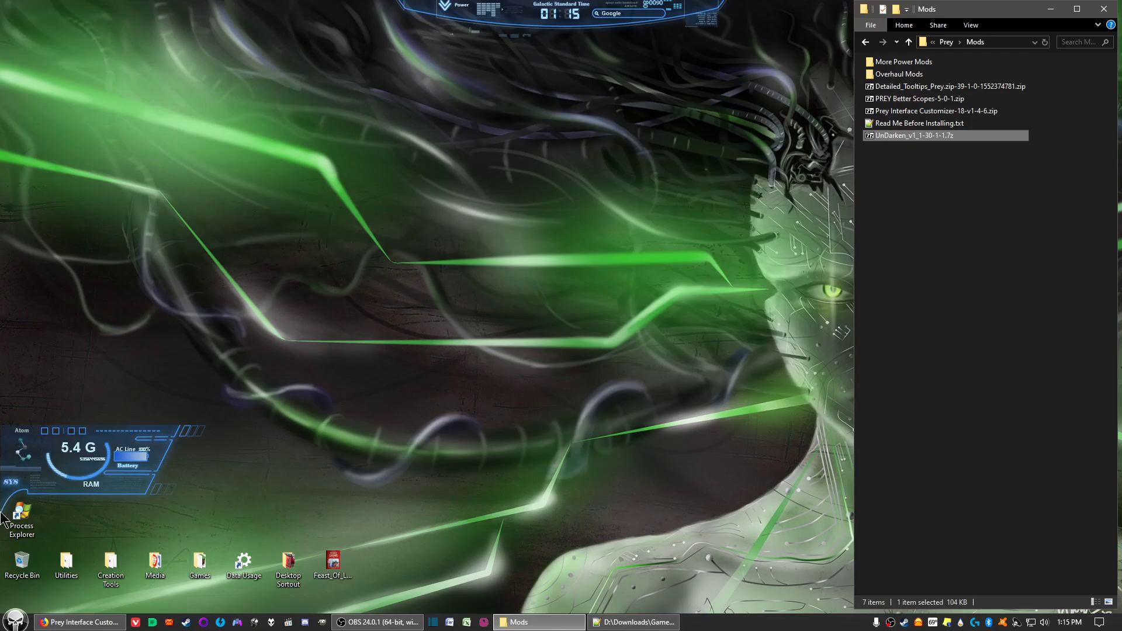
click(14, 620)
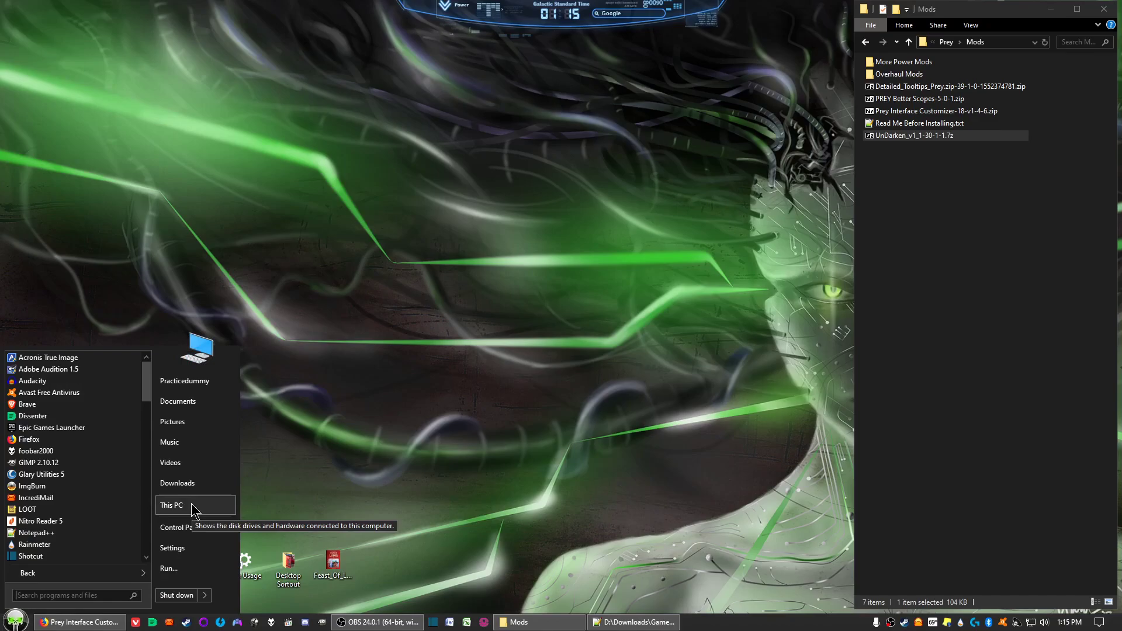
Step: From This PC, browse Local Disk (C:) into Steam's common folder and the Prey game folder in a second window
click(171, 505)
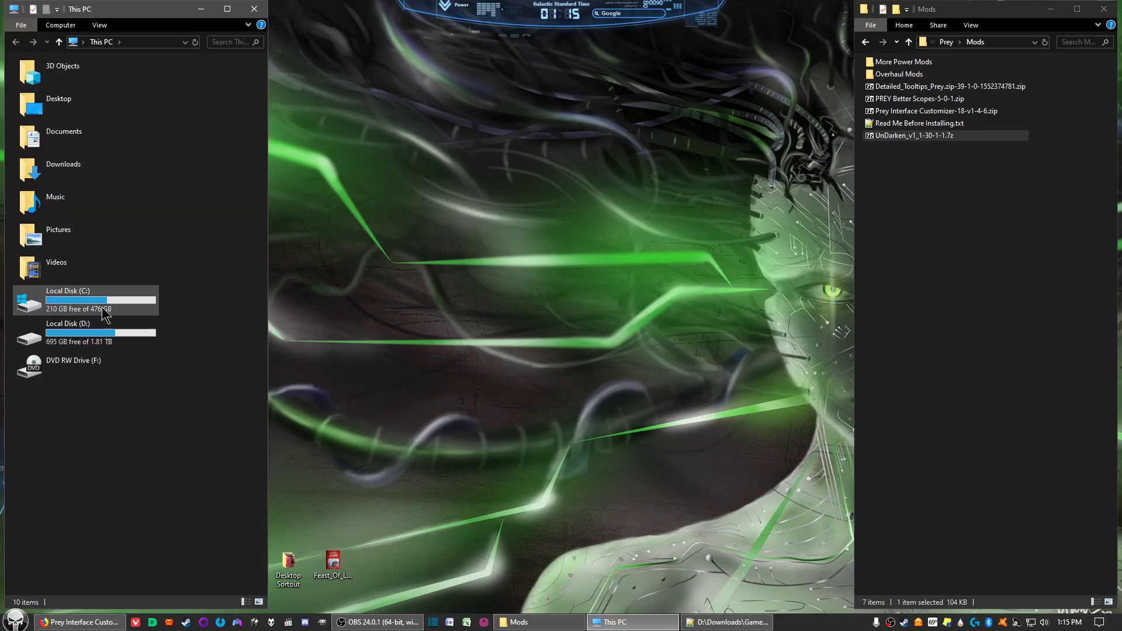
double_click(68, 299)
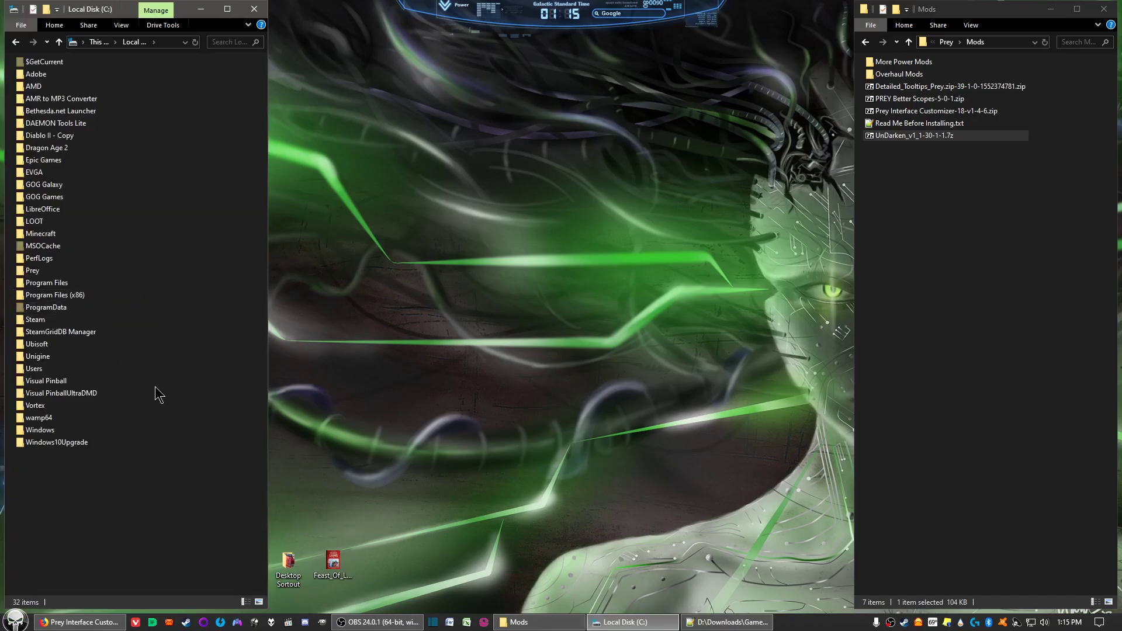
click(36, 319)
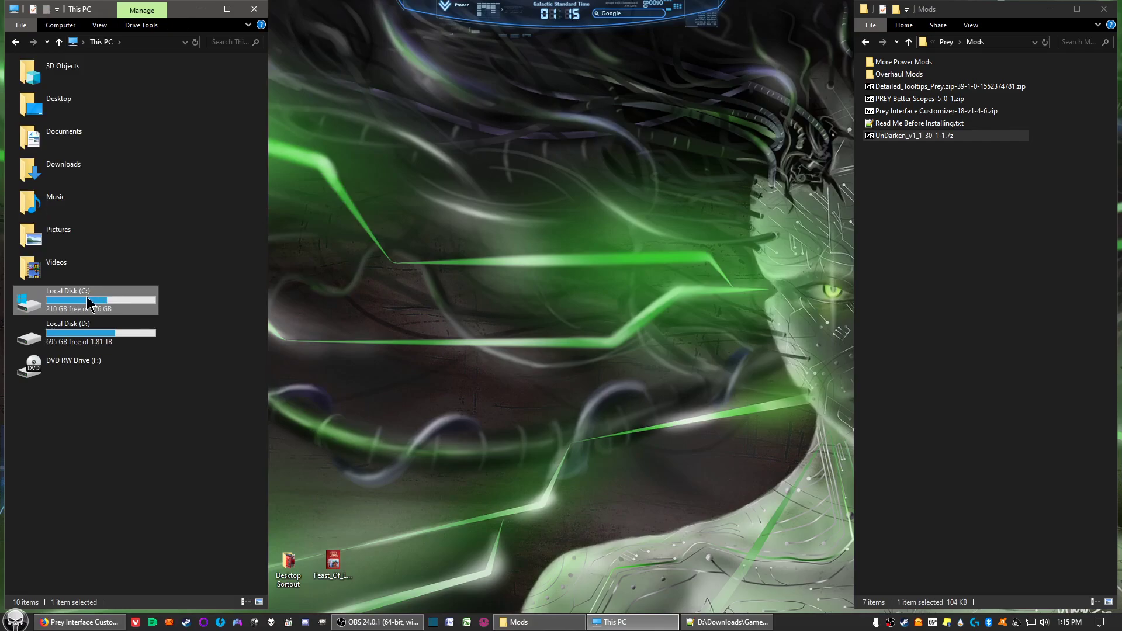
mouse_move(90, 301)
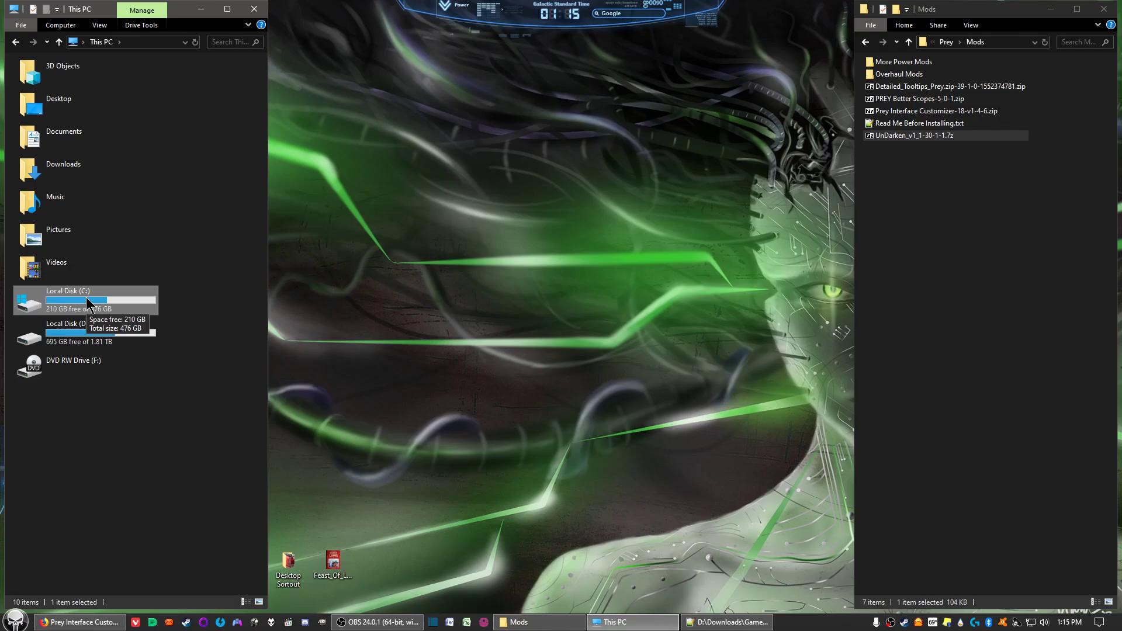
mouse_move(82, 304)
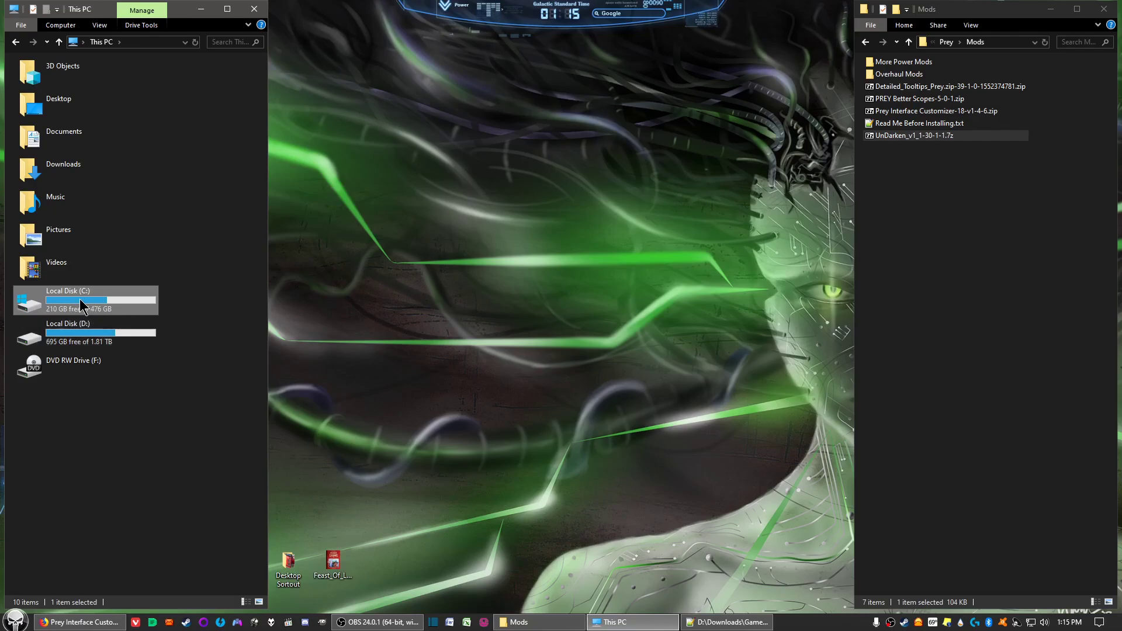
double_click(68, 291)
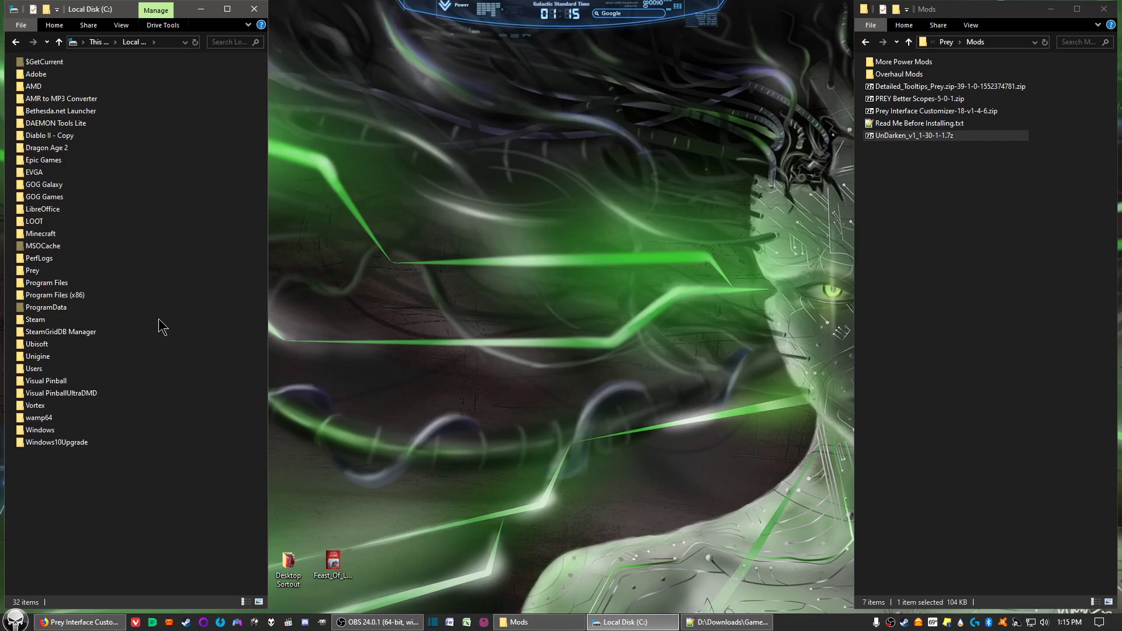
click(35, 320)
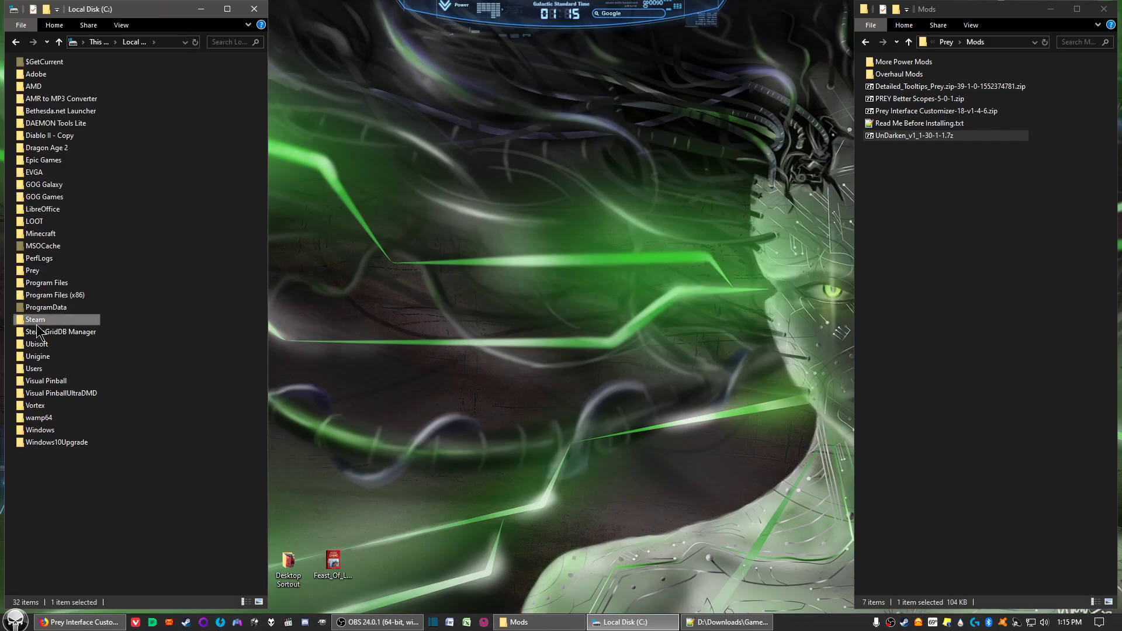
double_click(34, 319)
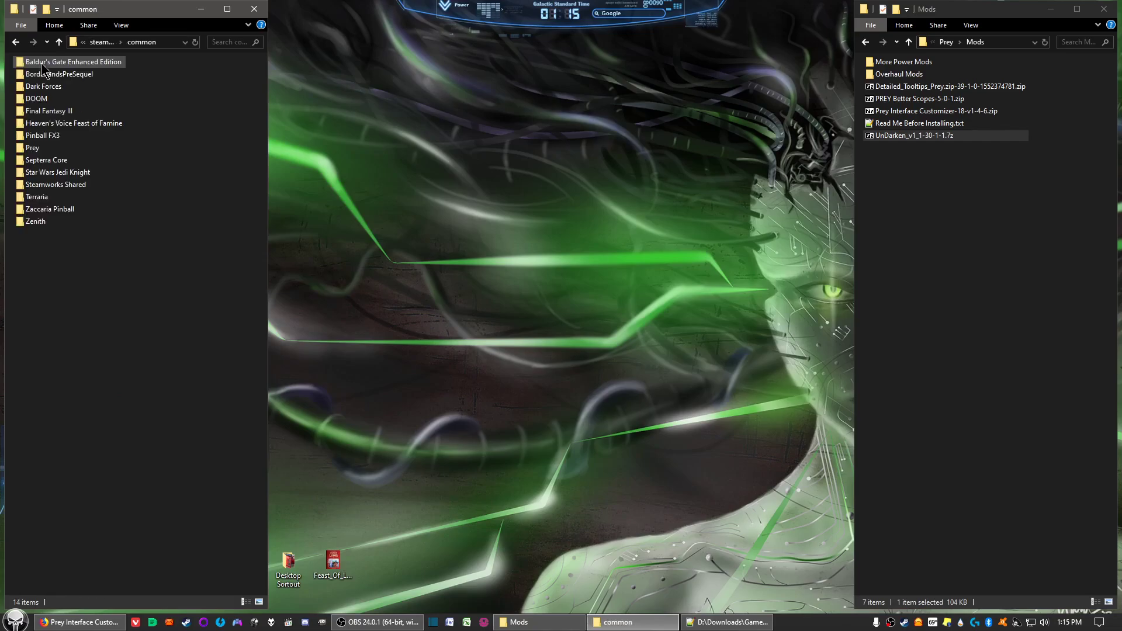
double_click(33, 147)
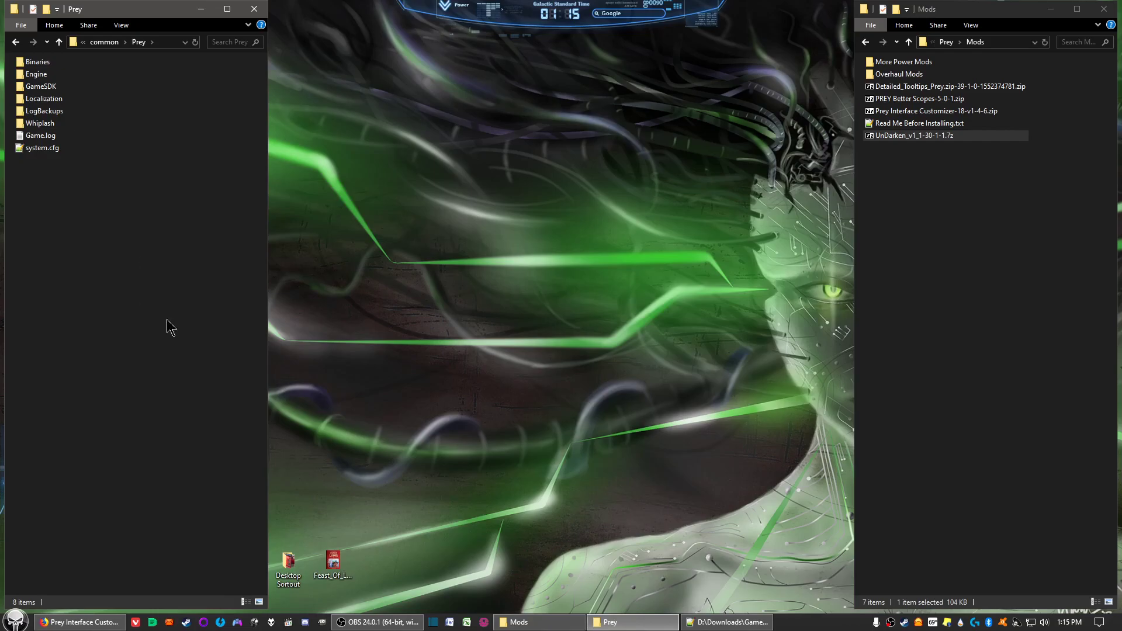
mouse_move(222, 291)
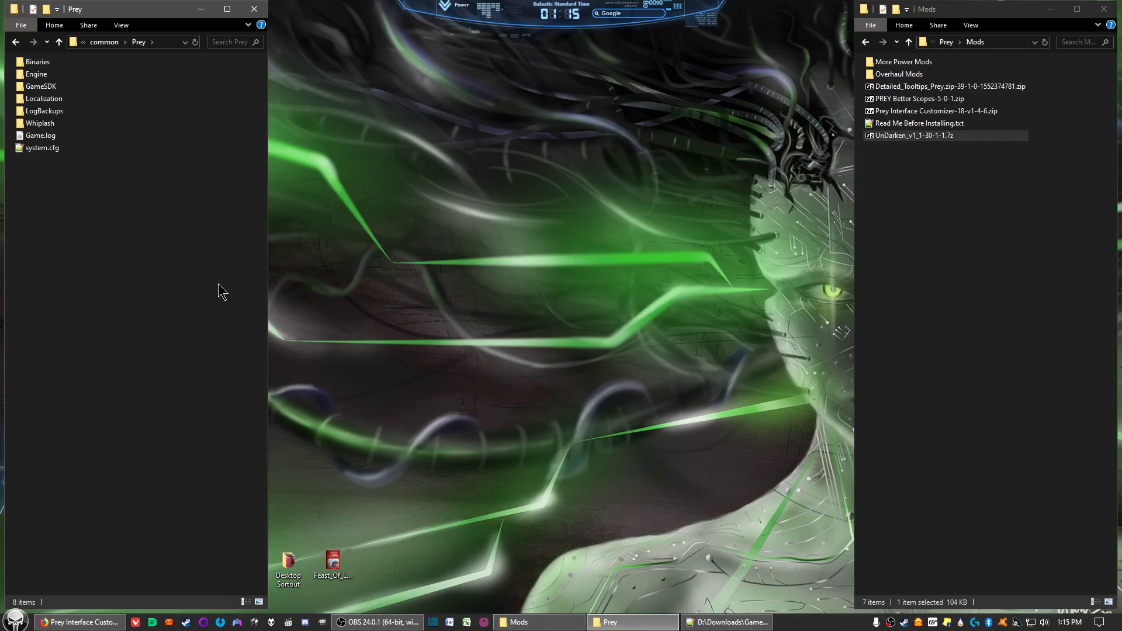
mouse_move(441, 250)
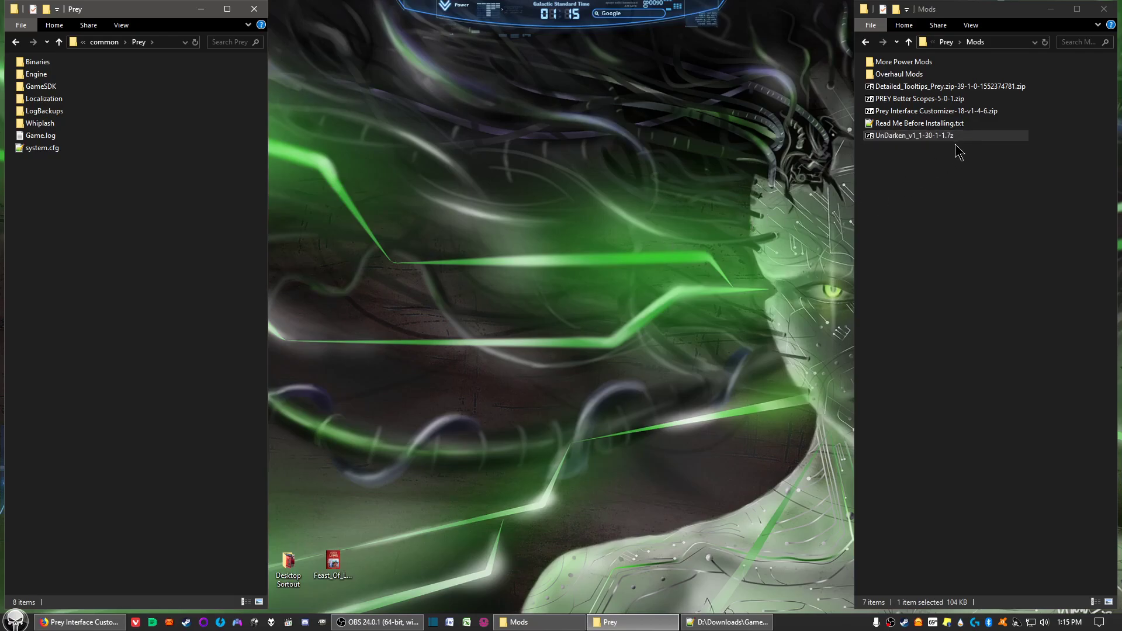
click(919, 98)
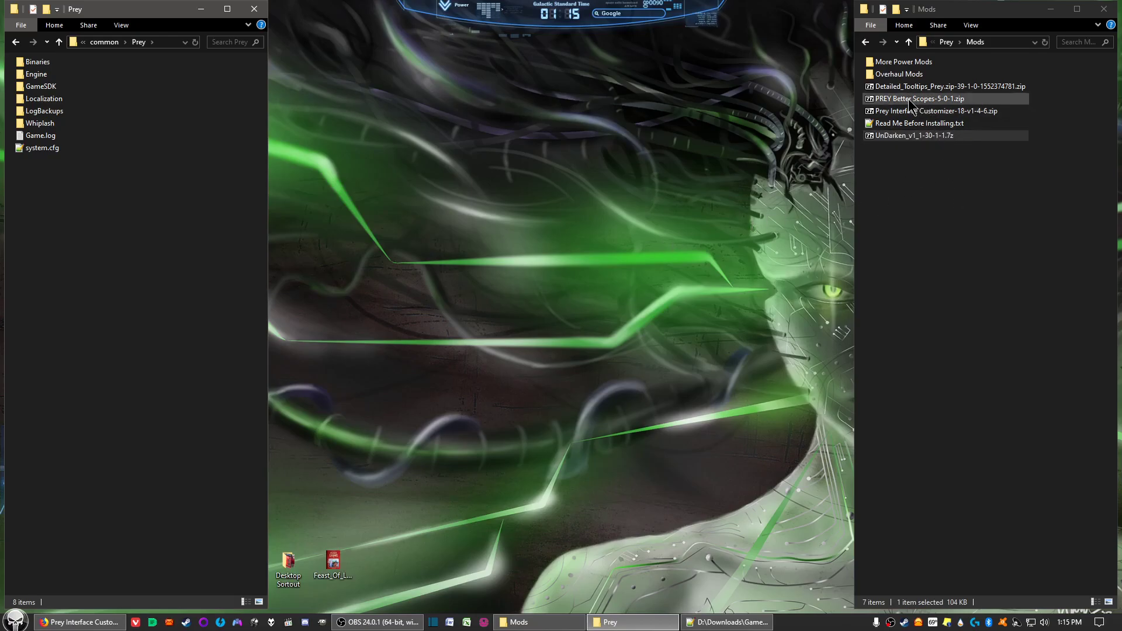
click(934, 111)
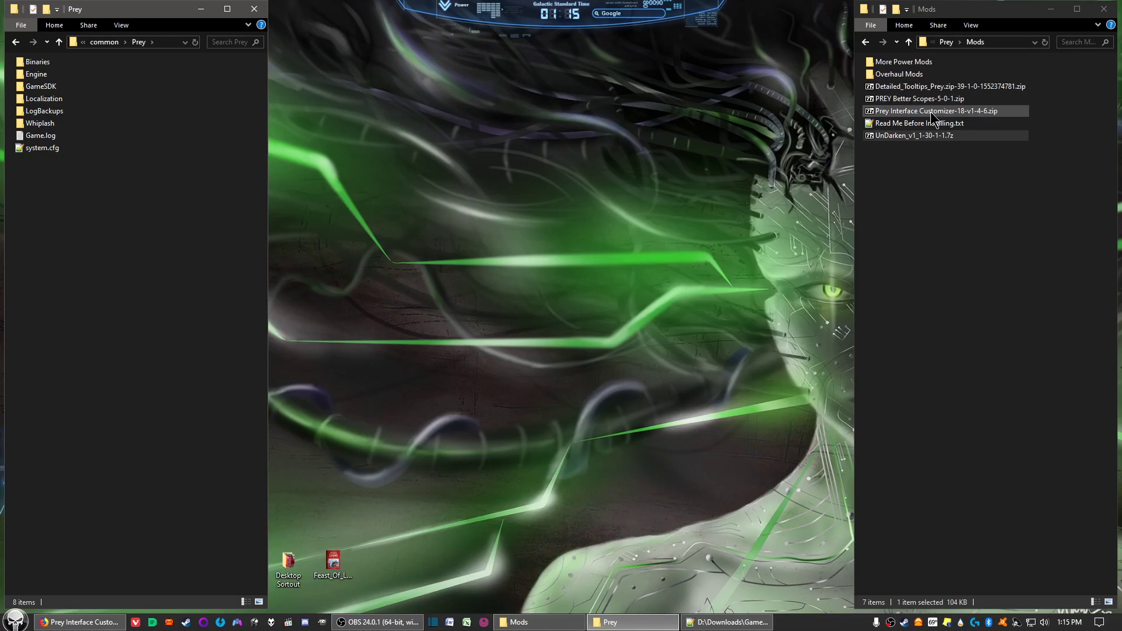
right_click(916, 98)
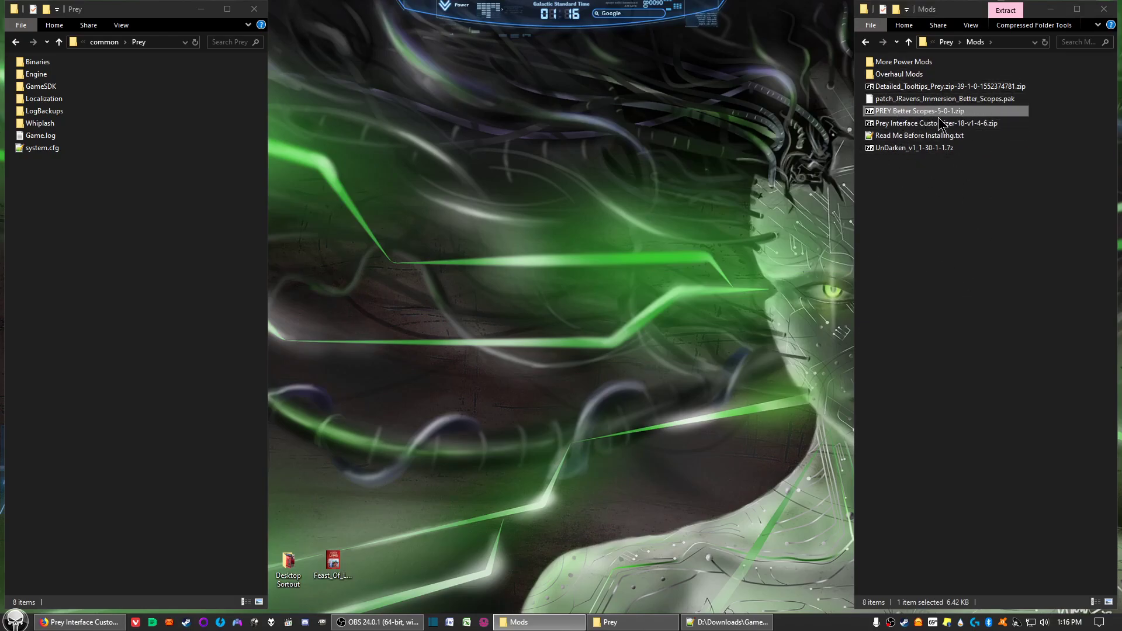
mouse_move(940, 172)
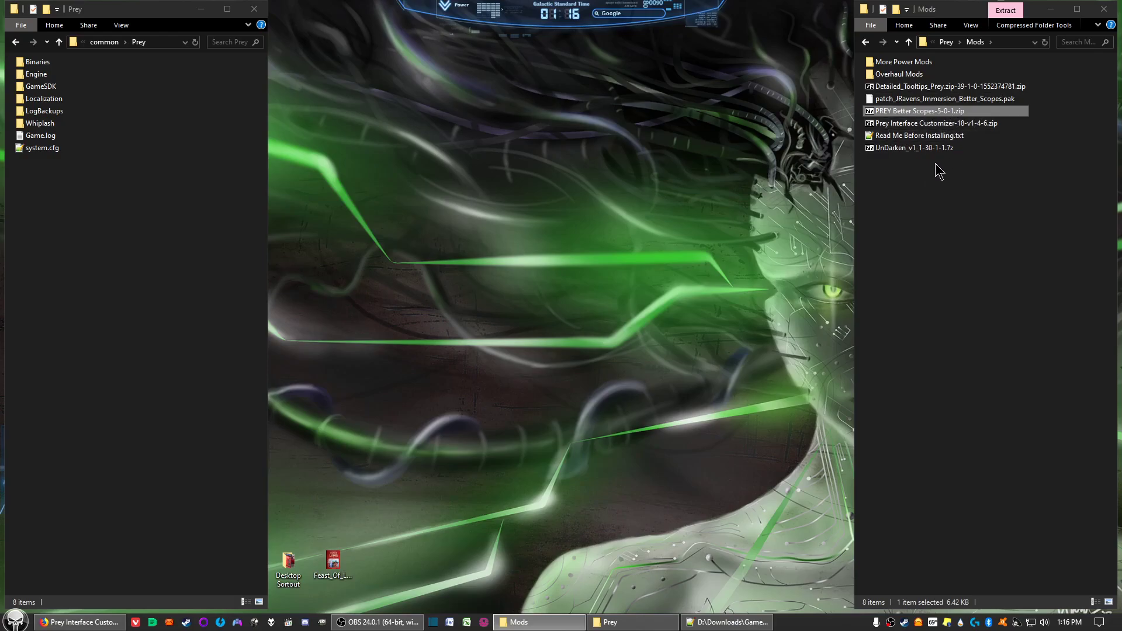
click(944, 99)
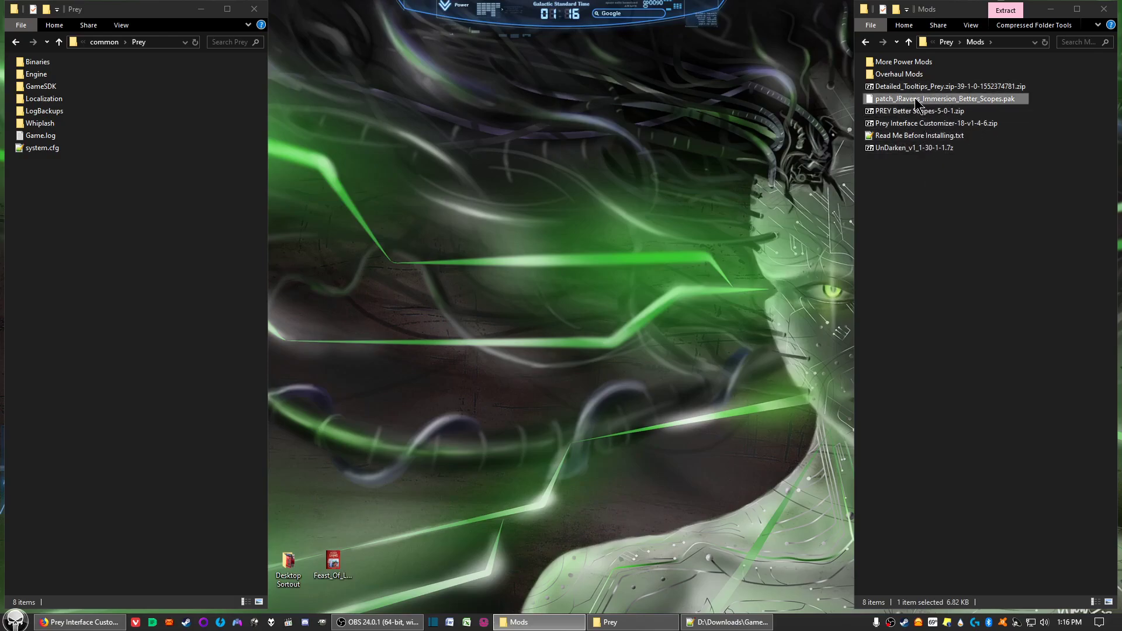
mouse_move(919, 103)
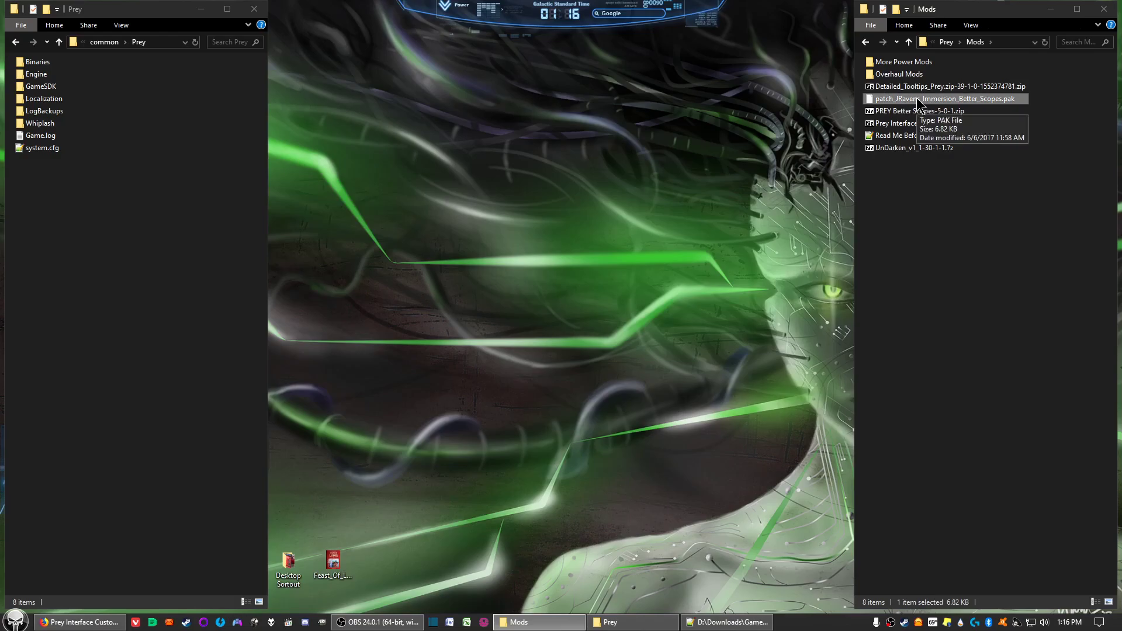
mouse_move(937, 108)
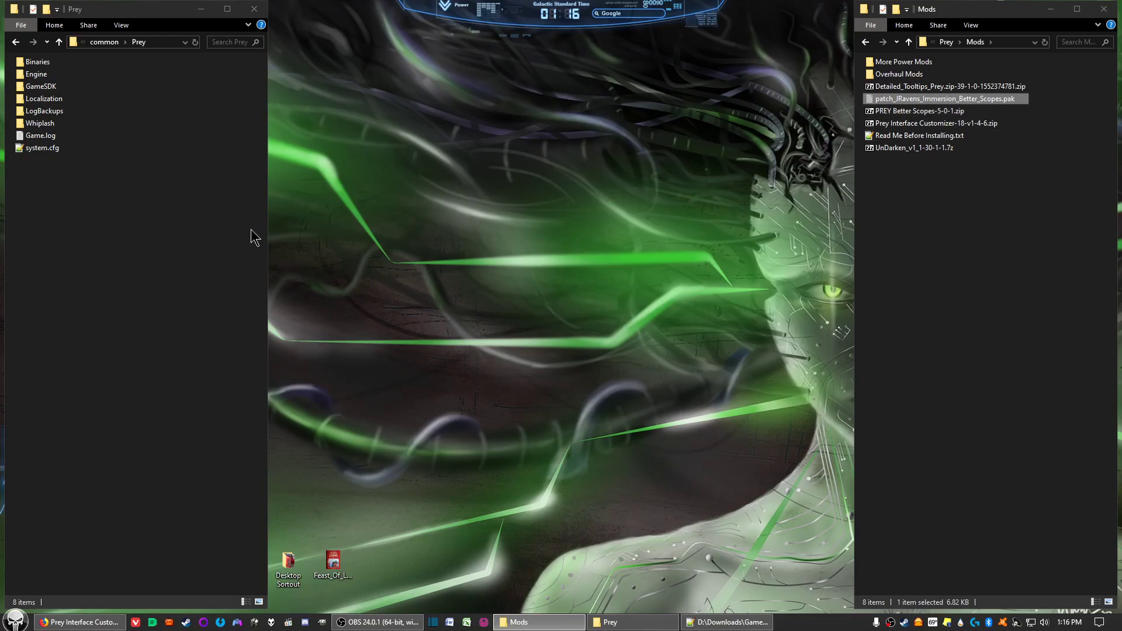
mouse_move(45, 98)
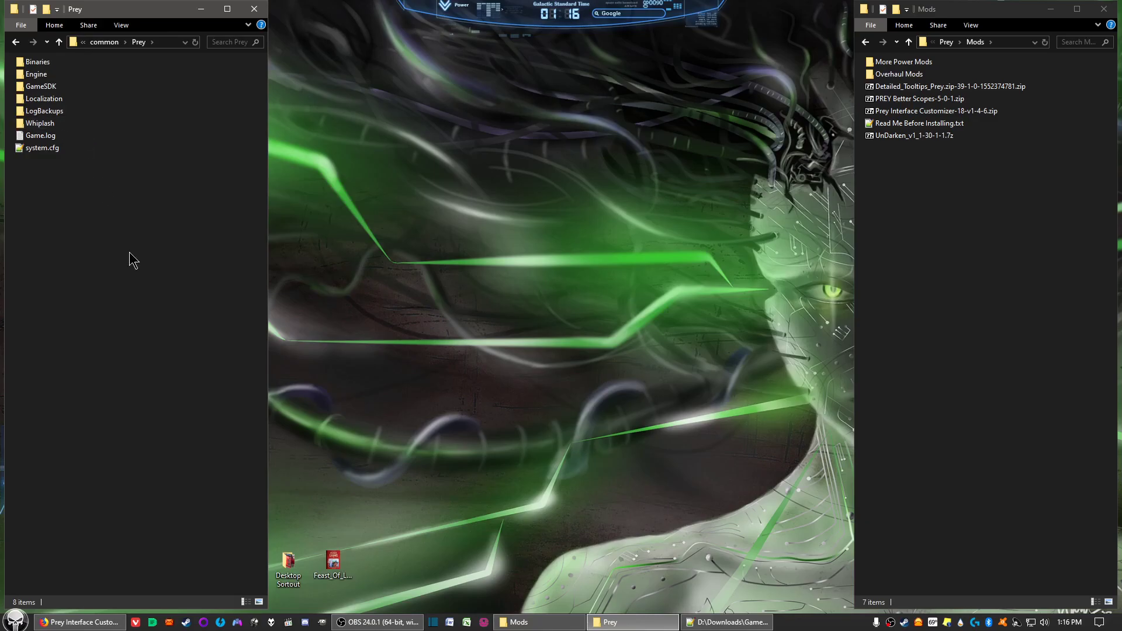
mouse_move(87, 187)
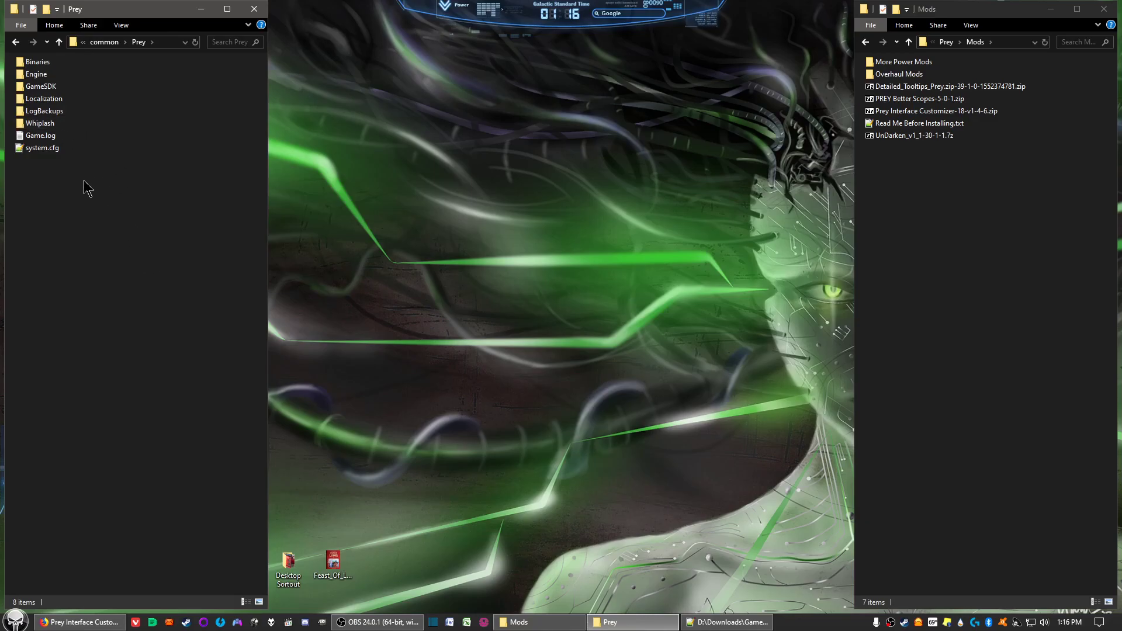
mouse_move(130, 210)
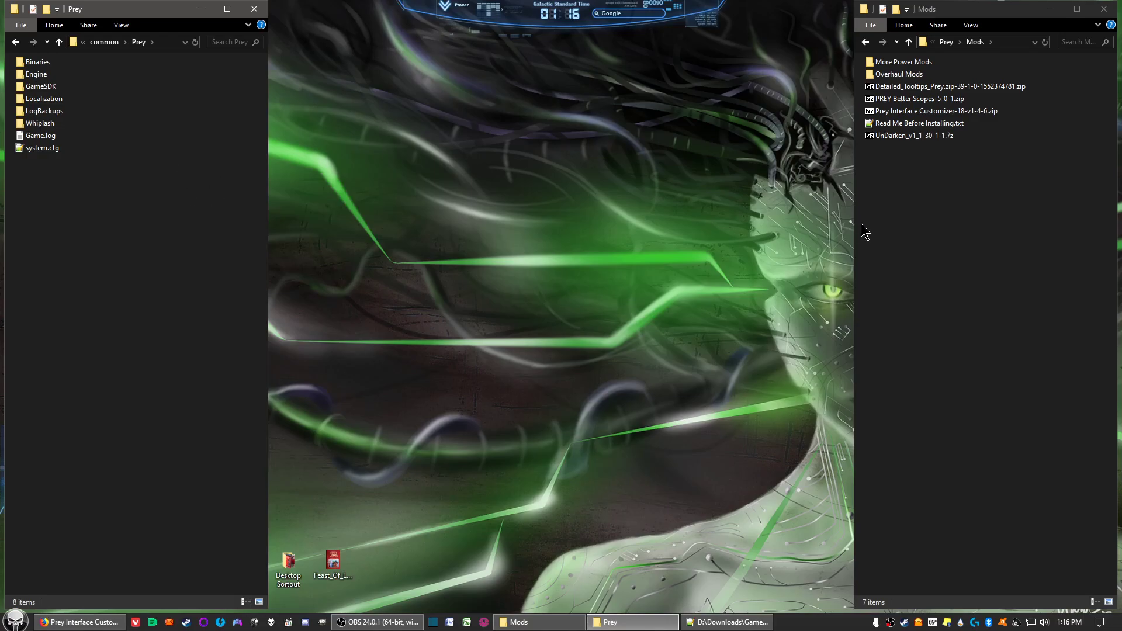
mouse_move(880, 219)
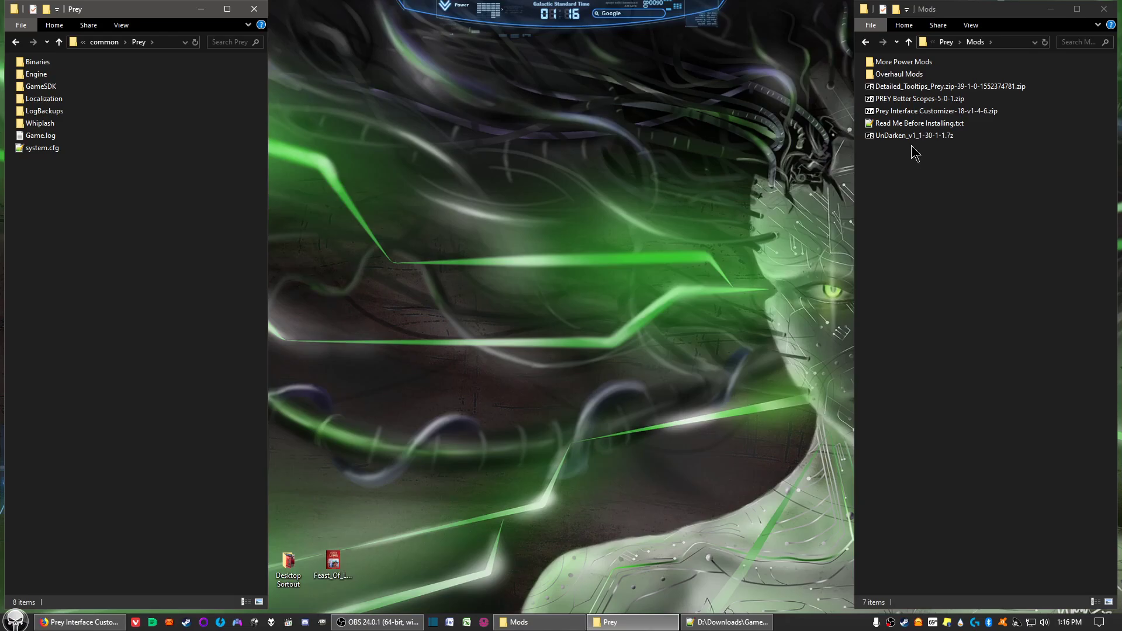
Step: Extract the Better Scopes archive and move English_xml_patch.pak into Prey's Localization folder
click(945, 86)
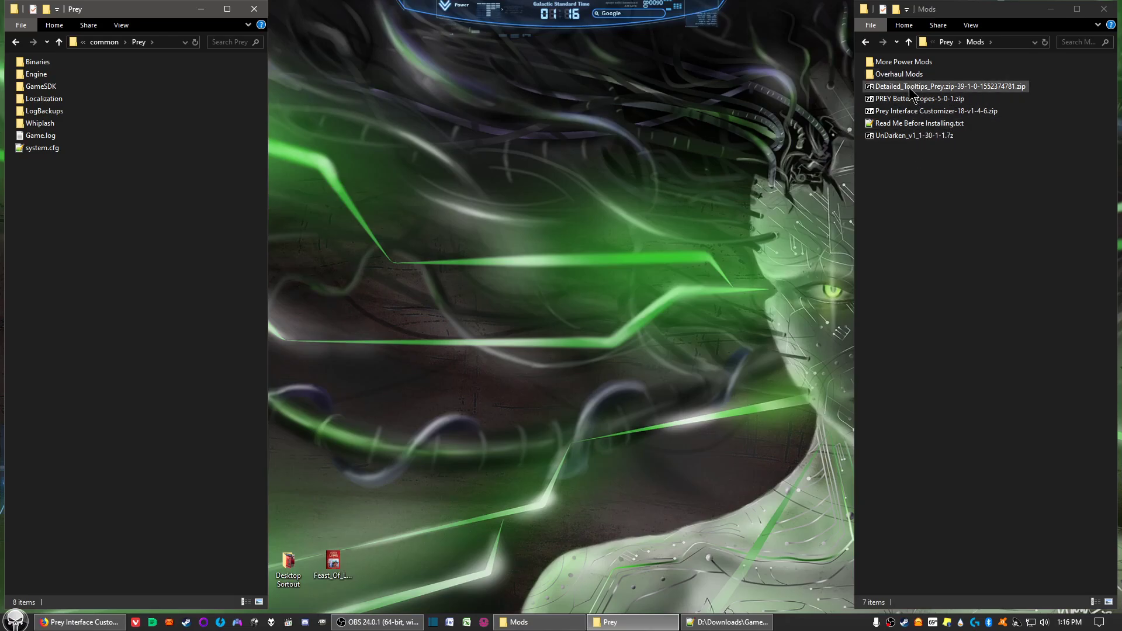
right_click(945, 86)
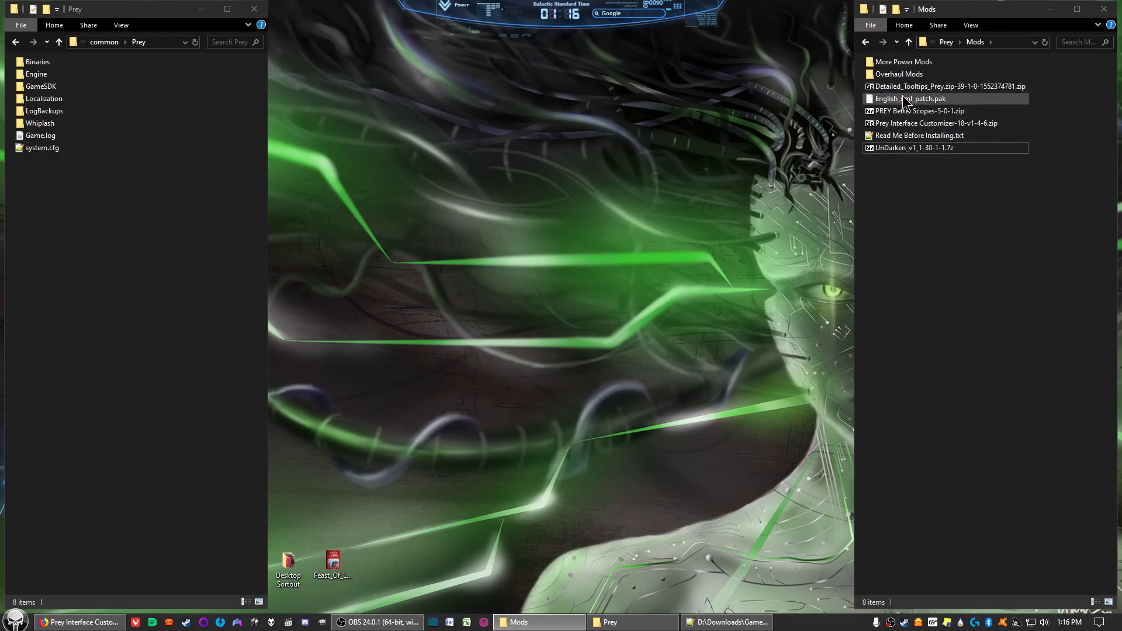
click(910, 98)
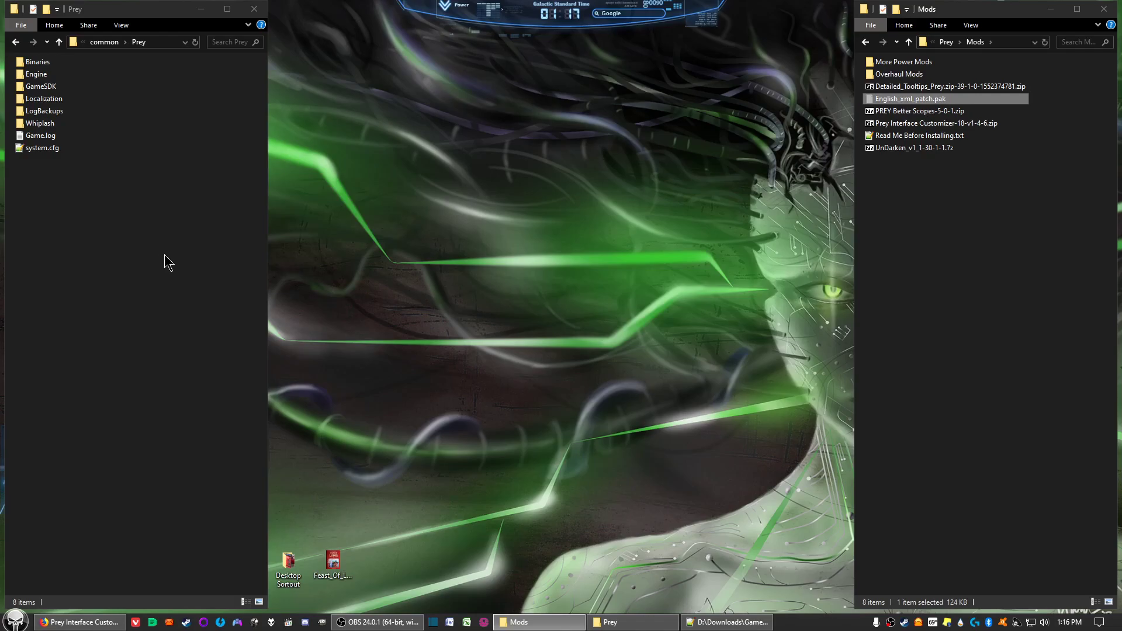
mouse_move(156, 276)
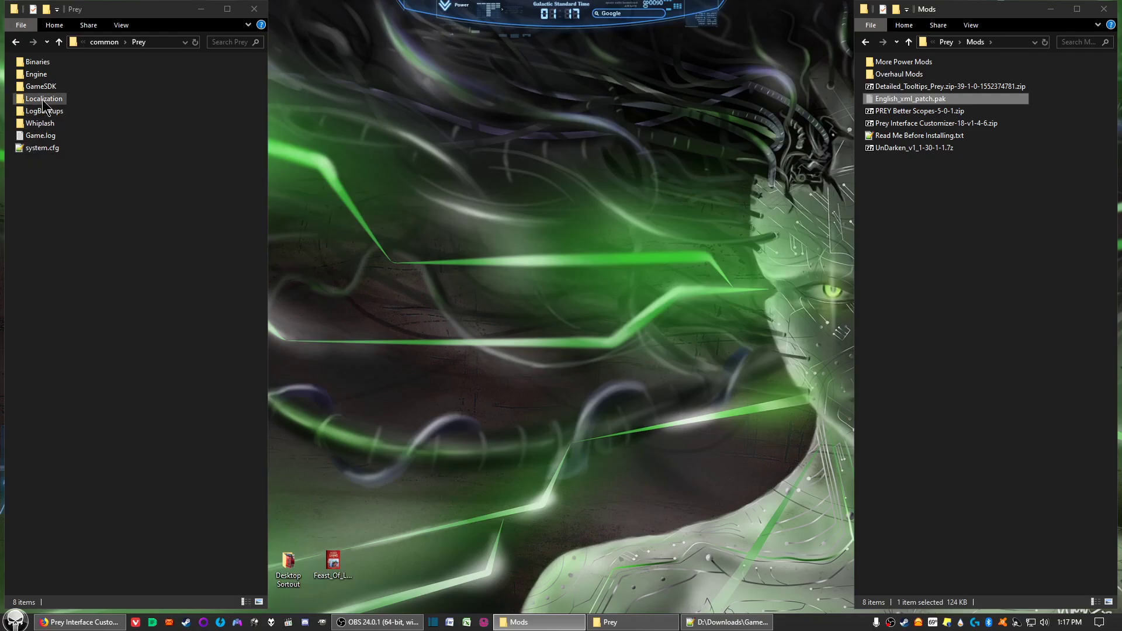
double_click(43, 98)
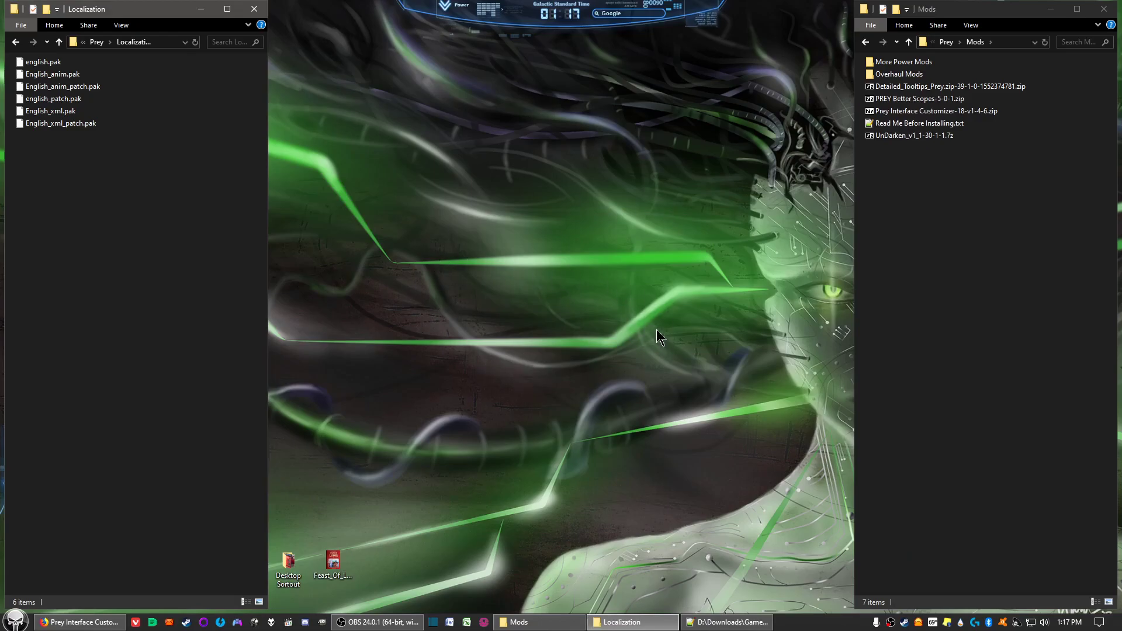
mouse_move(671, 382)
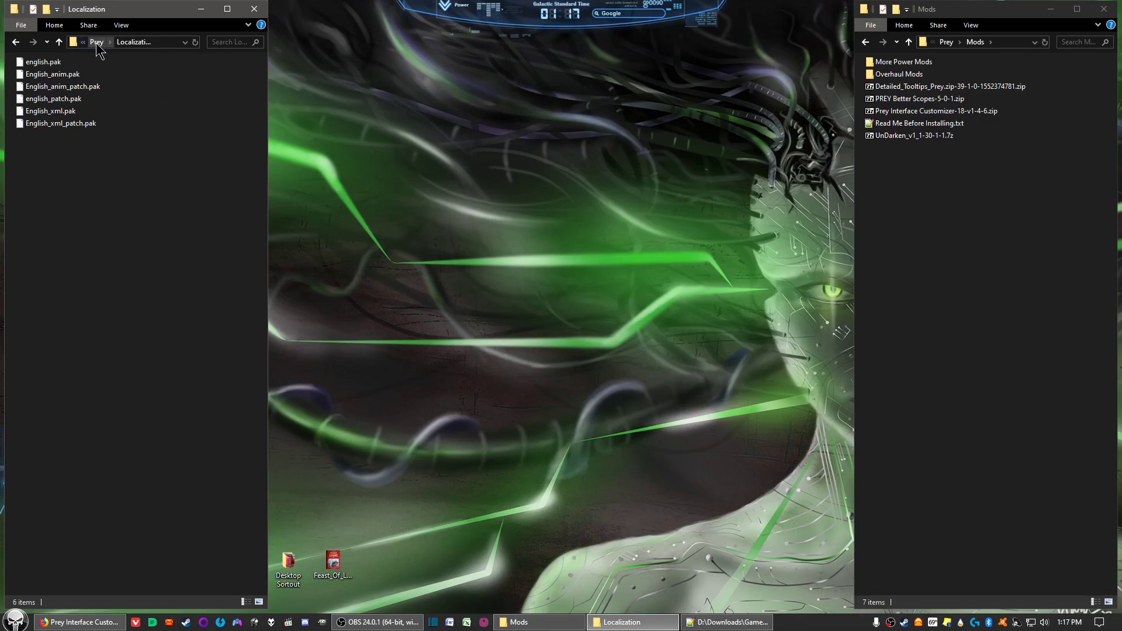
click(97, 42)
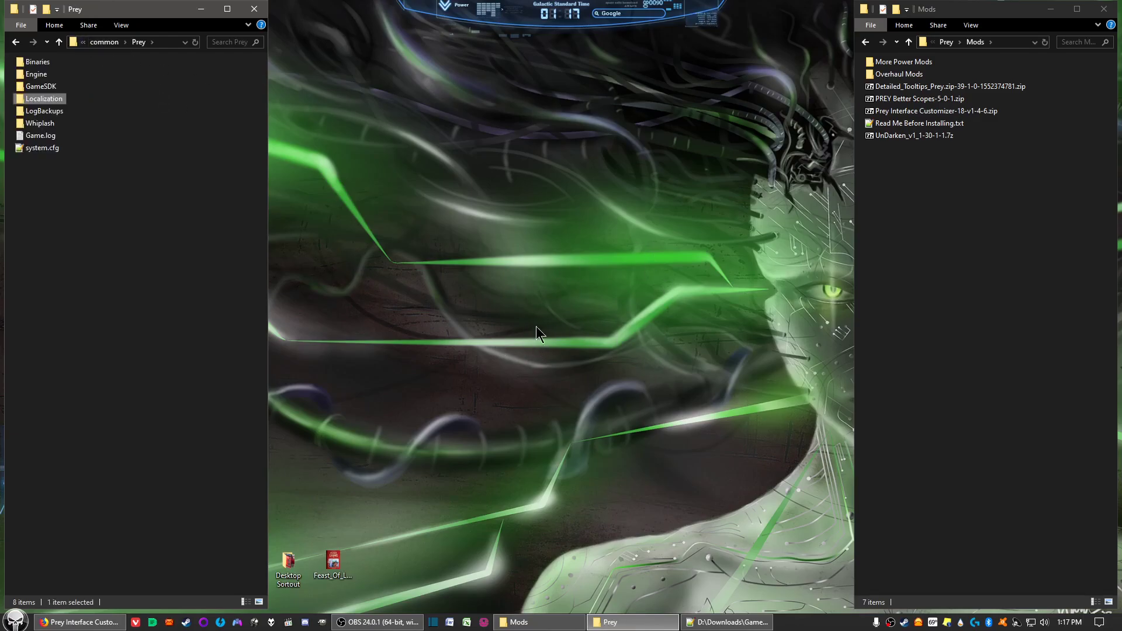
mouse_move(393, 307)
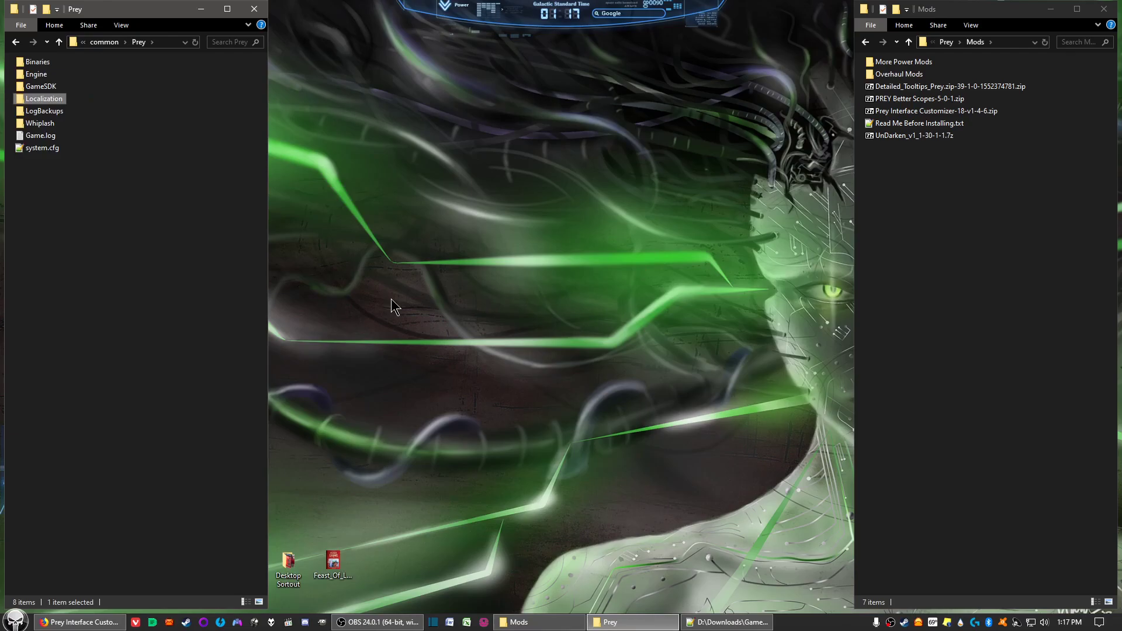
click(200, 246)
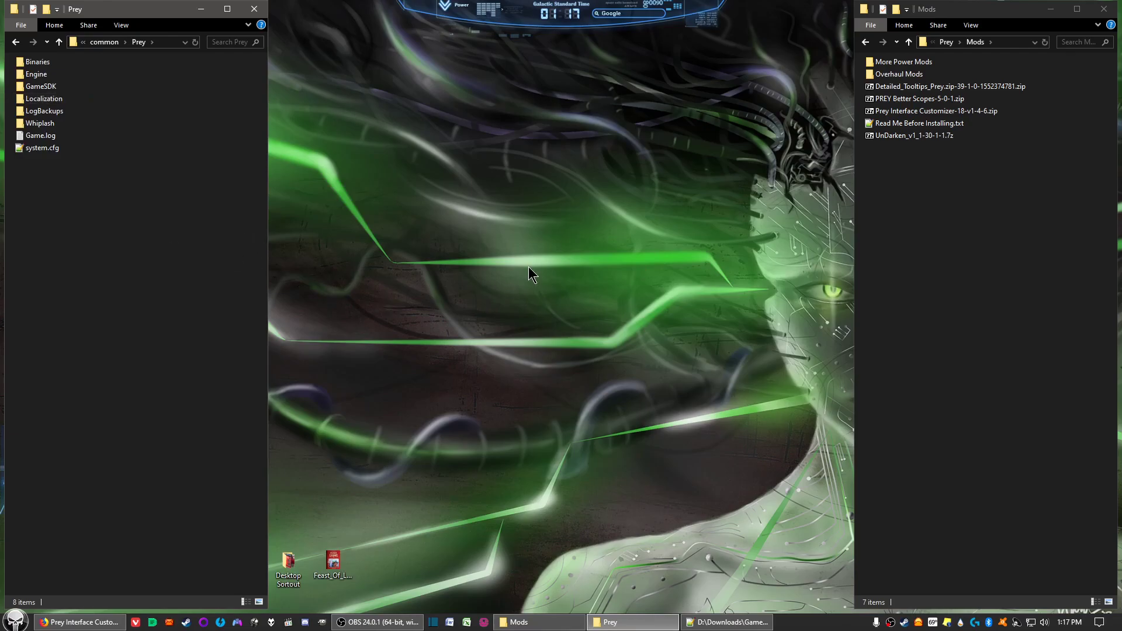
Step: Extract the UnDarken .7z with 7-Zip and select patch_UnDarken.pak in UnDarken_v1_1
right_click(913, 135)
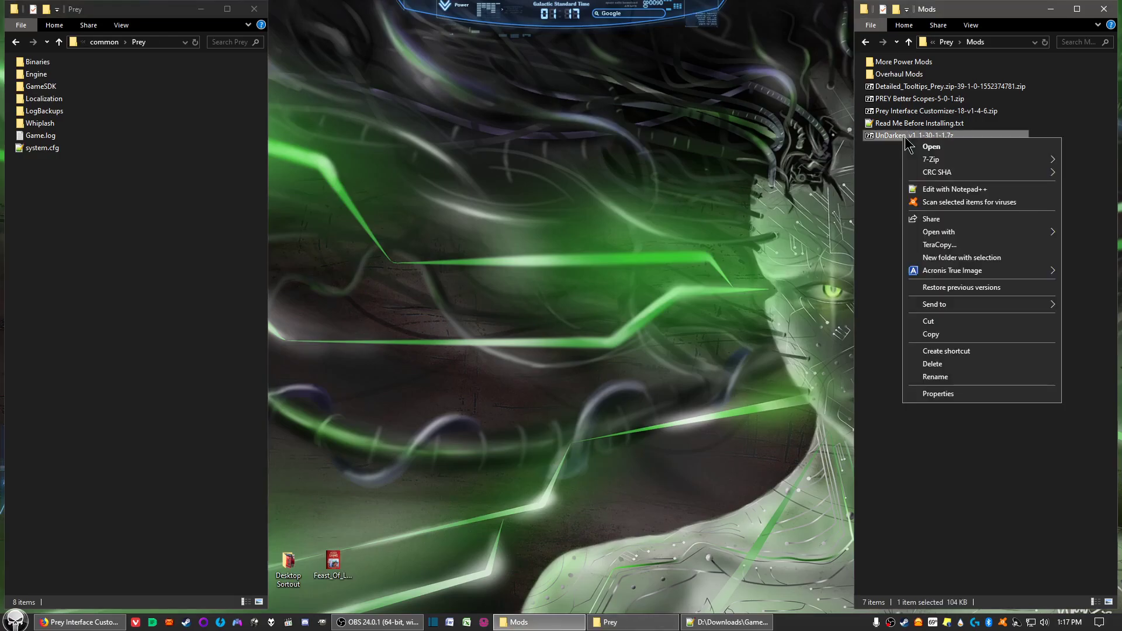
click(833, 203)
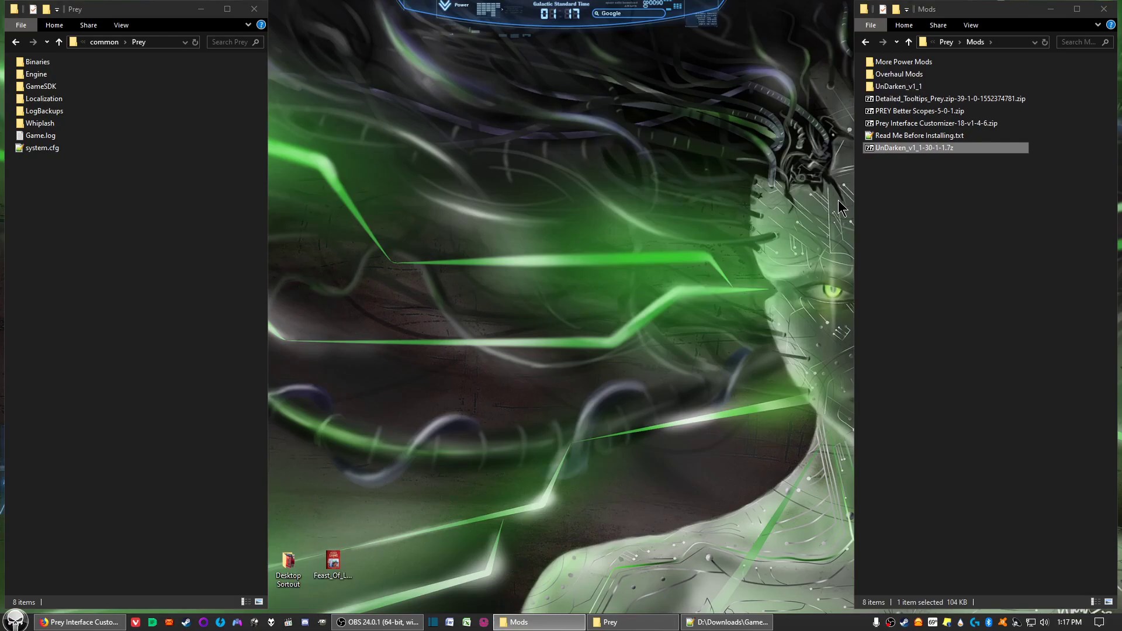
mouse_move(887, 101)
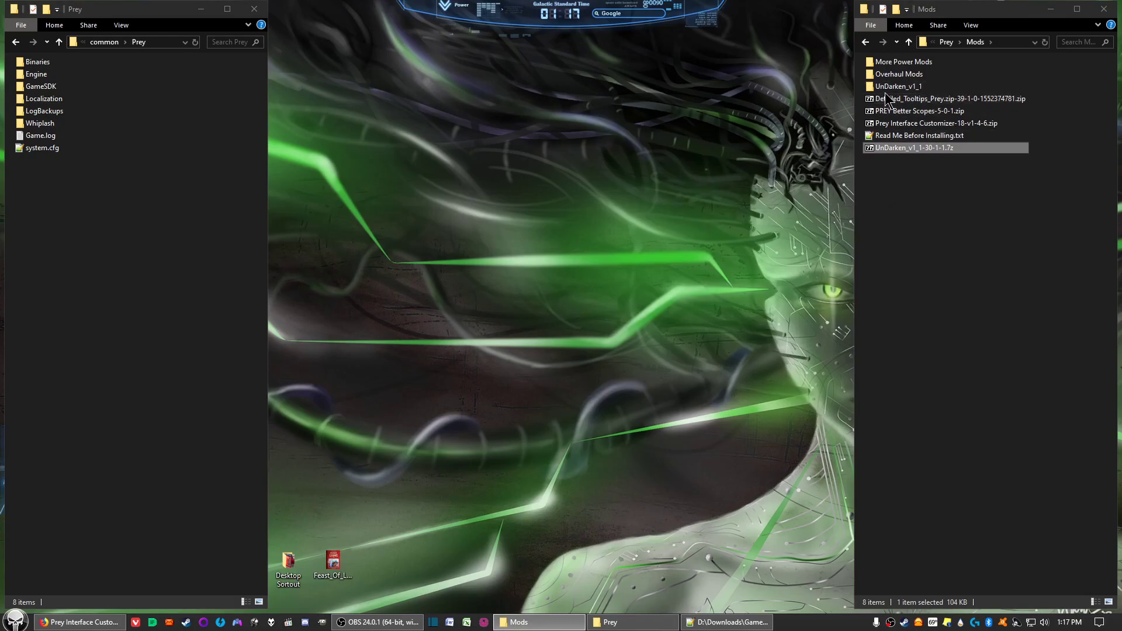
mouse_move(897, 86)
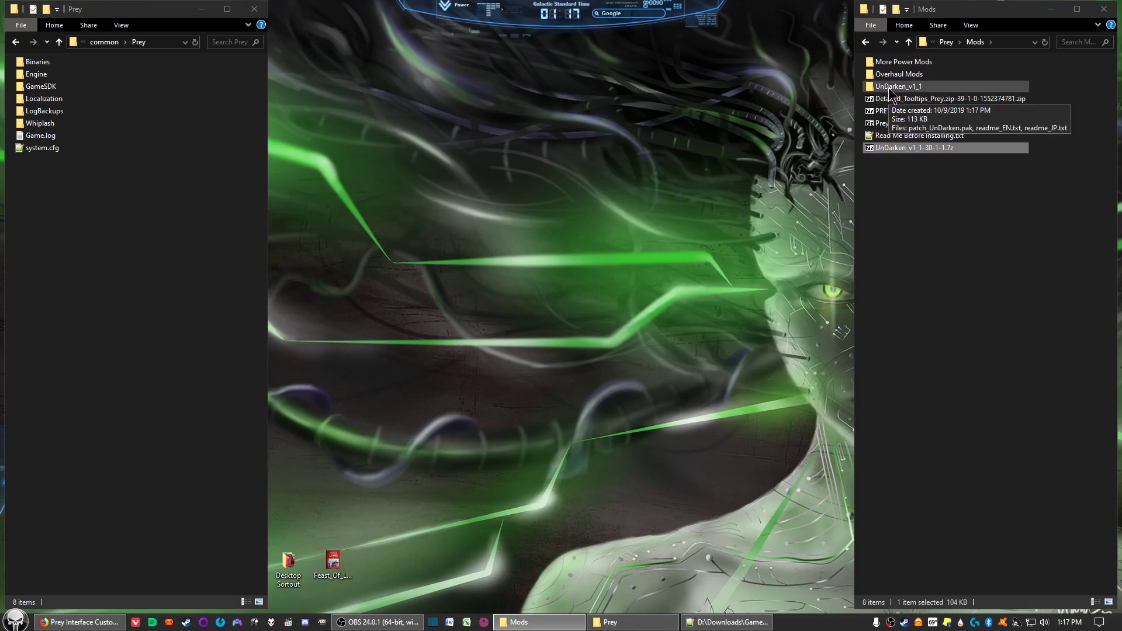
double_click(899, 85)
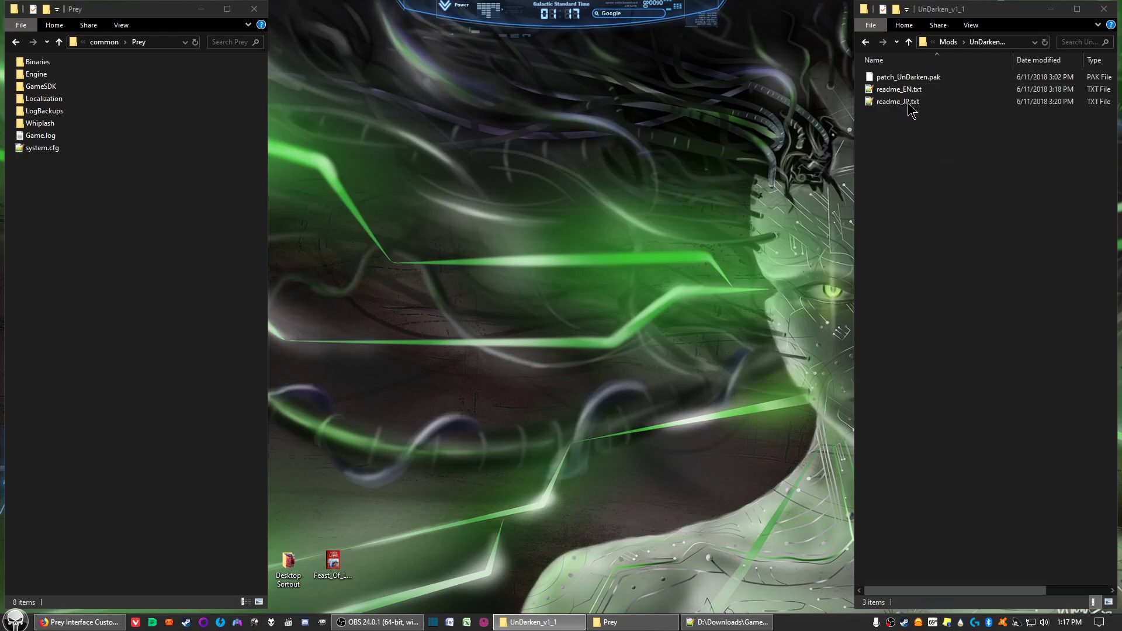
click(910, 77)
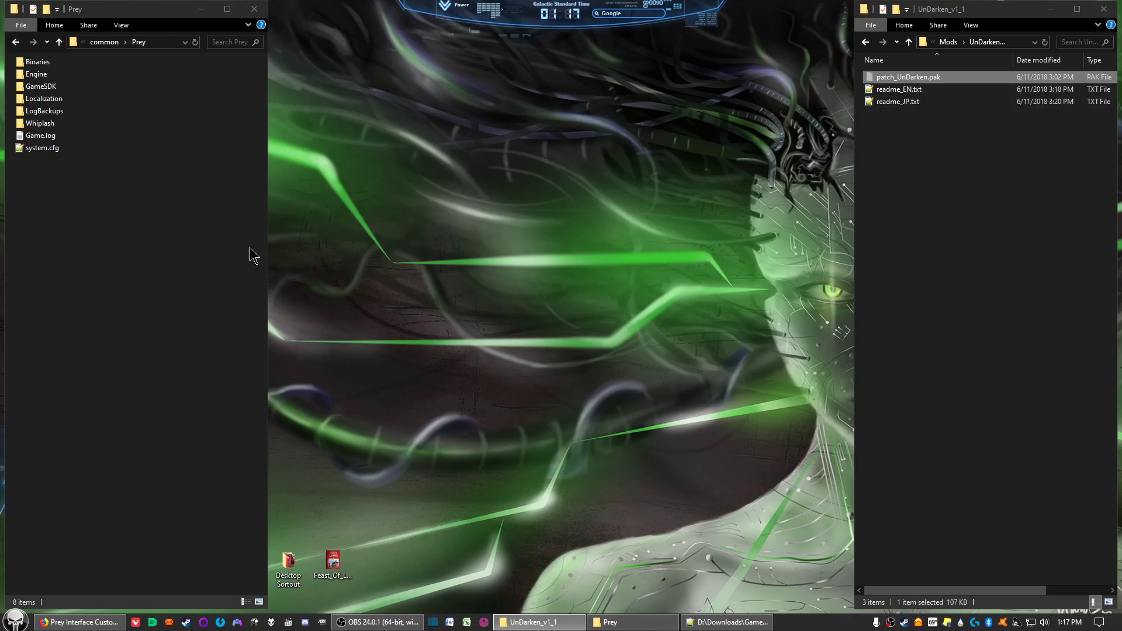
mouse_move(104, 120)
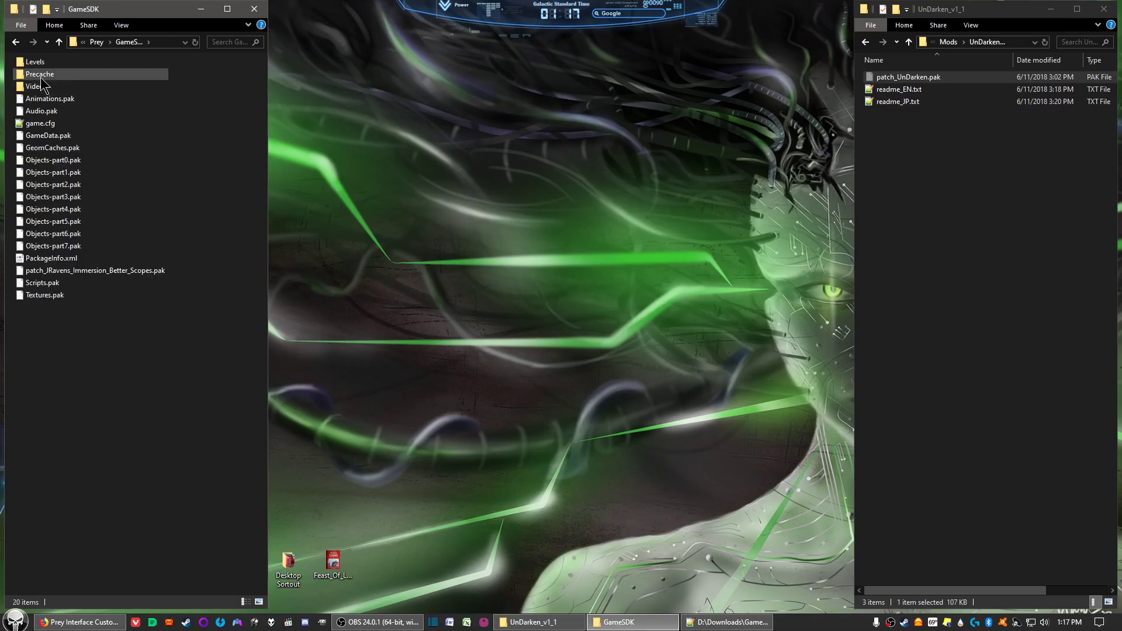
Step: Move patch_UnDarken.pak into GameSDK's Precache folder and return both windows to Prey and Mods
double_click(40, 73)
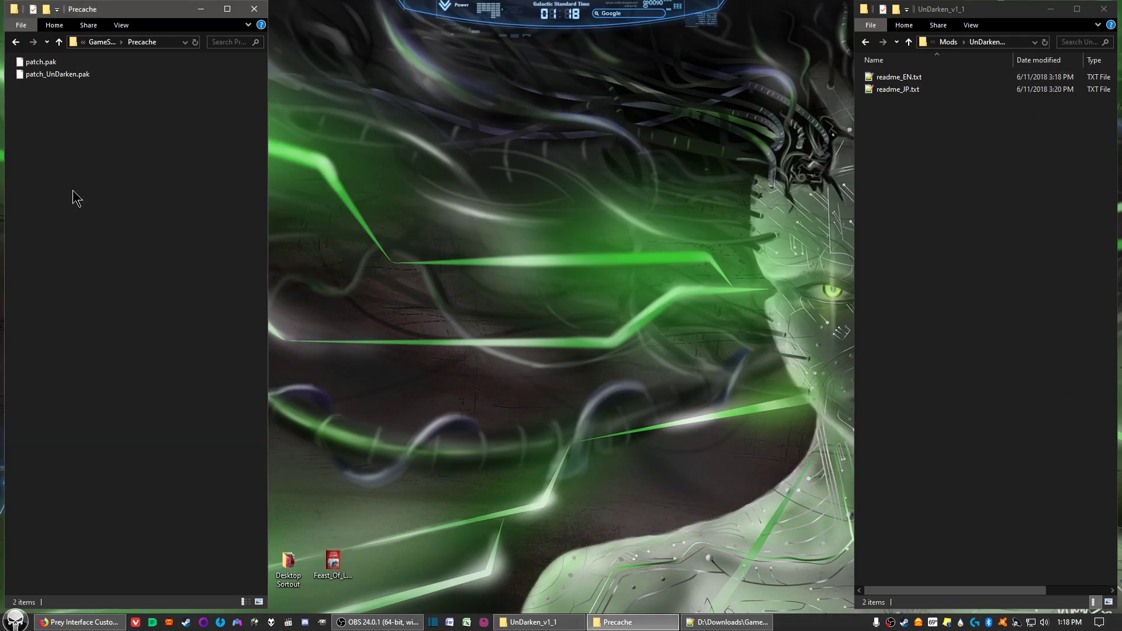
click(102, 43)
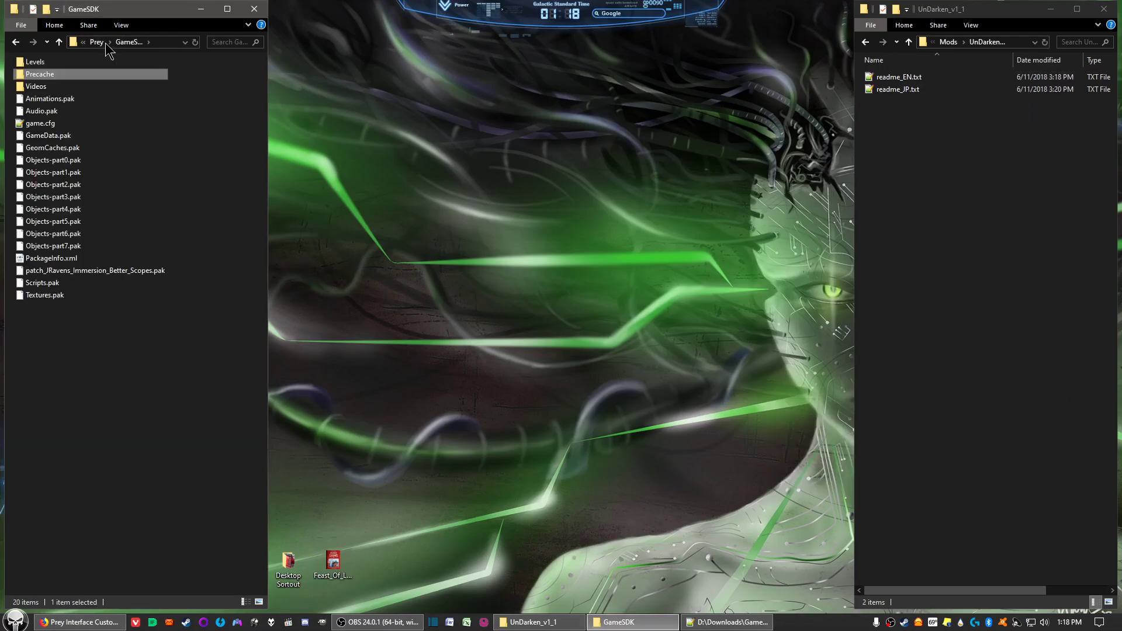
click(97, 42)
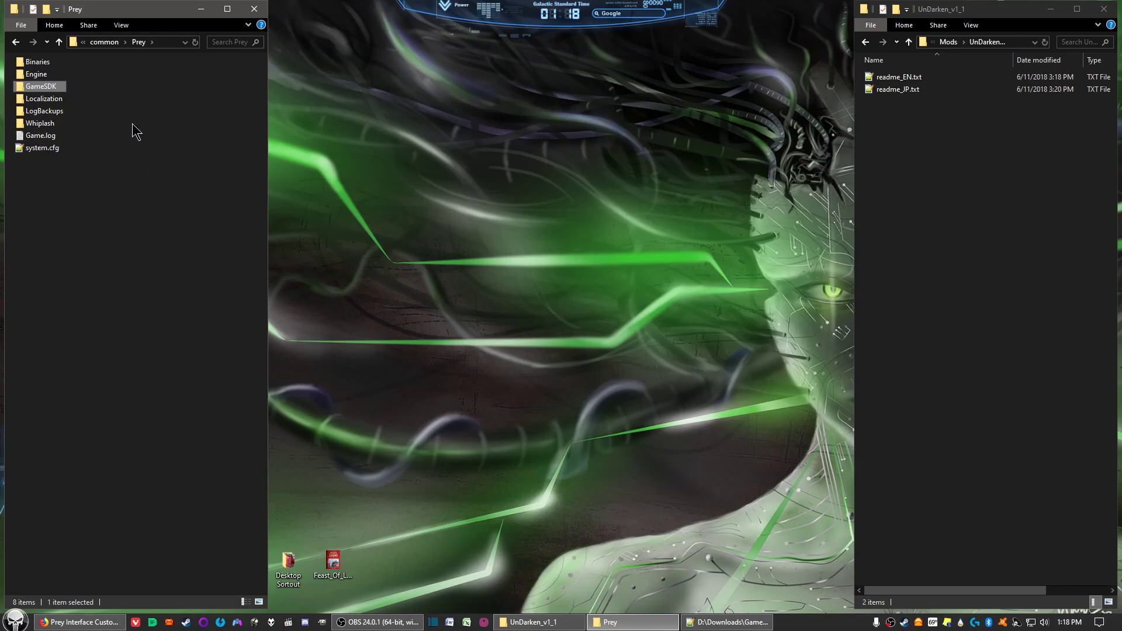
mouse_move(173, 213)
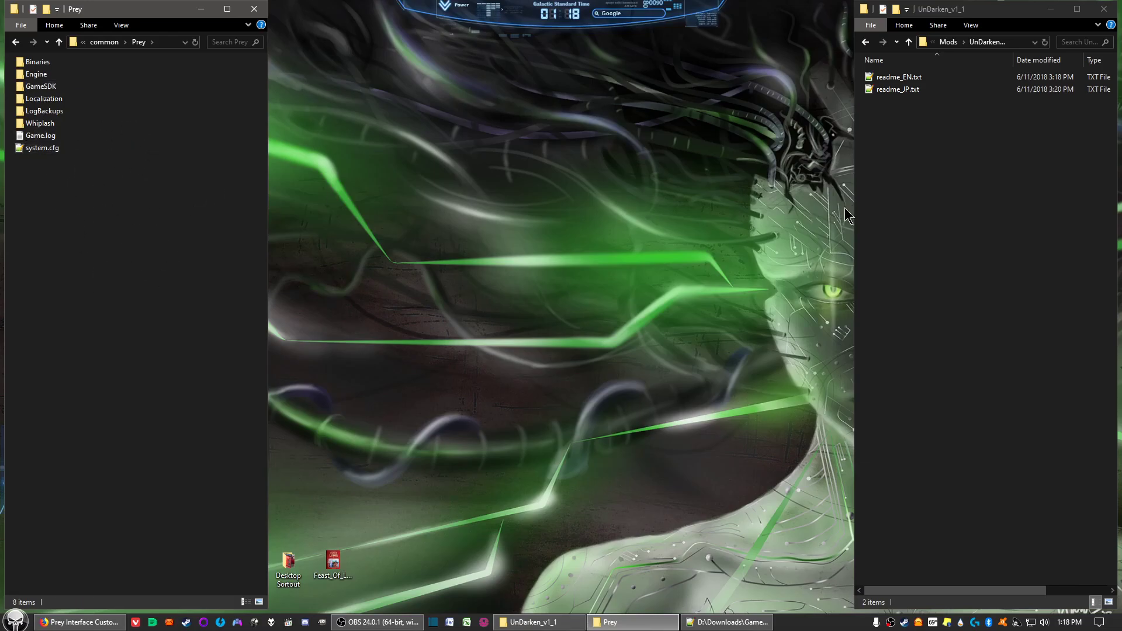
click(948, 42)
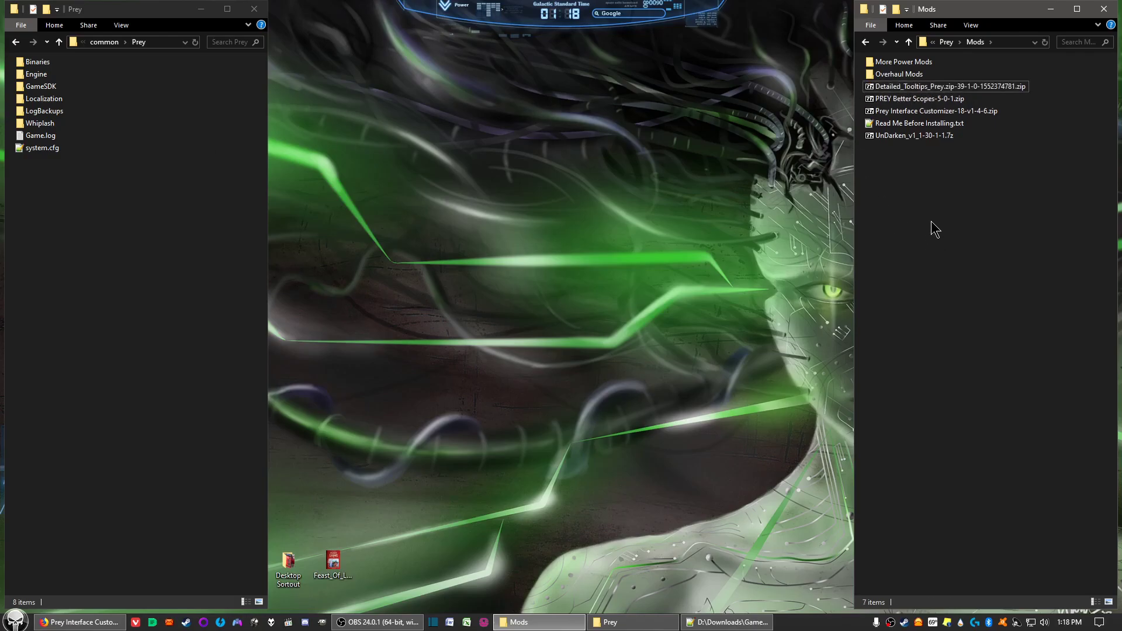
Step: Extract the Prey Interface Customizer archive and select dinput8.dll with PreyInterfaceCustomizerGUI.exe
right_click(937, 111)
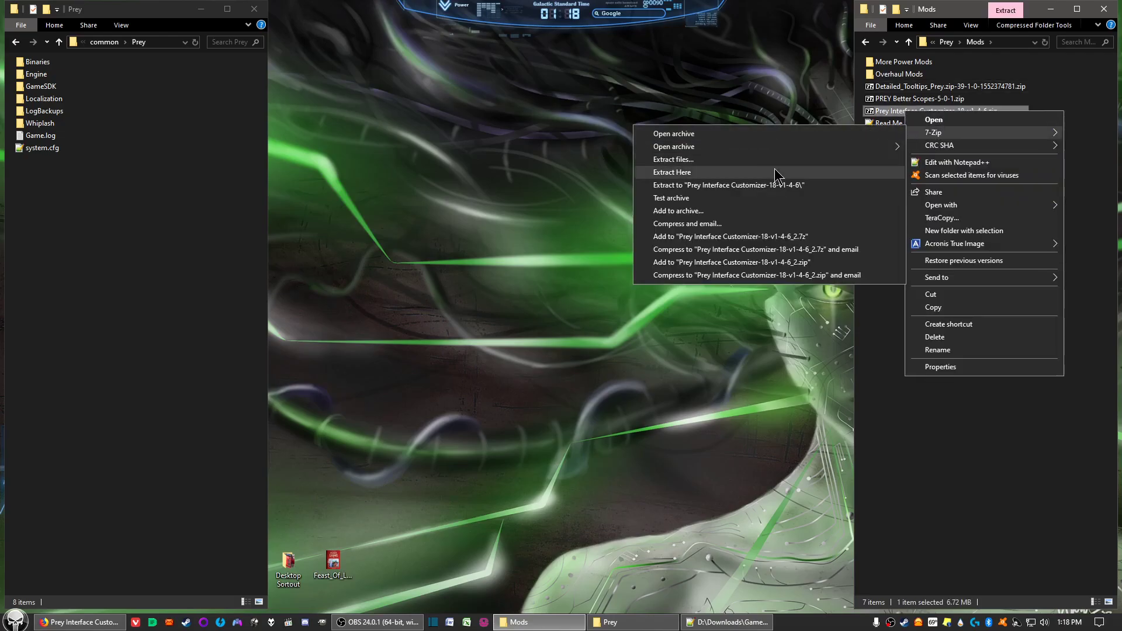
click(671, 172)
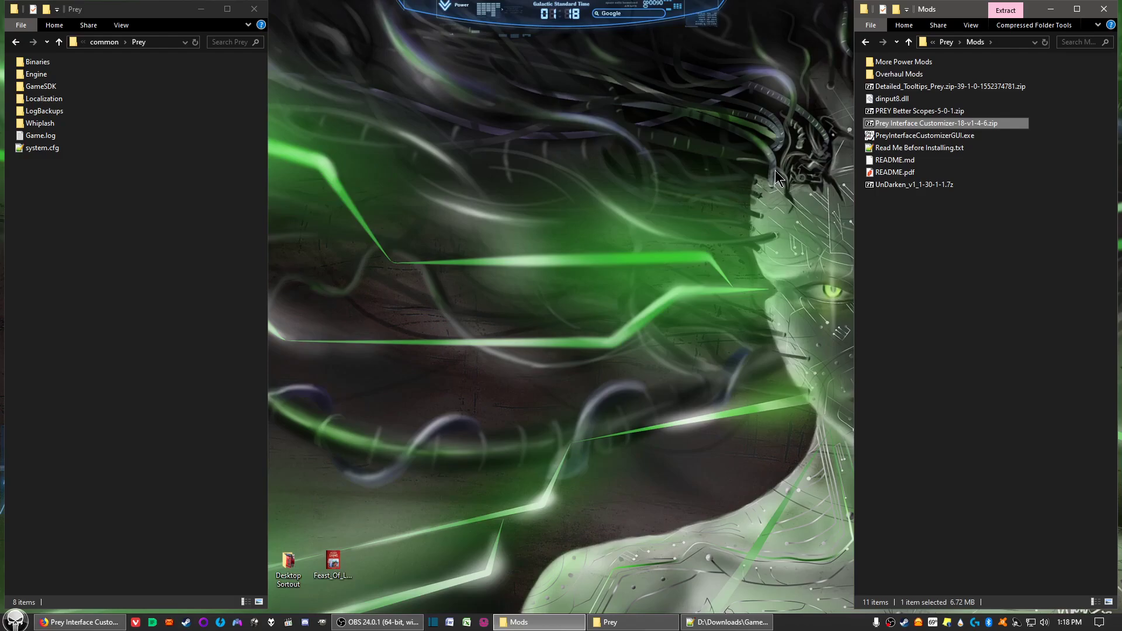
mouse_move(860, 149)
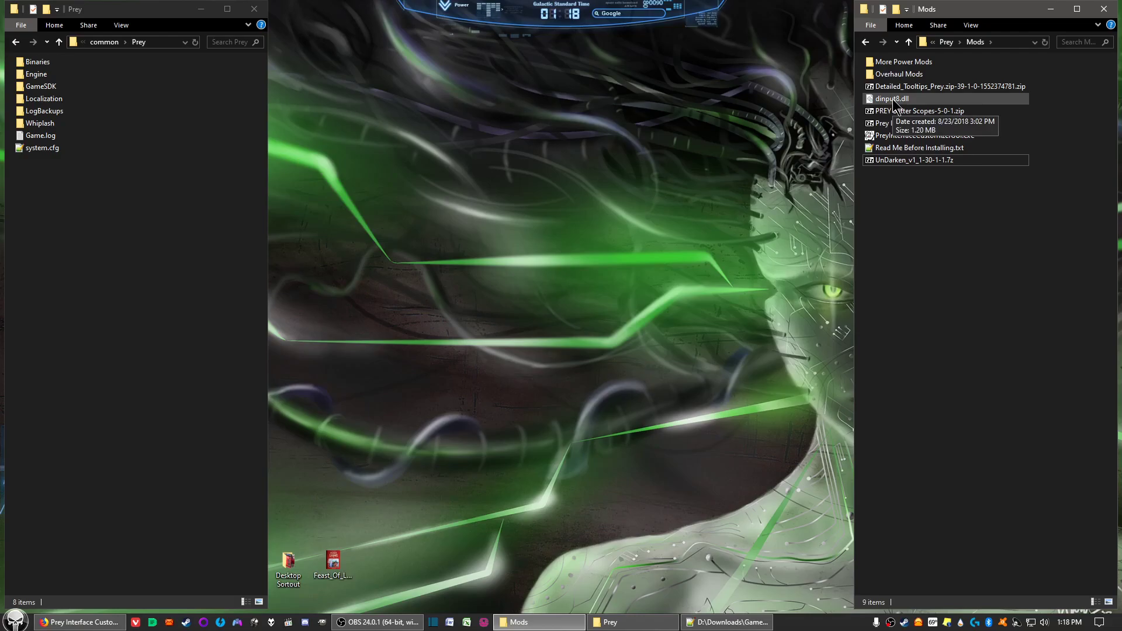
click(931, 122)
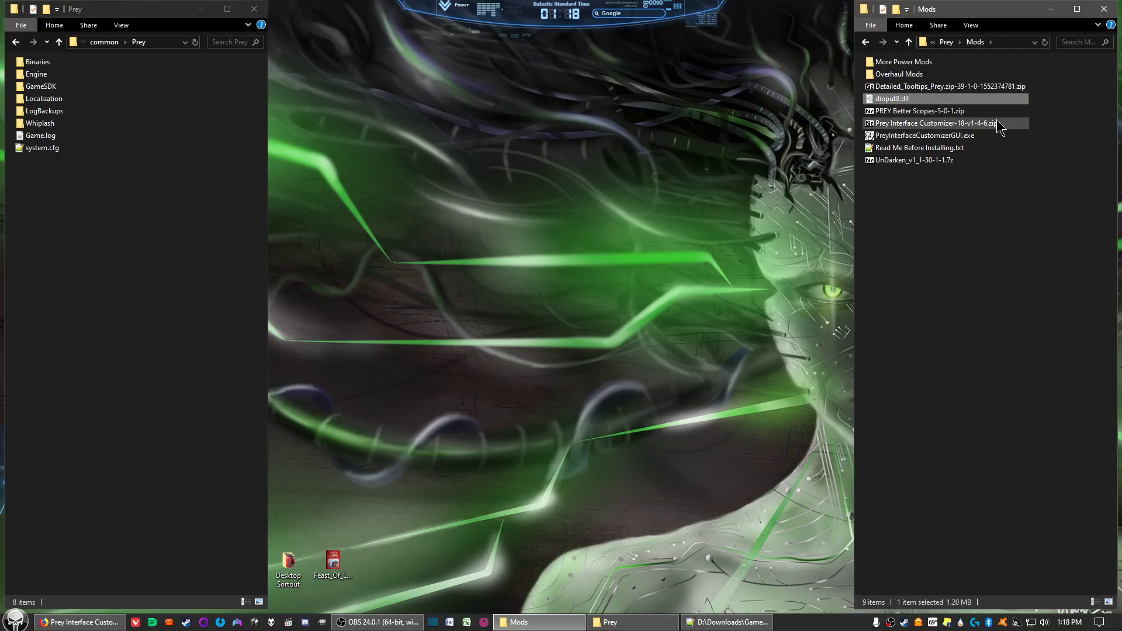
click(924, 136)
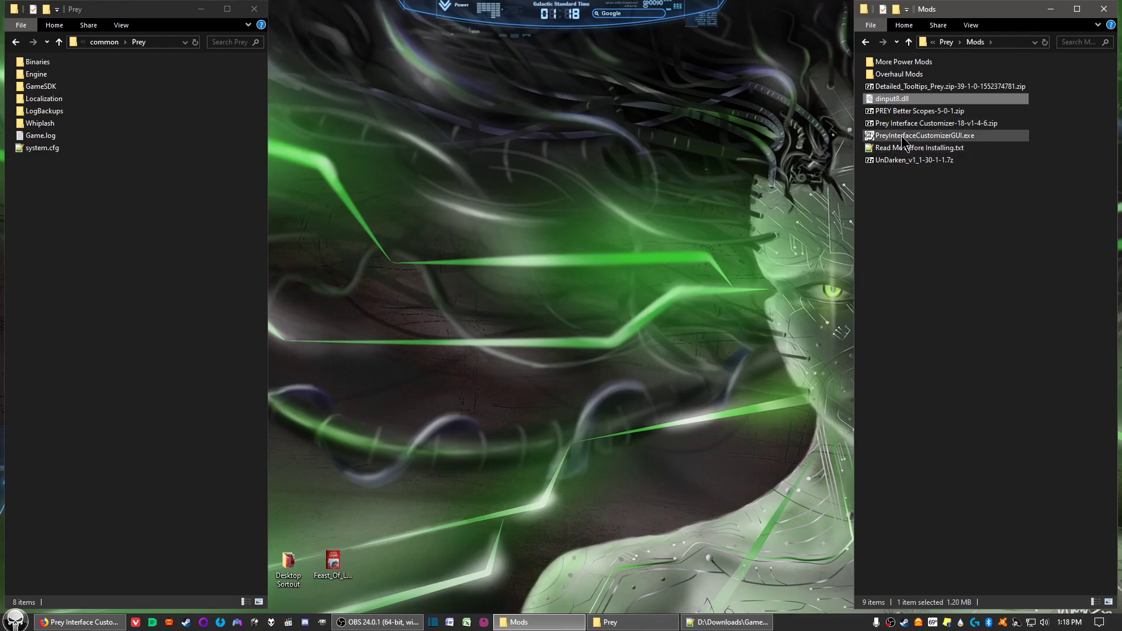
mouse_move(924, 136)
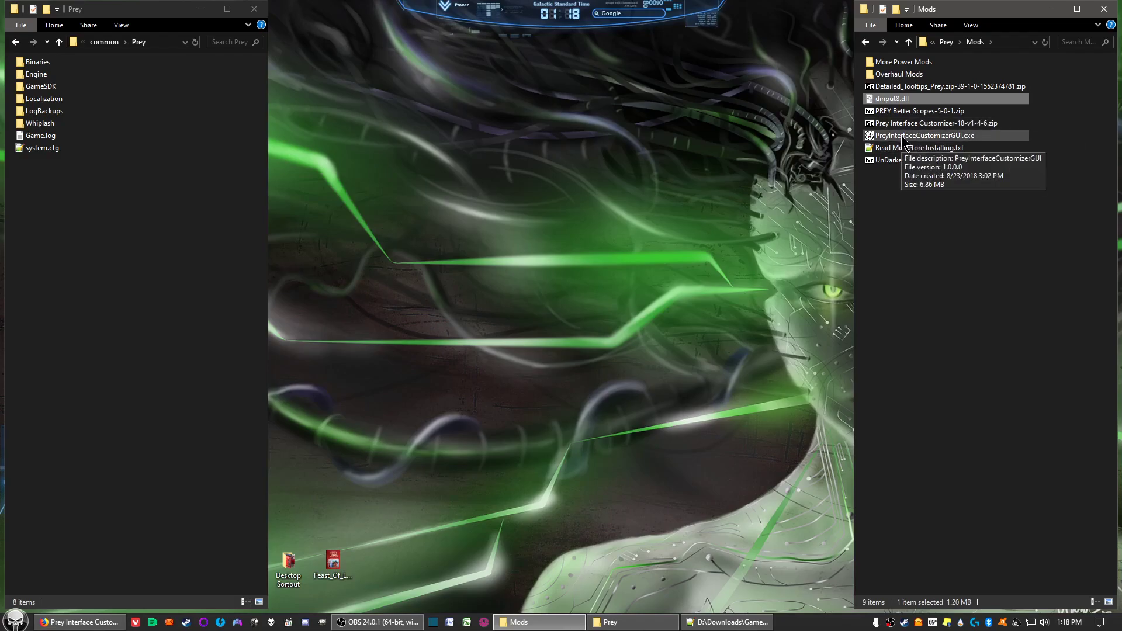
click(924, 136)
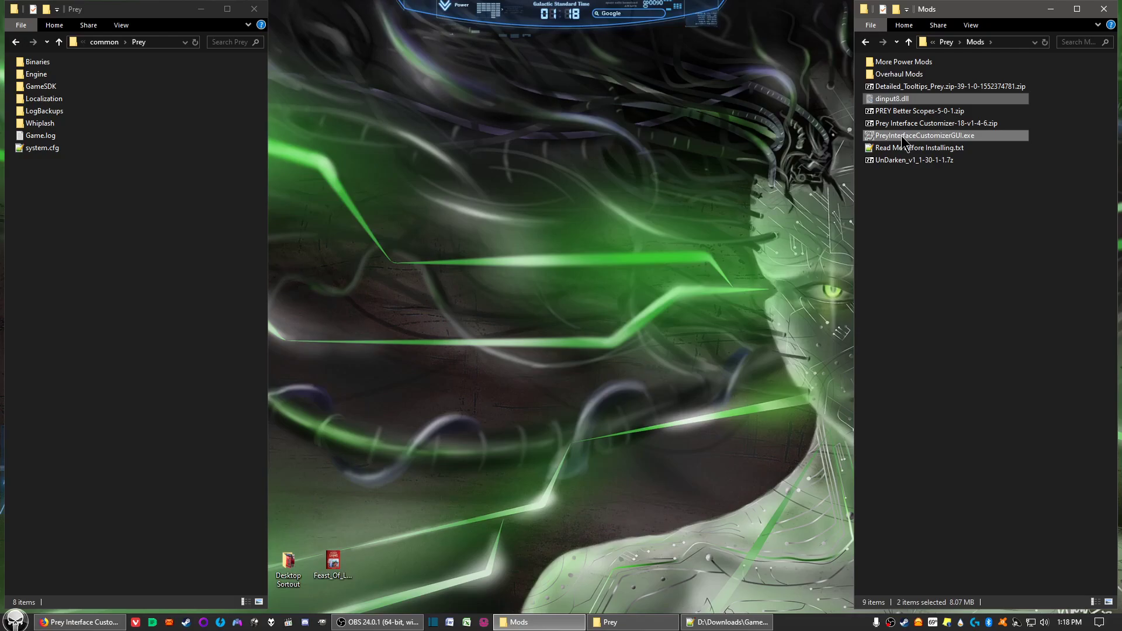
mouse_move(780, 115)
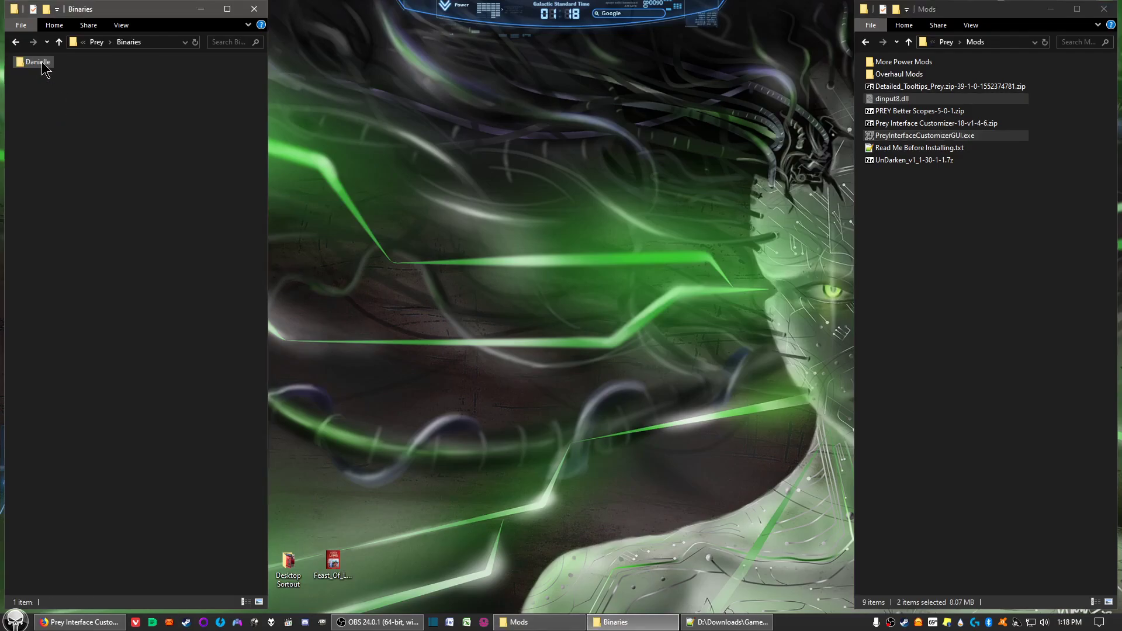
Step: Move both files into Prey's Binaries\Danielle\x64\Release folder
double_click(36, 62)
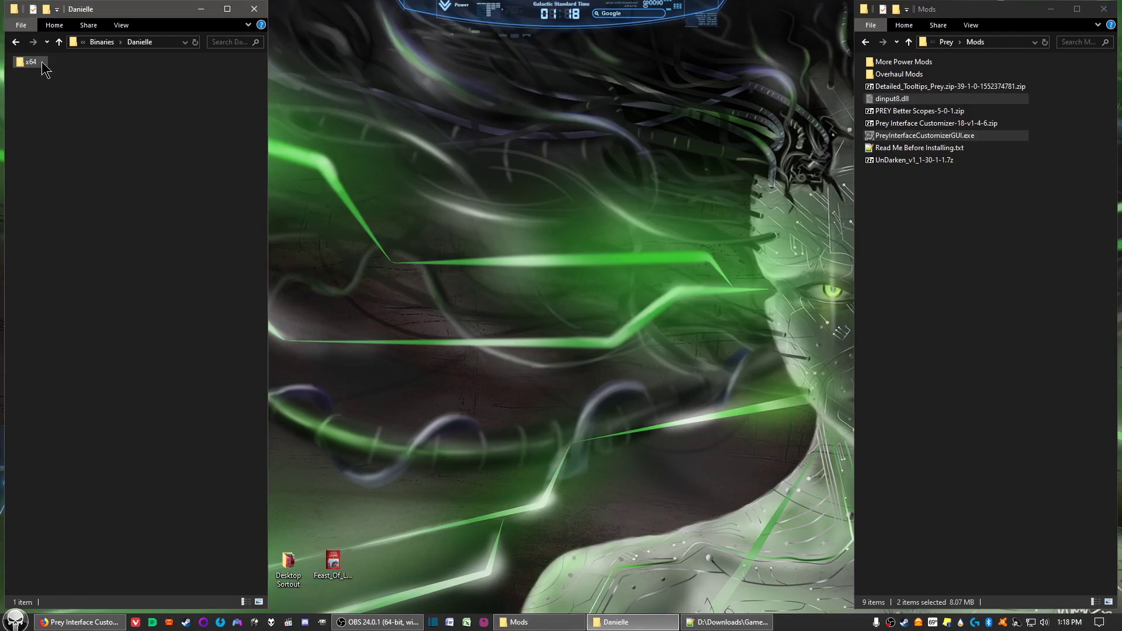
double_click(31, 62)
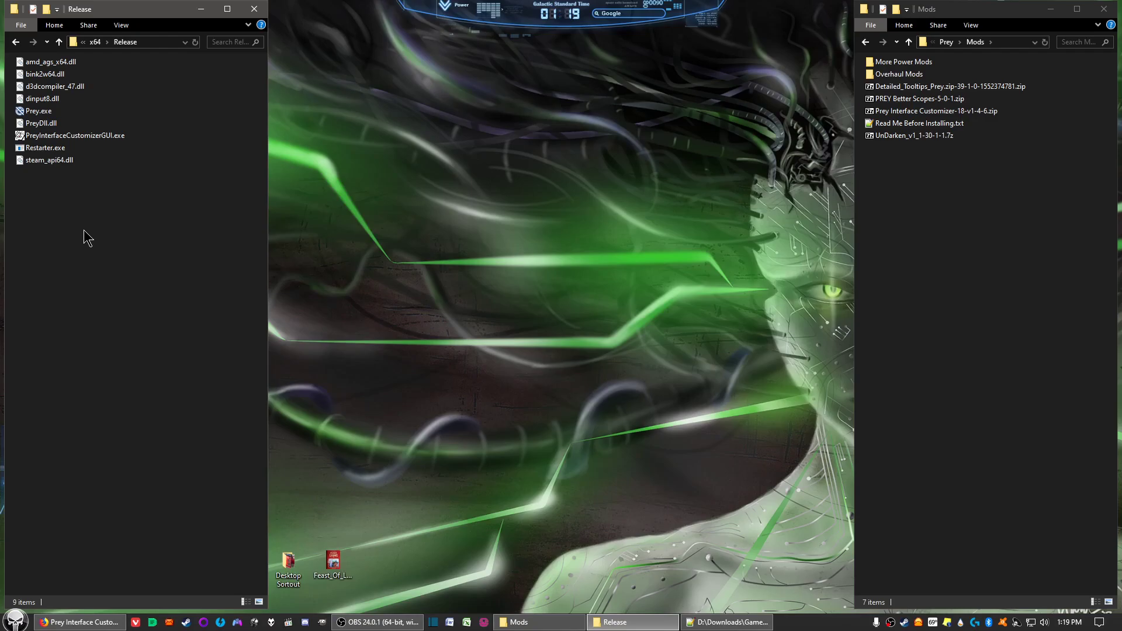
mouse_move(1099, 34)
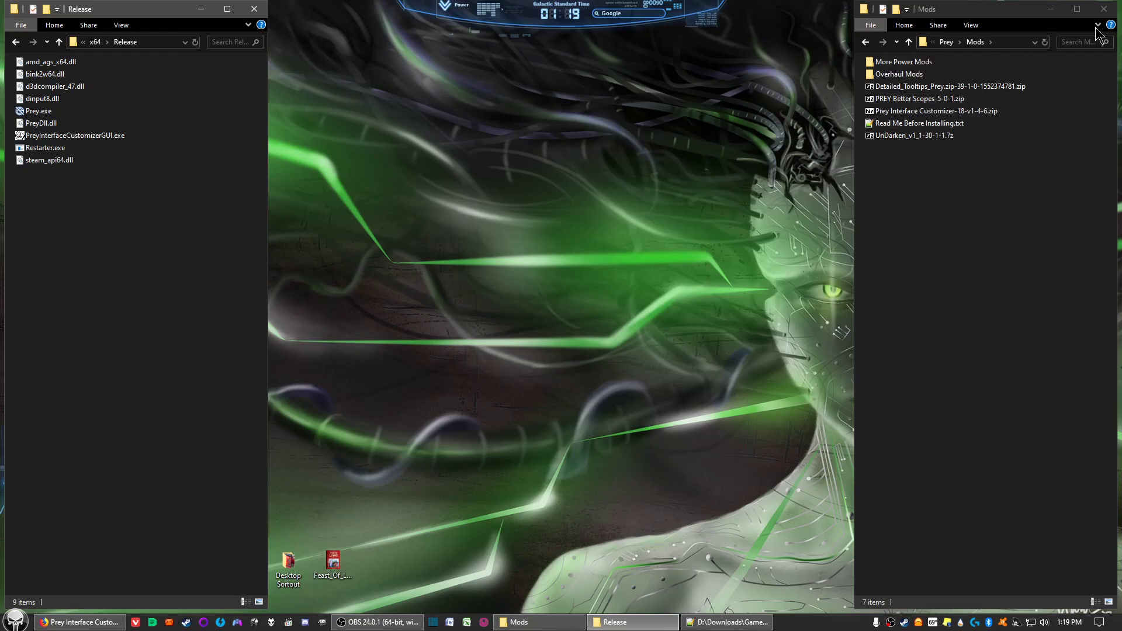
Step: Launch PreyInterfaceCustomizerGUI.exe, accept the first-run profiles notice and show the Controls settings
click(1102, 8)
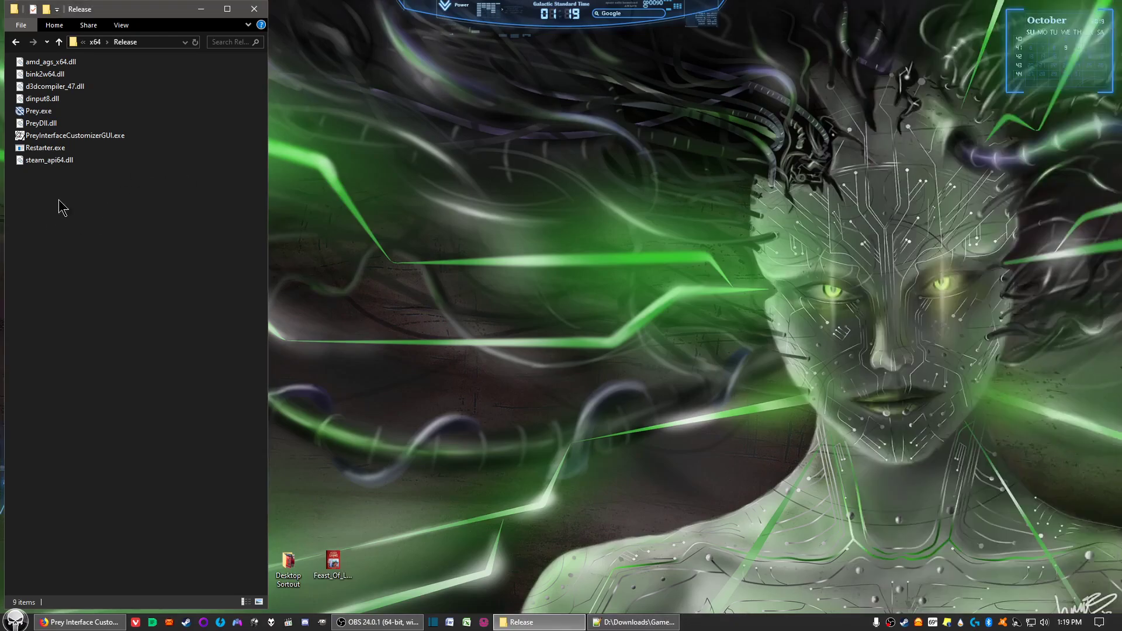
mouse_move(75, 139)
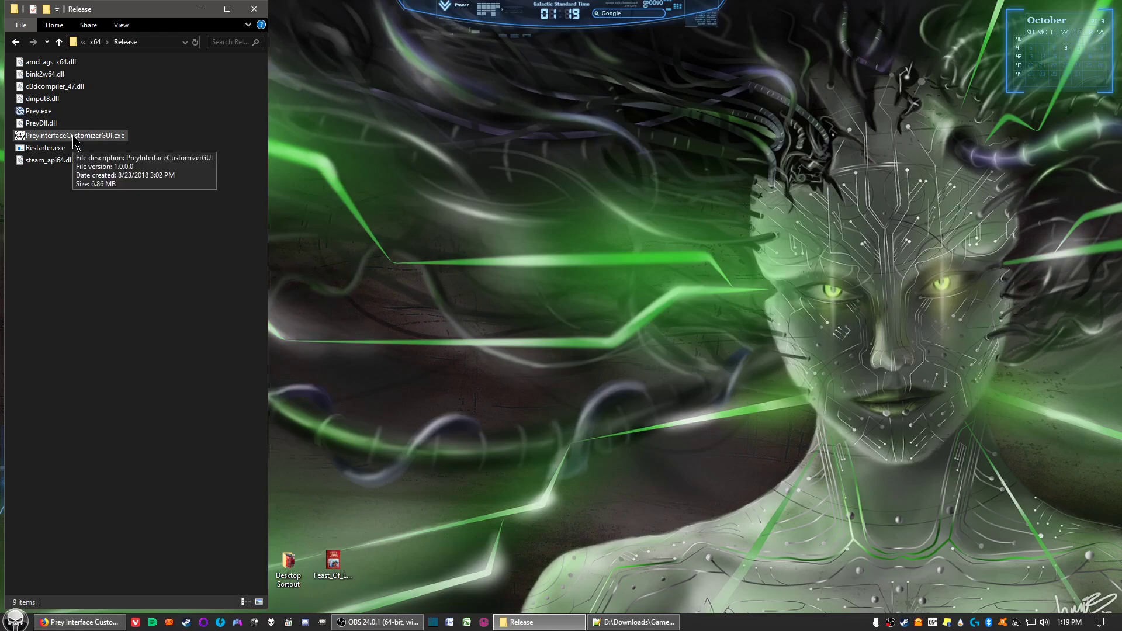
click(74, 135)
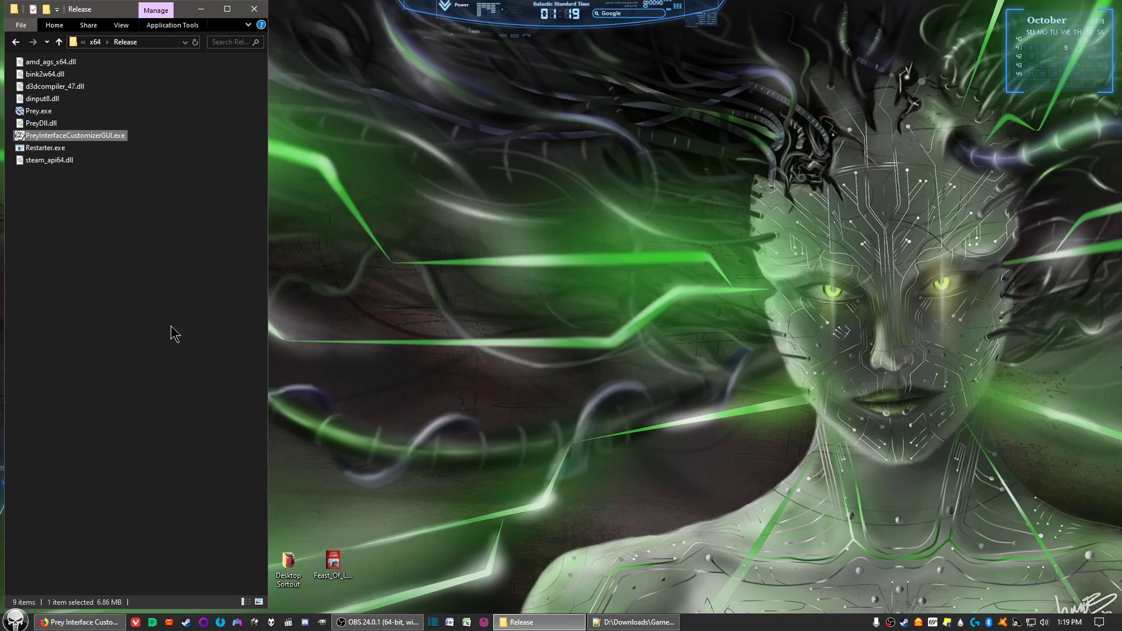
double_click(75, 136)
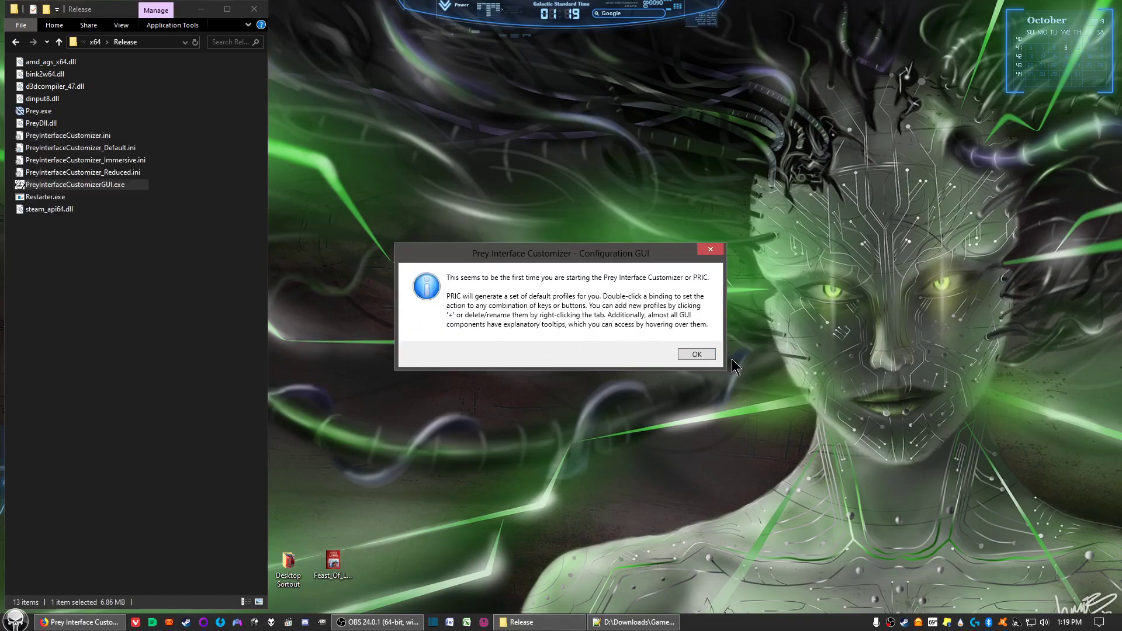
click(694, 353)
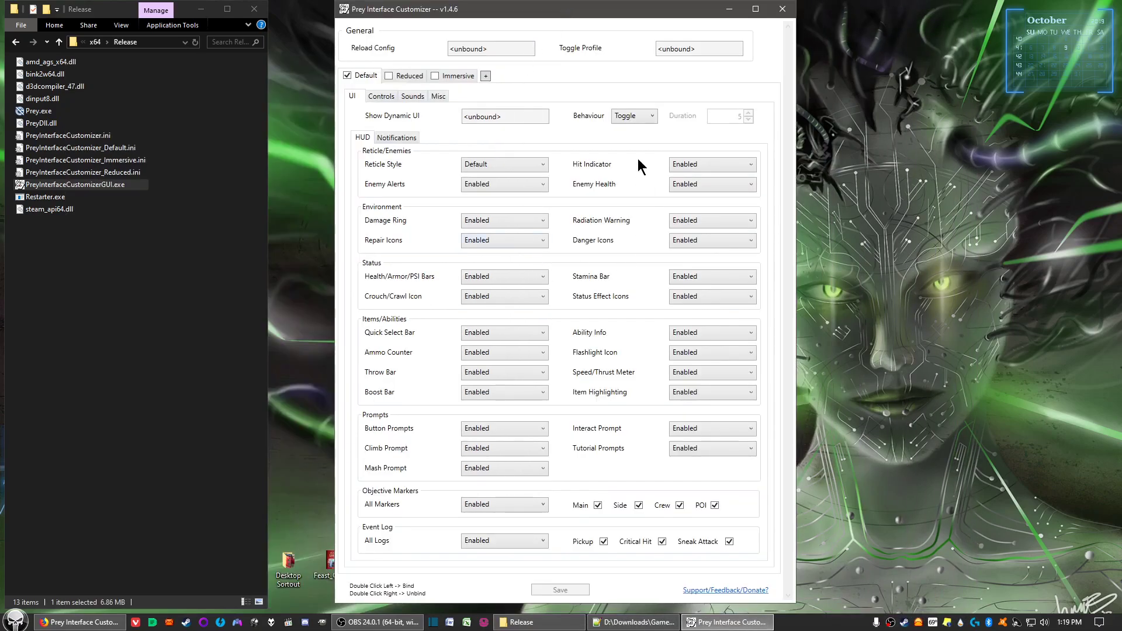
mouse_move(565, 155)
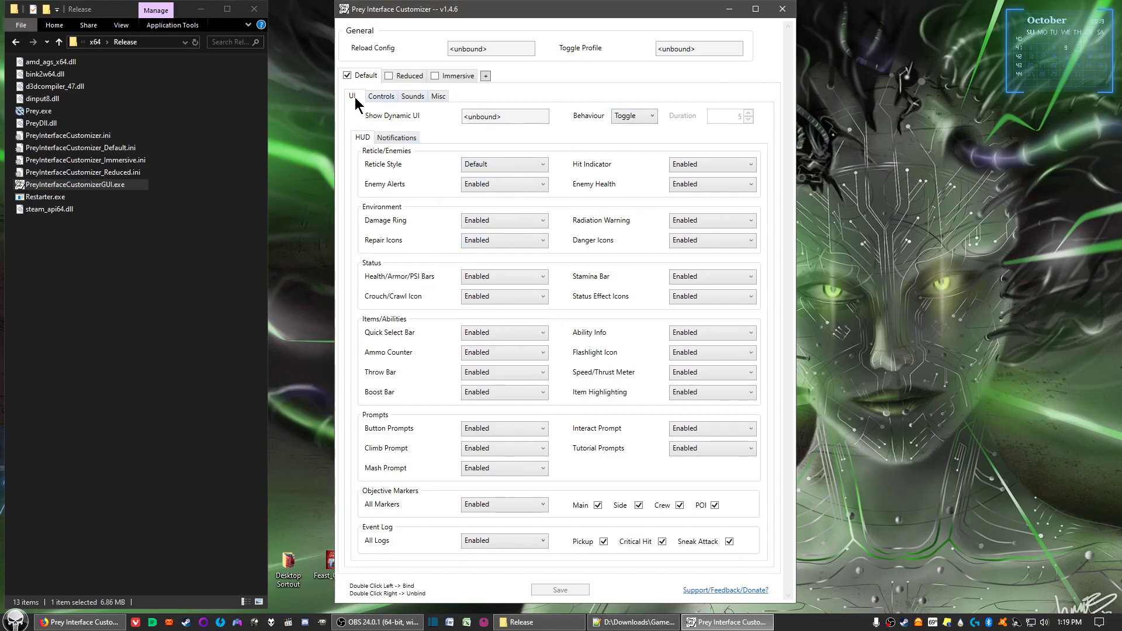
mouse_move(401, 110)
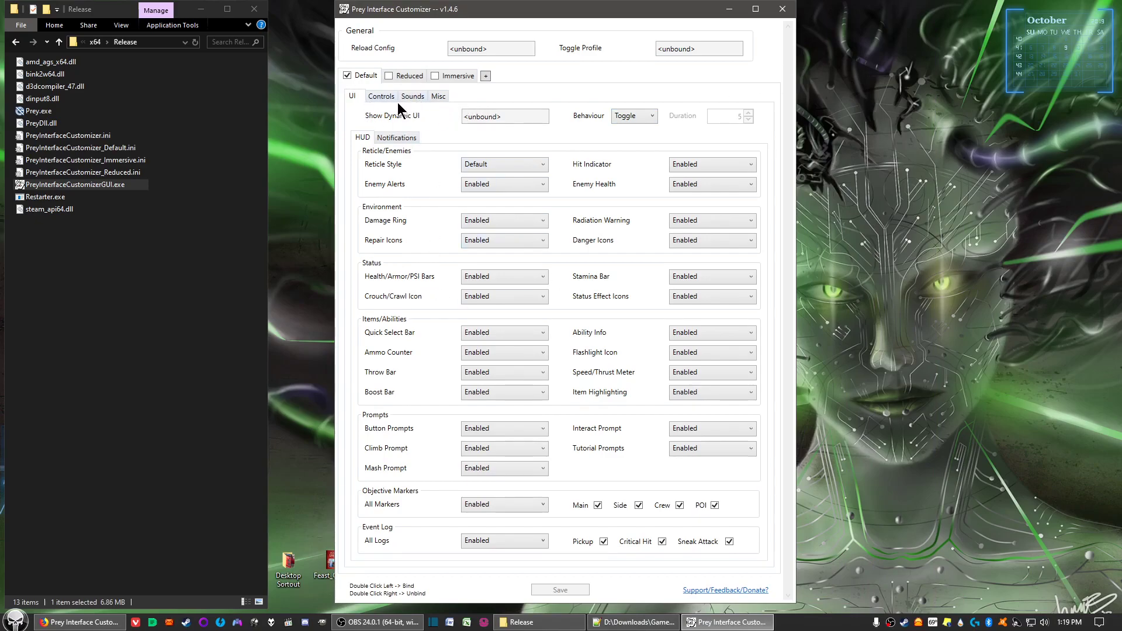
mouse_move(378, 78)
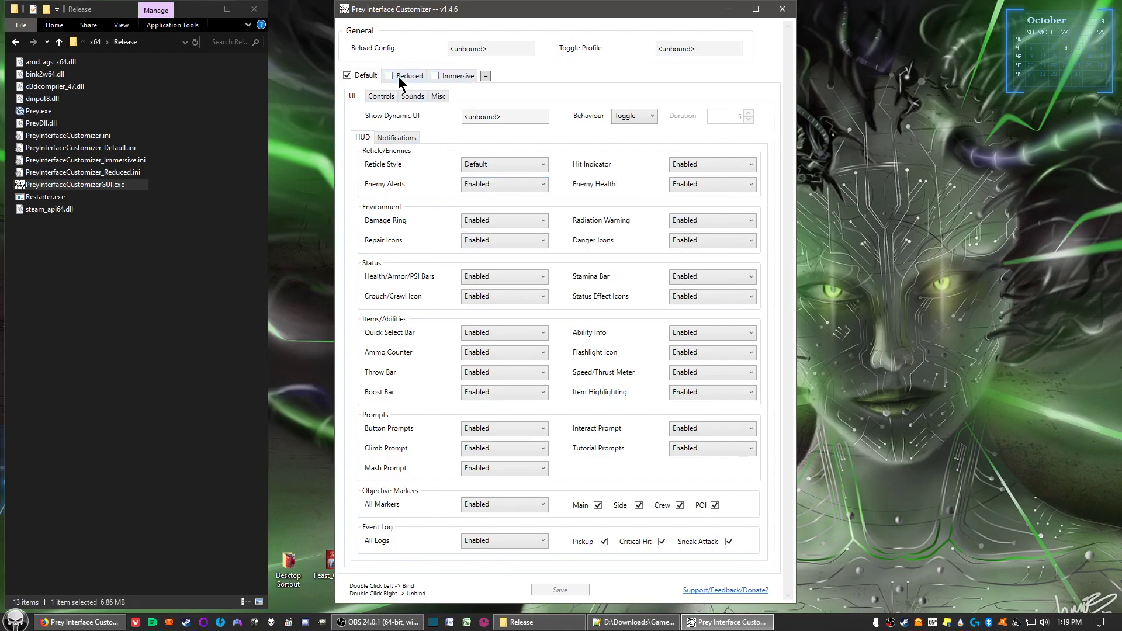
mouse_move(388, 74)
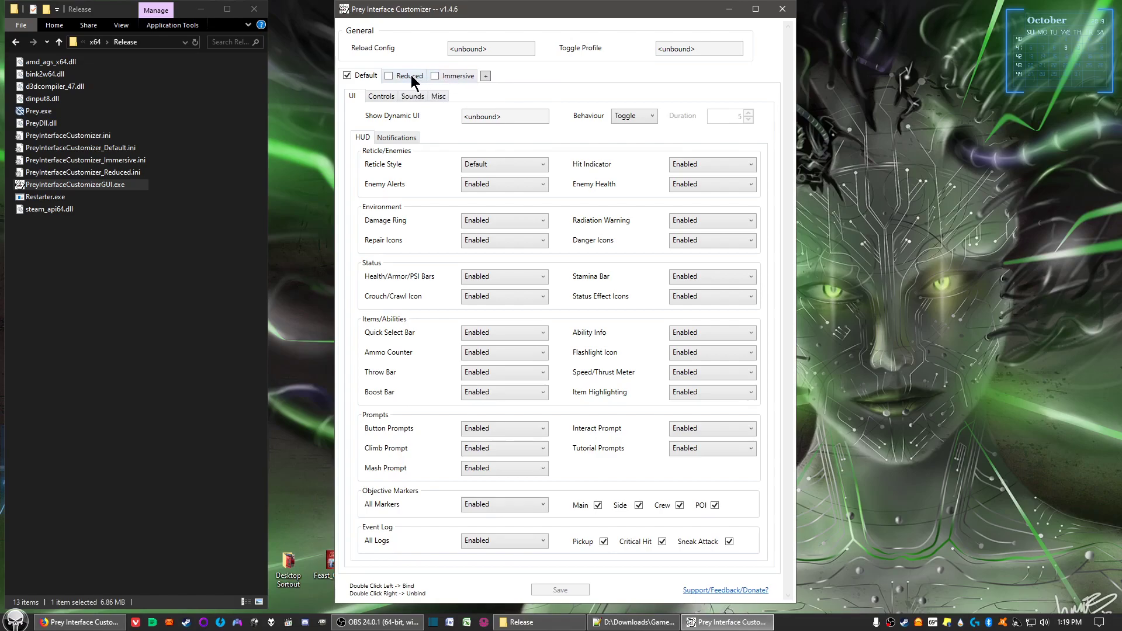
mouse_move(614, 36)
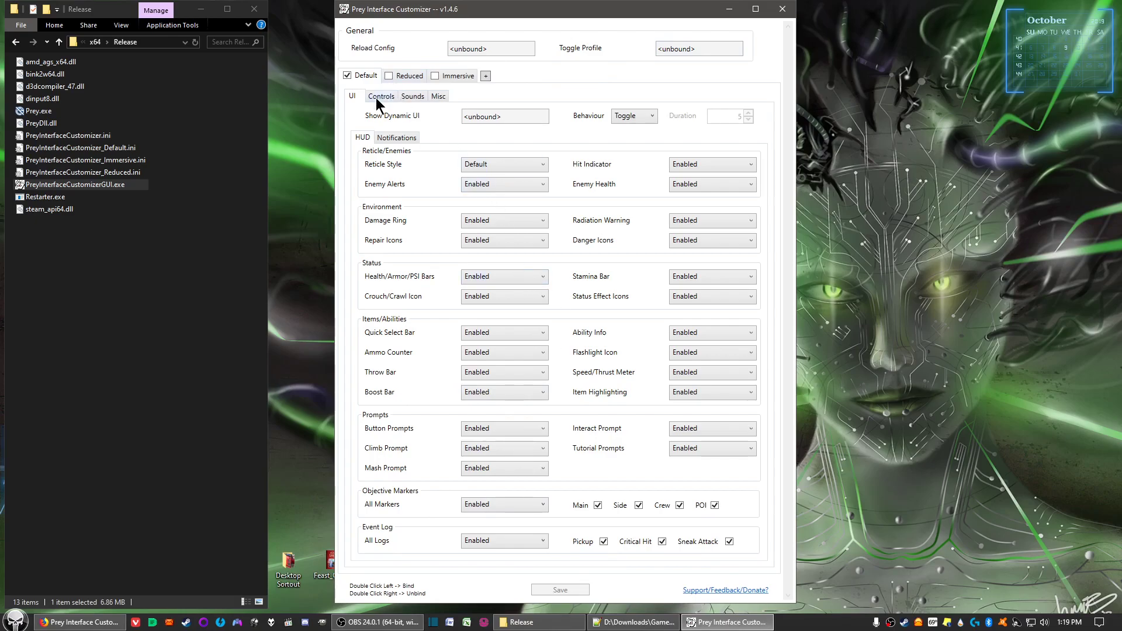
mouse_move(688, 317)
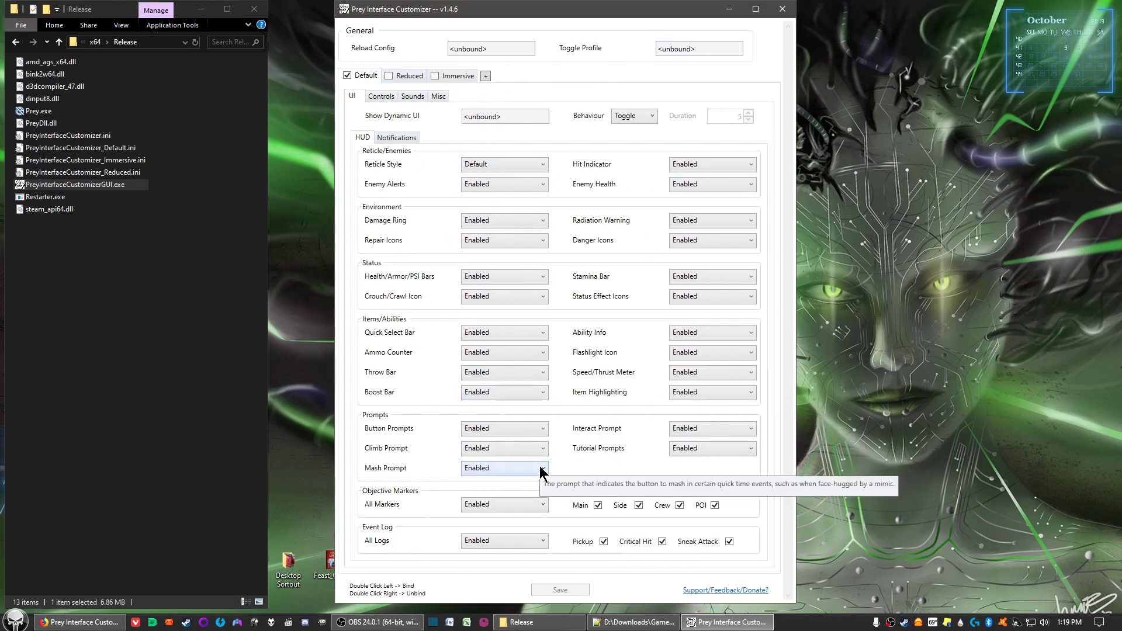
mouse_move(657, 419)
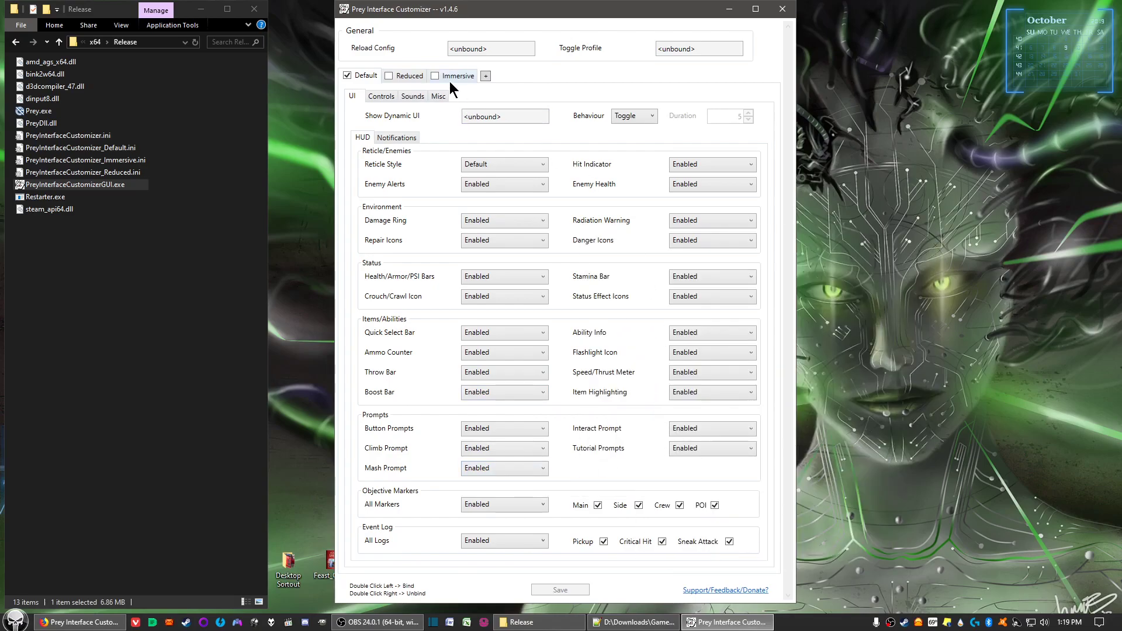
mouse_move(452, 121)
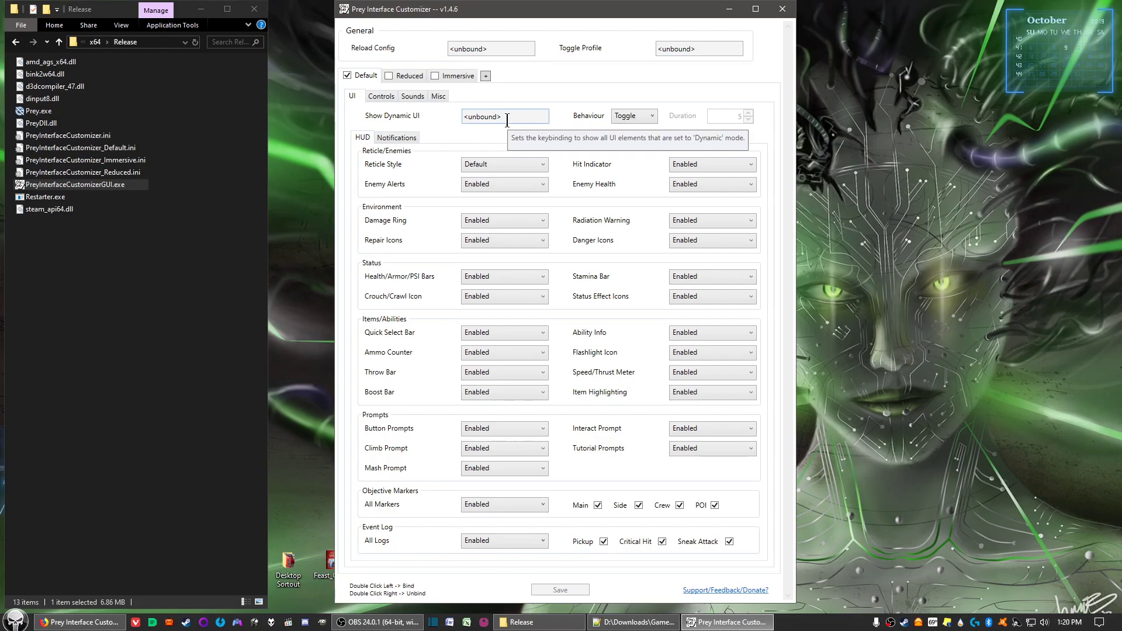
mouse_move(429, 116)
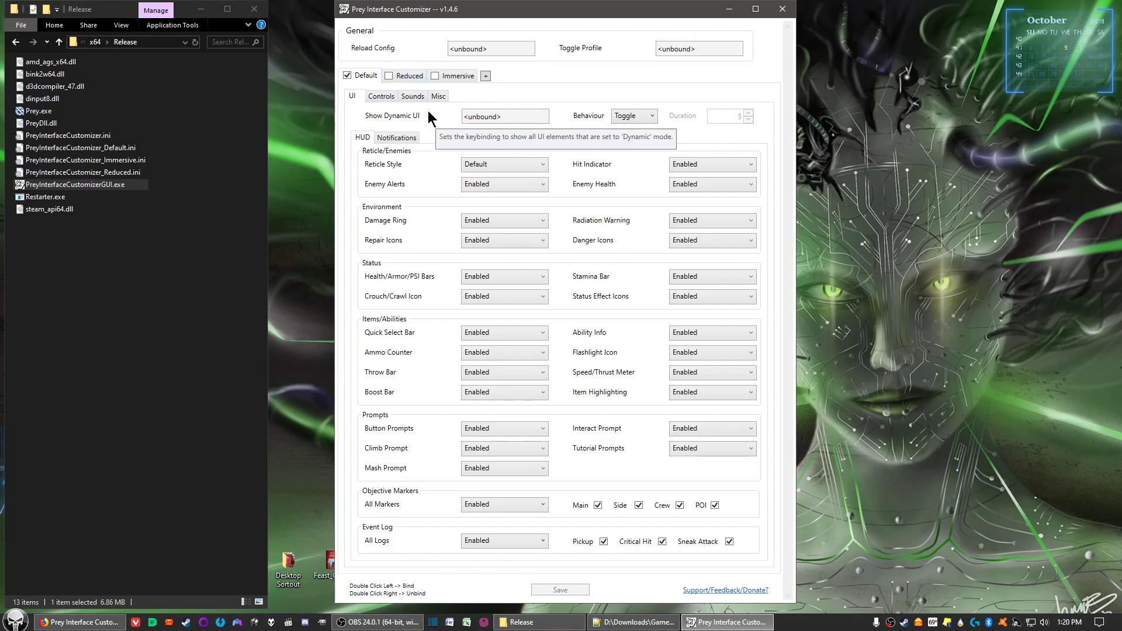
click(381, 96)
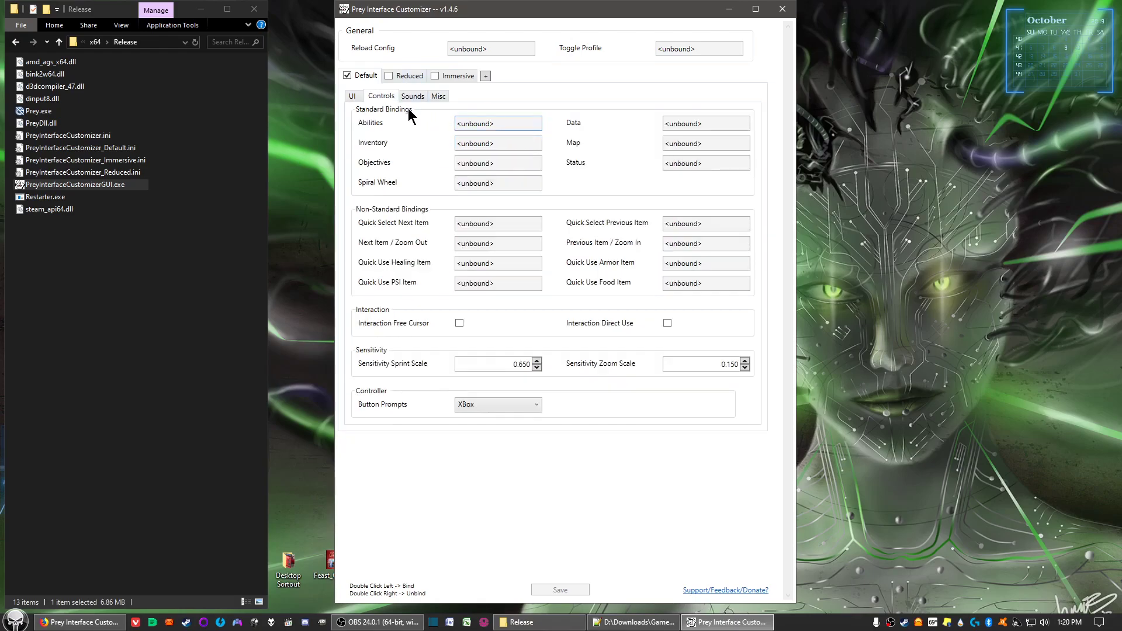
Step: Switch on Skip Second Loading Screen in the Misc settings
click(438, 96)
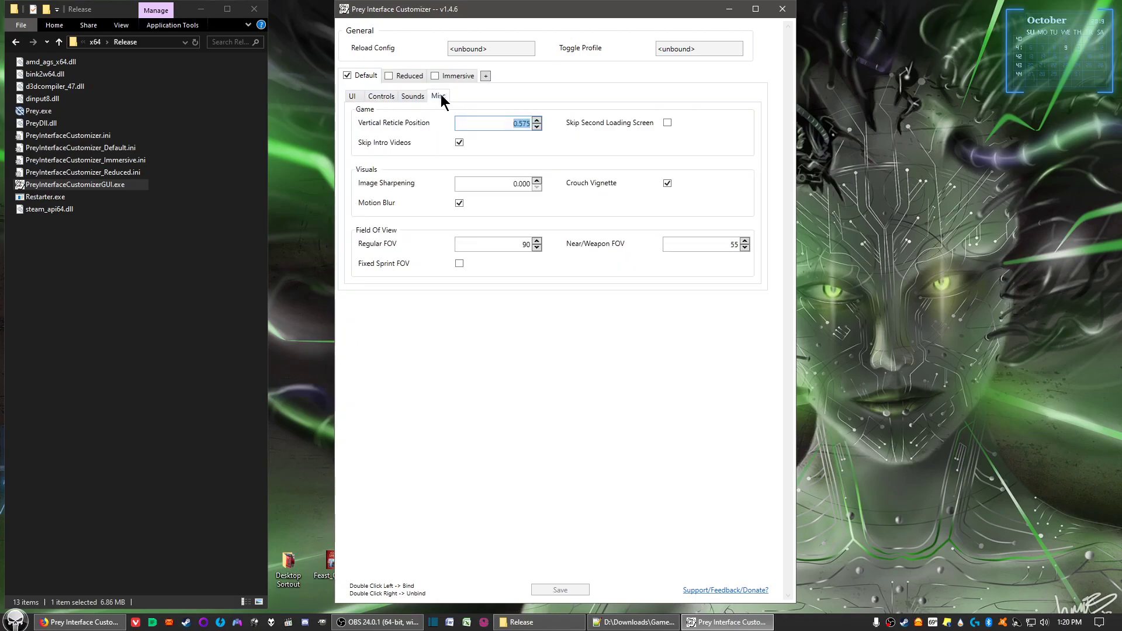
mouse_move(397, 165)
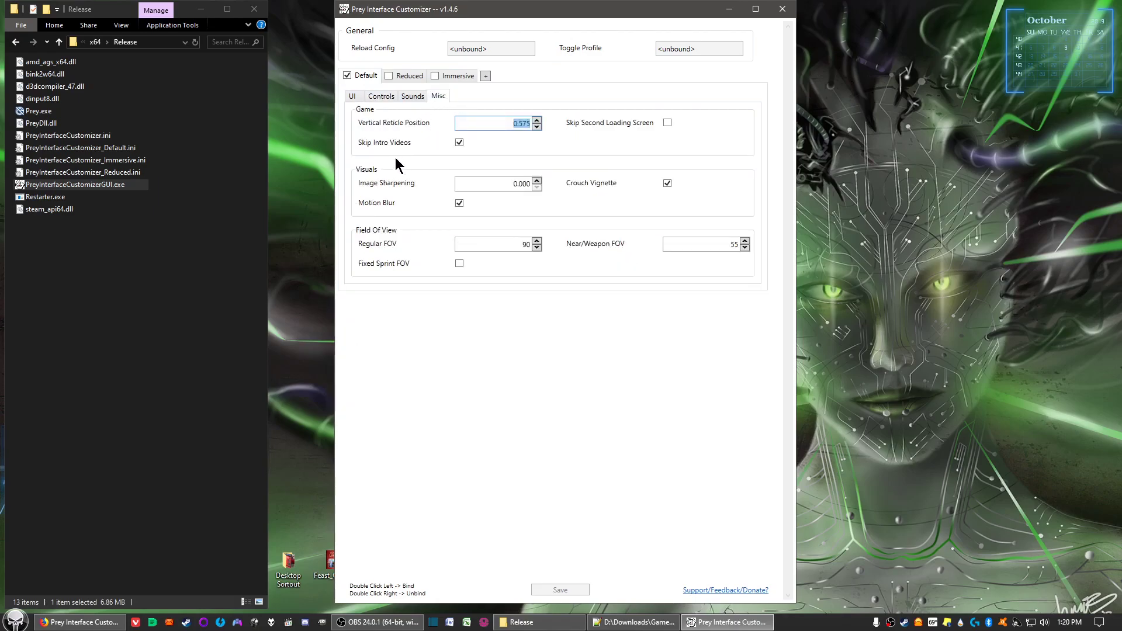
mouse_move(458, 143)
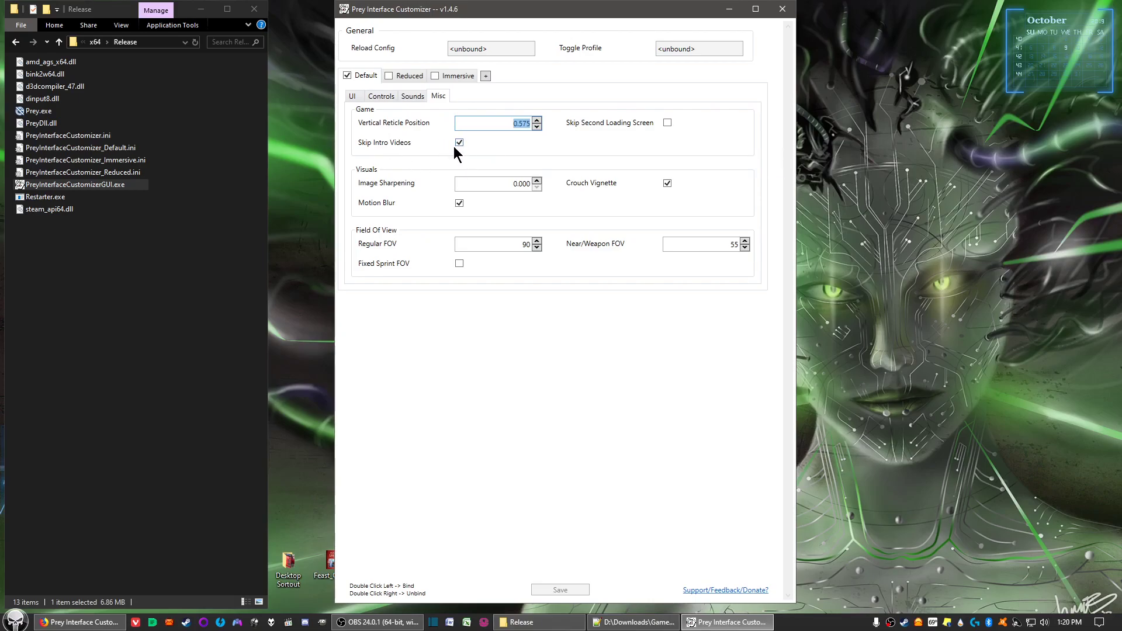
mouse_move(624, 128)
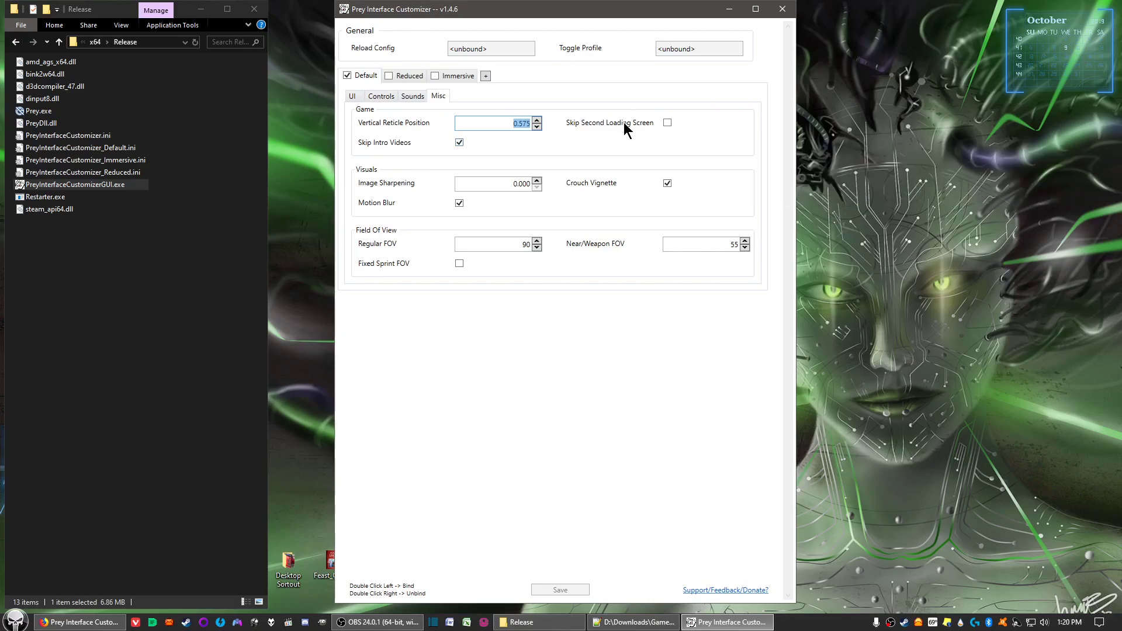
click(668, 123)
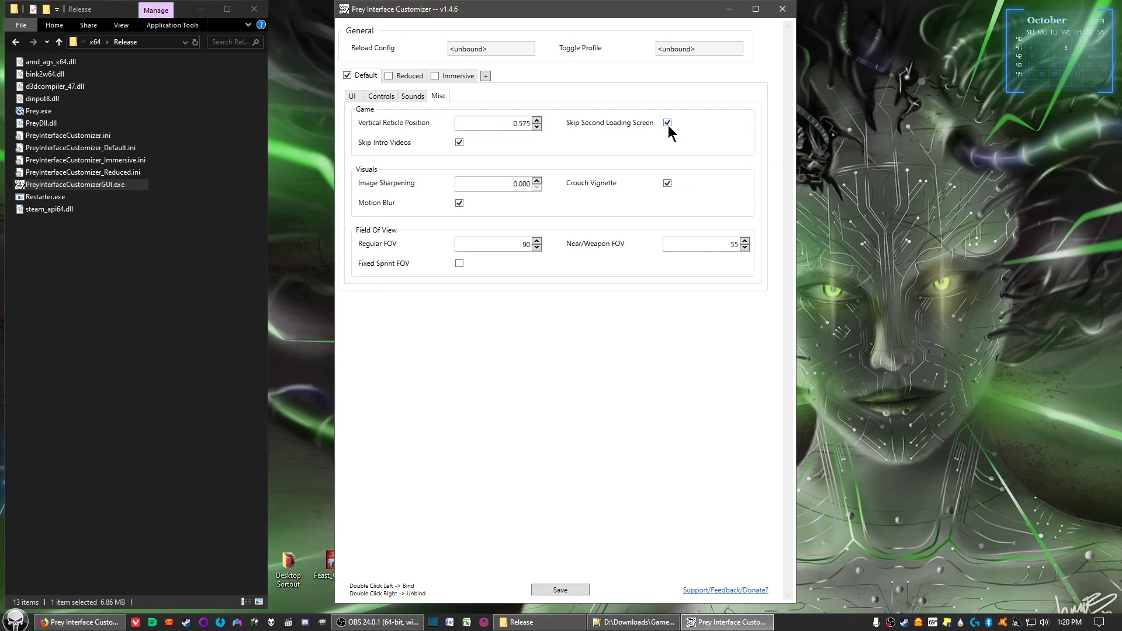
mouse_move(641, 122)
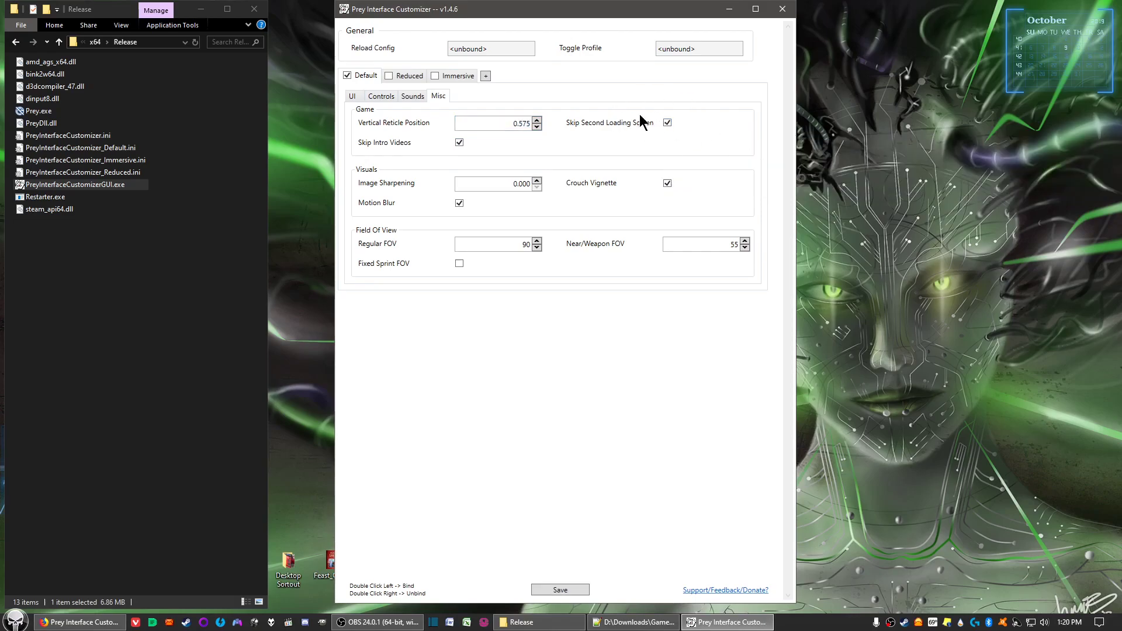
mouse_move(721, 156)
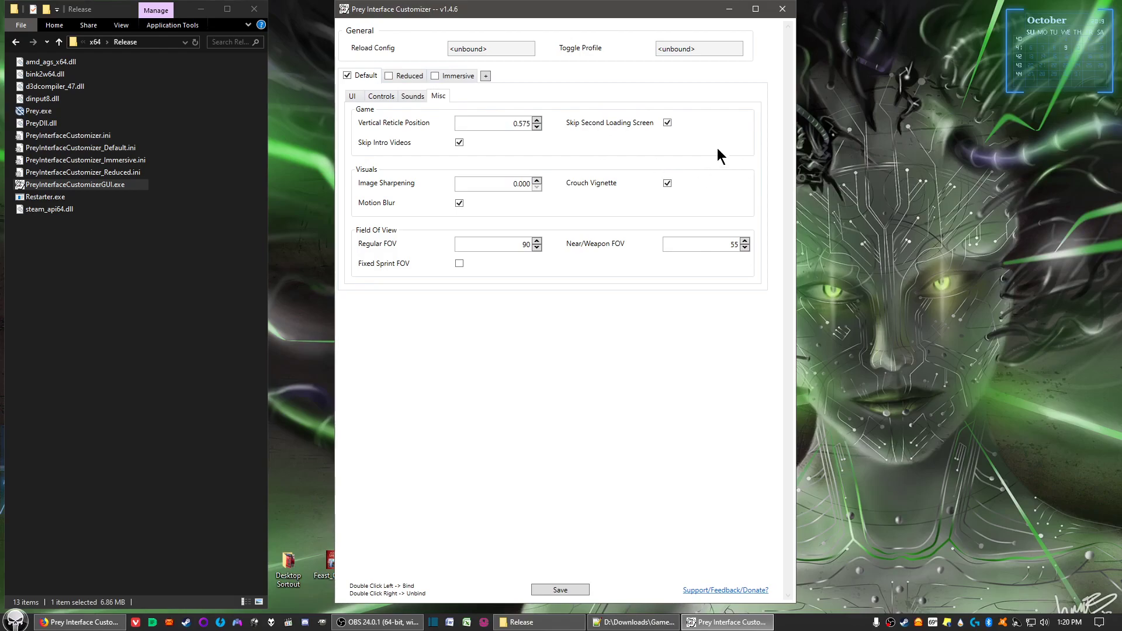
mouse_move(680, 145)
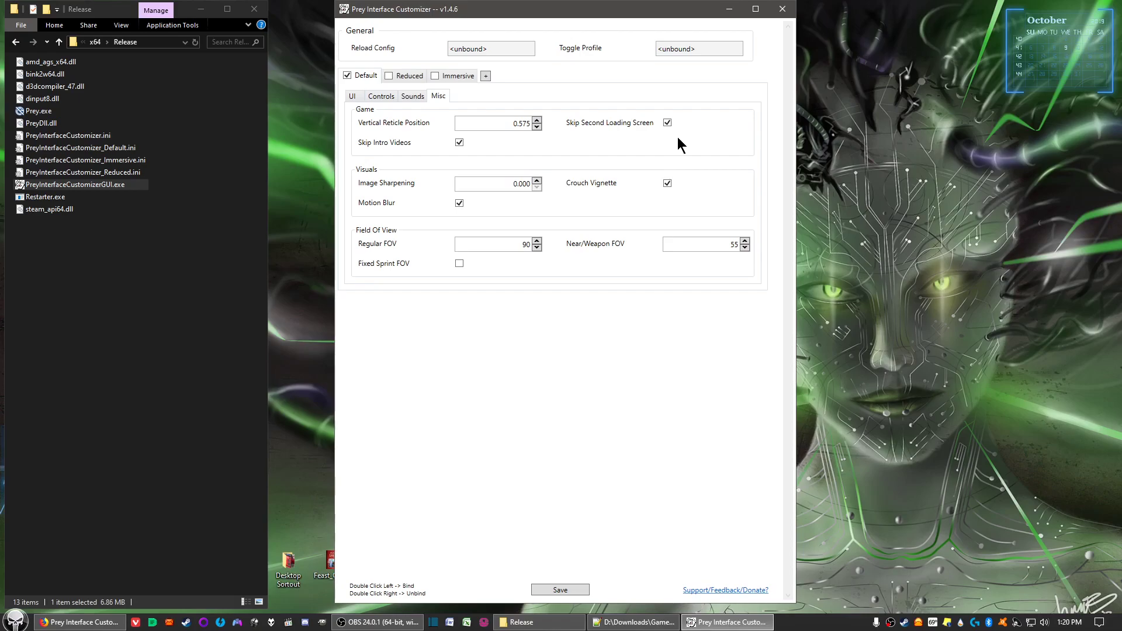
mouse_move(589, 131)
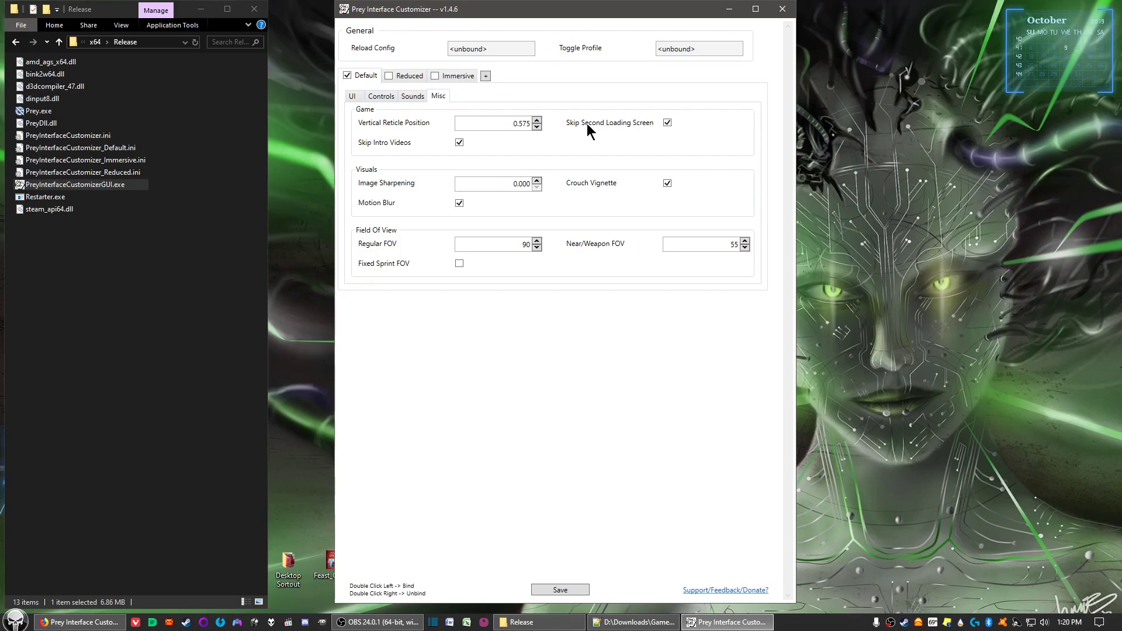
mouse_move(674, 166)
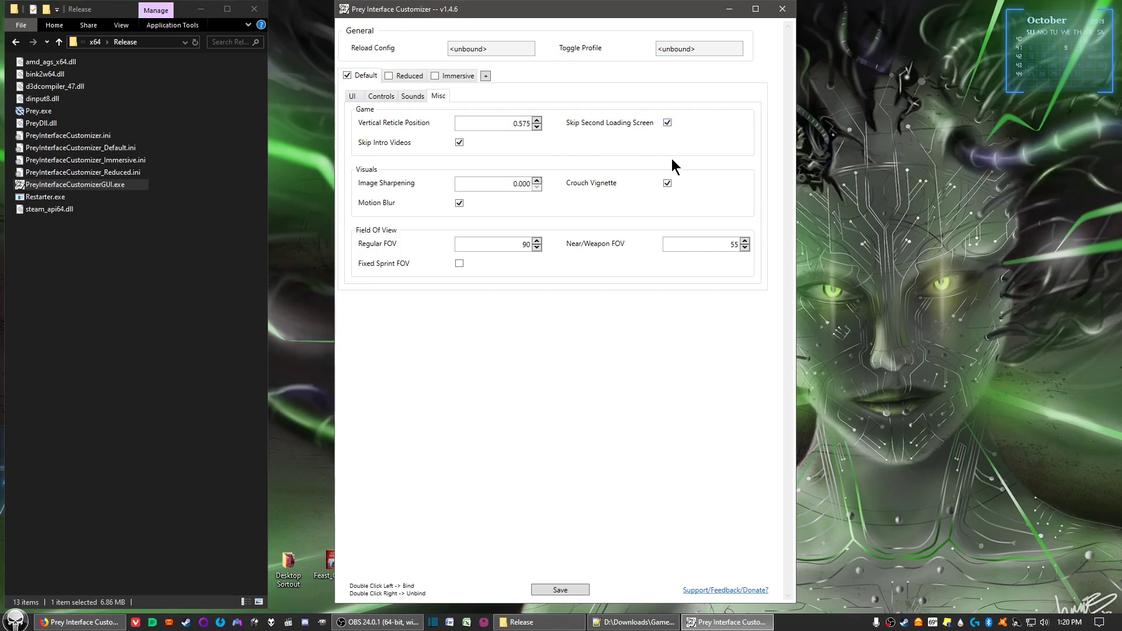
mouse_move(686, 154)
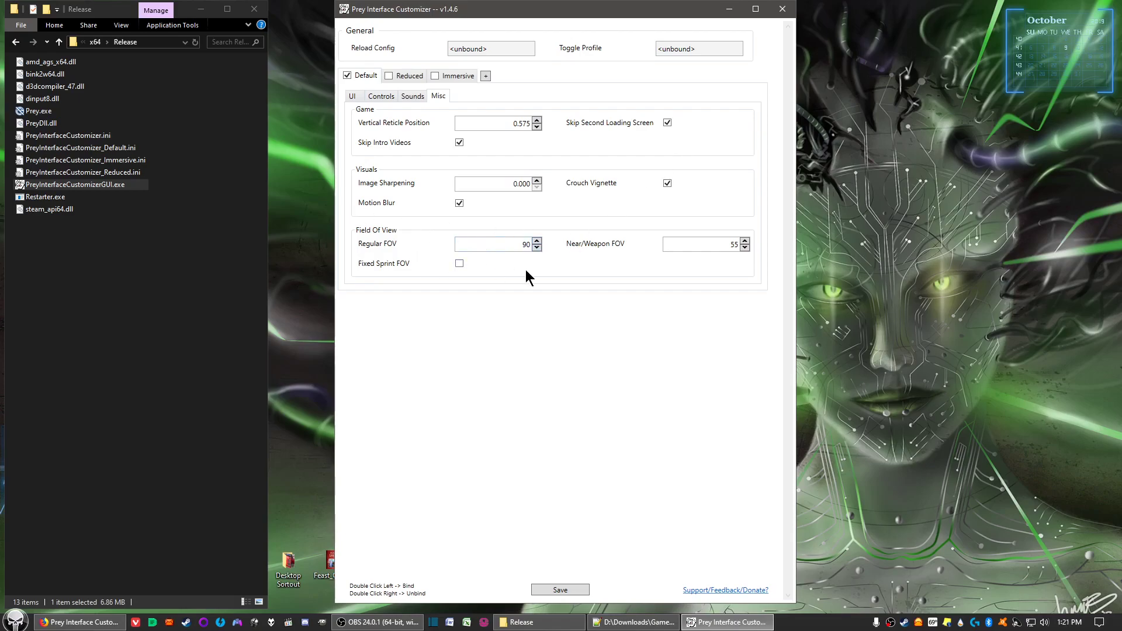
mouse_move(465, 270)
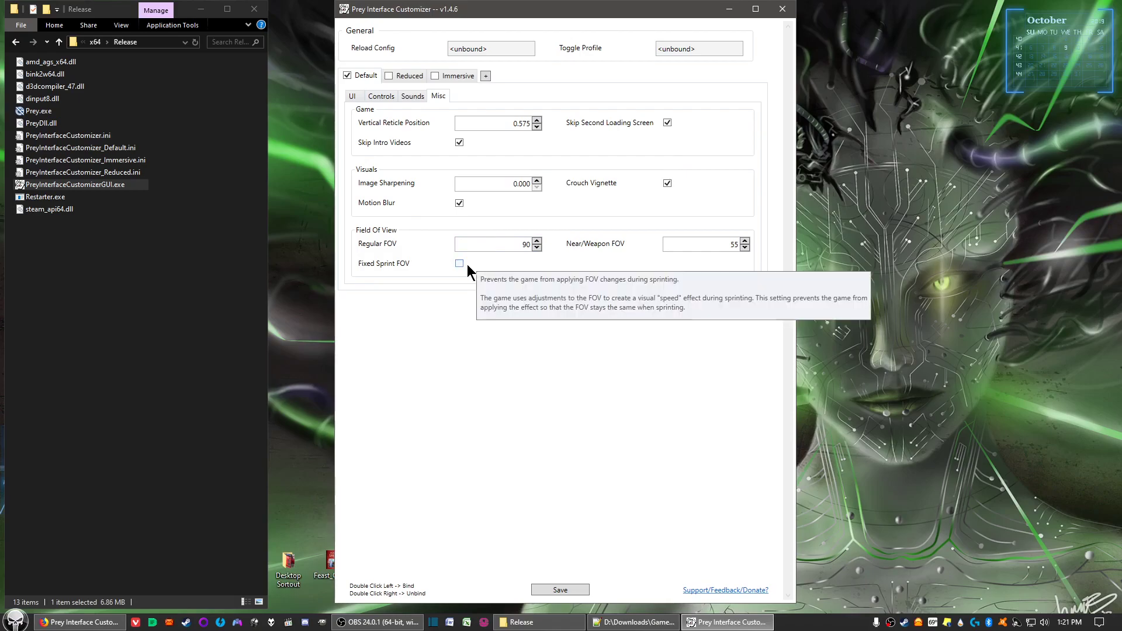
Step: Enable Fixed Sprint FOV and raise Regular FOV to 110 and Near/Weapon FOV to 75
click(459, 263)
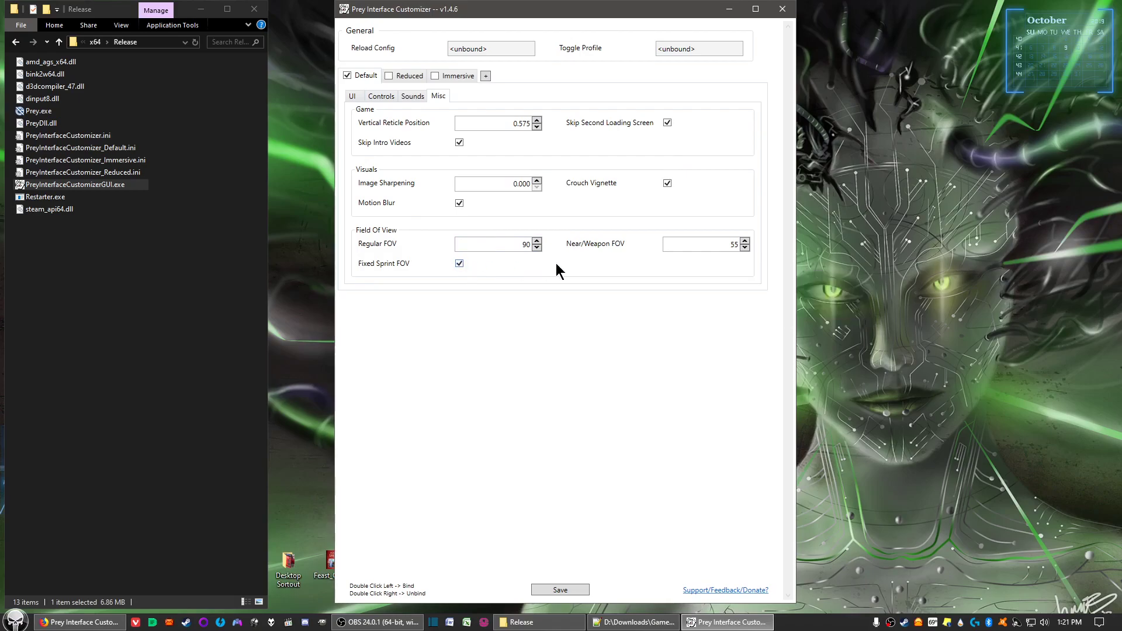
mouse_move(383, 263)
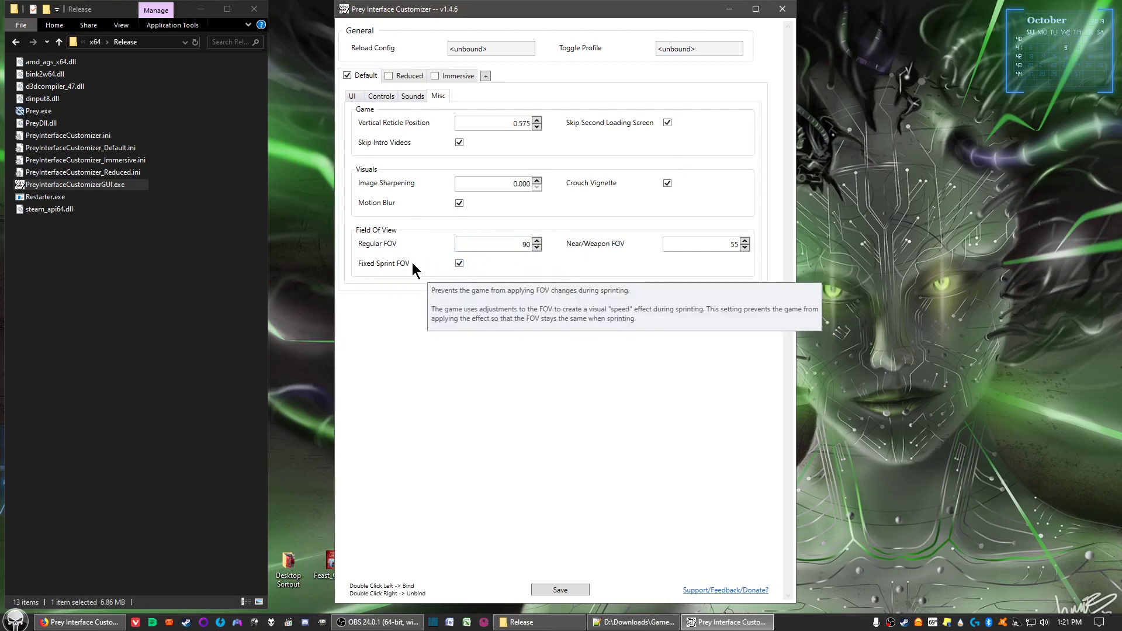
mouse_move(491, 276)
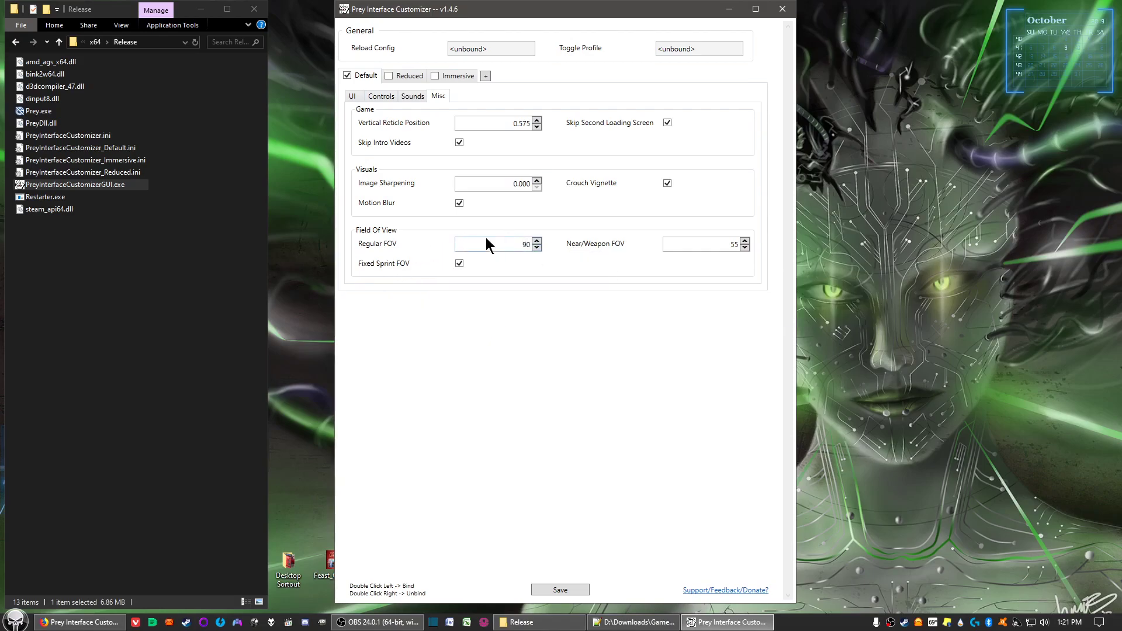
mouse_move(537, 244)
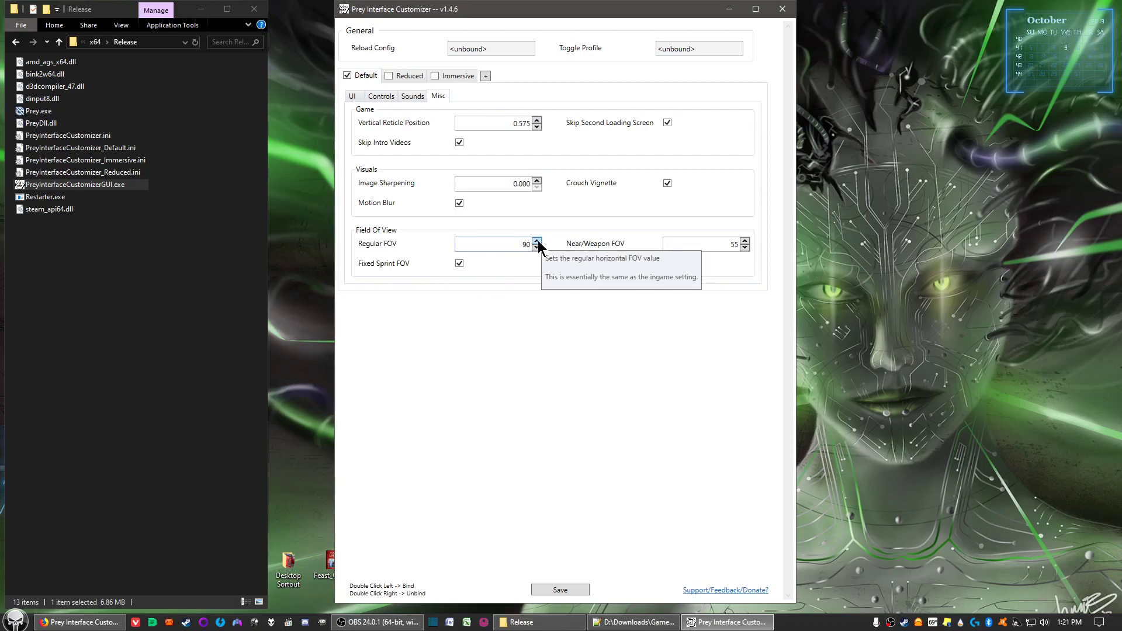
click(537, 241)
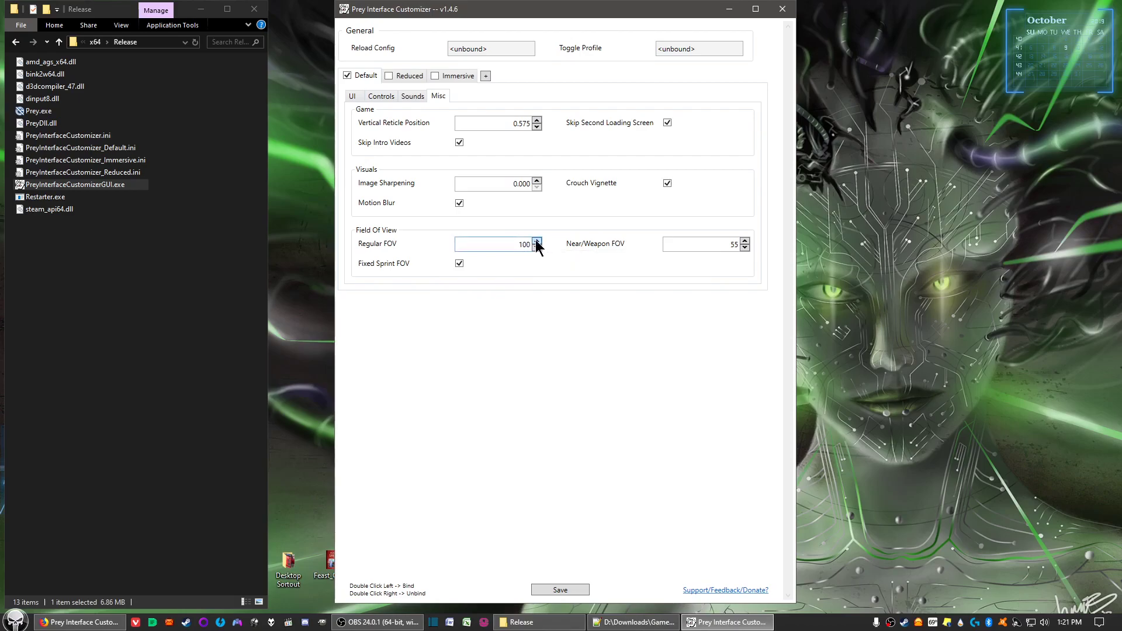
click(537, 241)
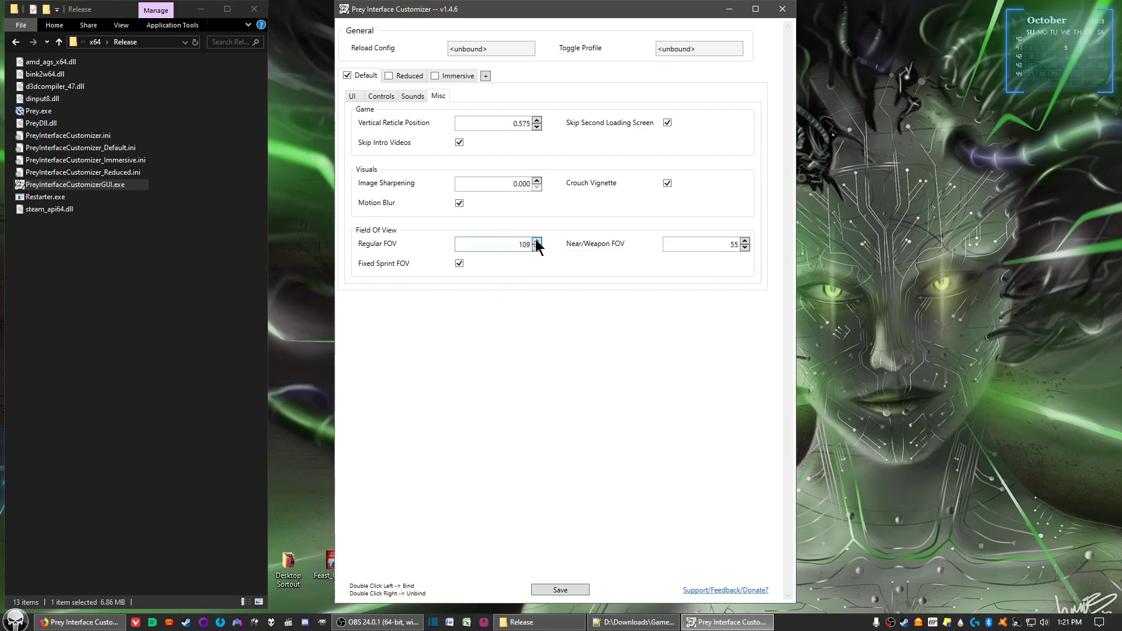
click(536, 241)
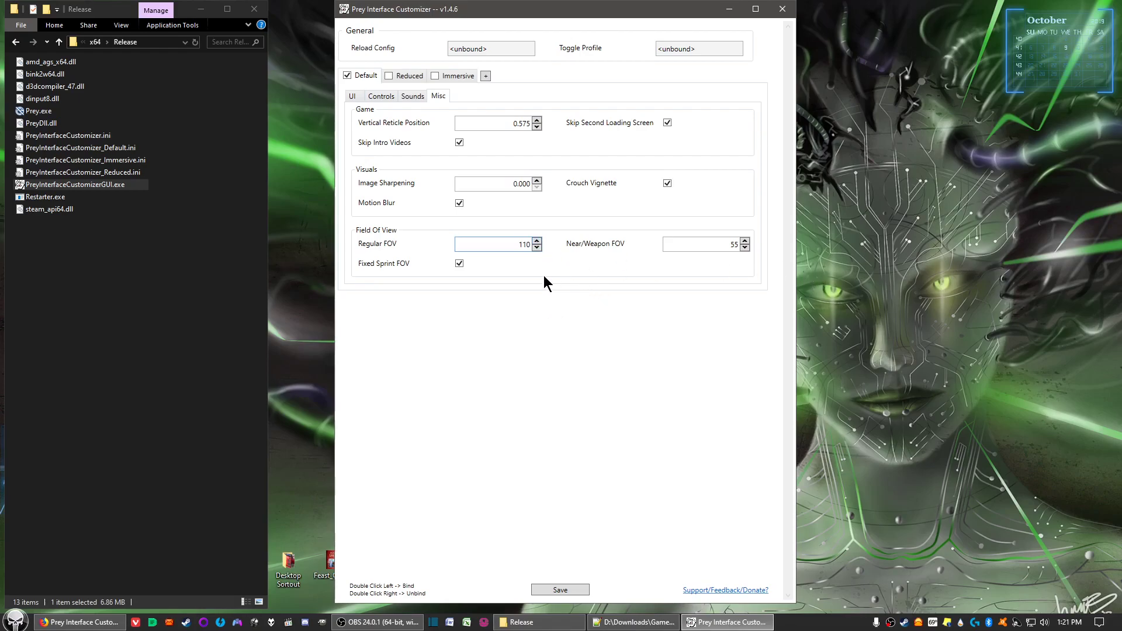
mouse_move(492, 232)
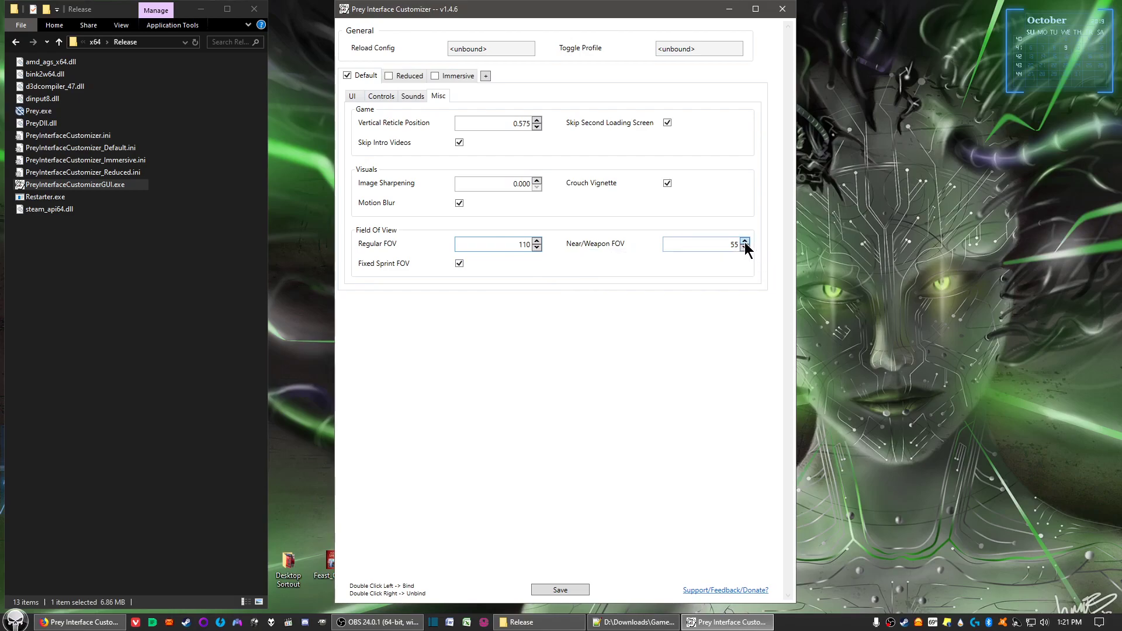
click(745, 241)
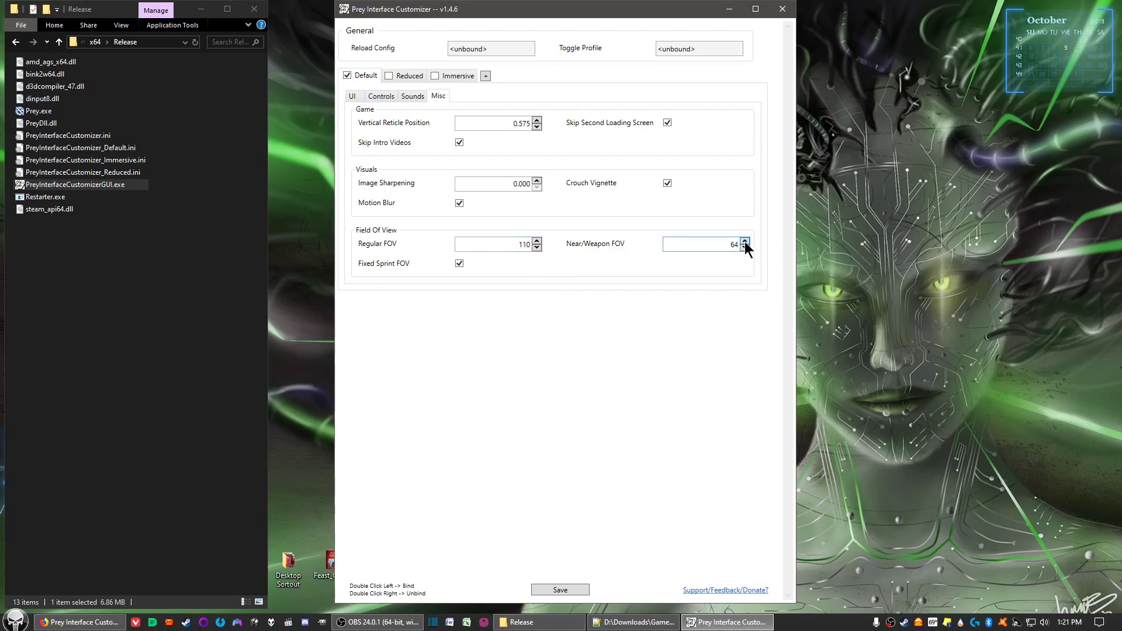
click(745, 241)
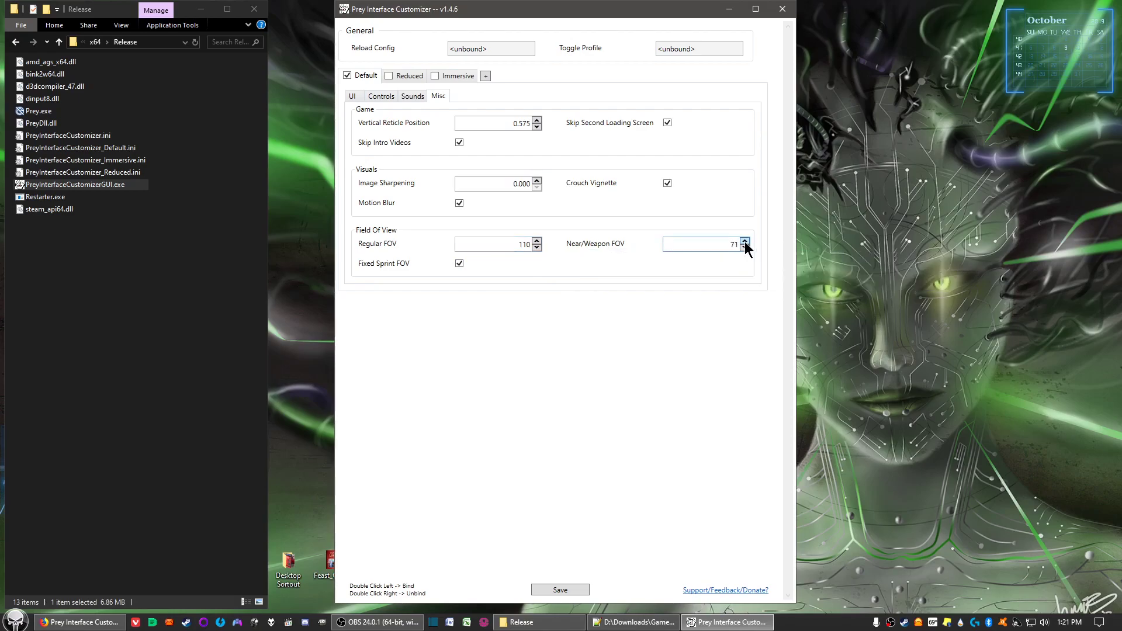
click(745, 241)
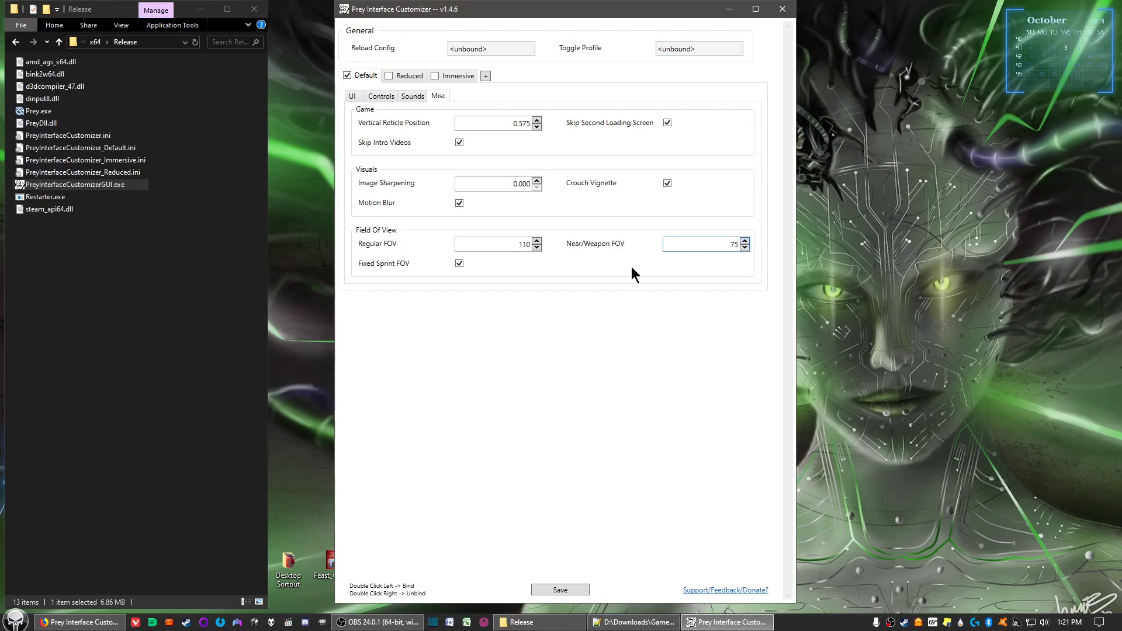
mouse_move(551, 282)
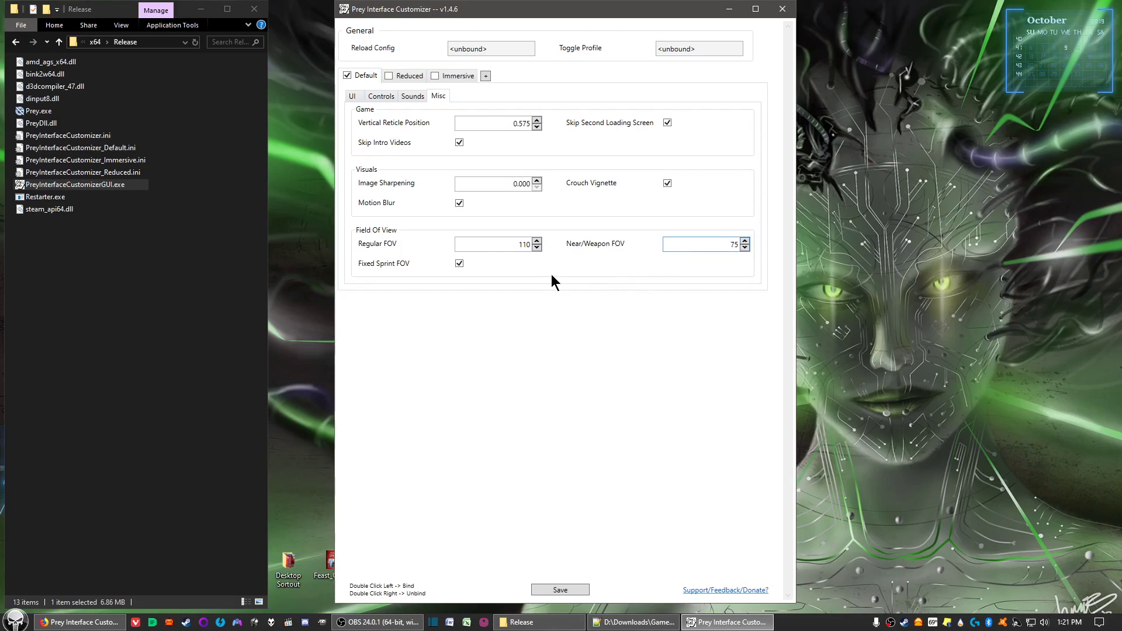
mouse_move(573, 228)
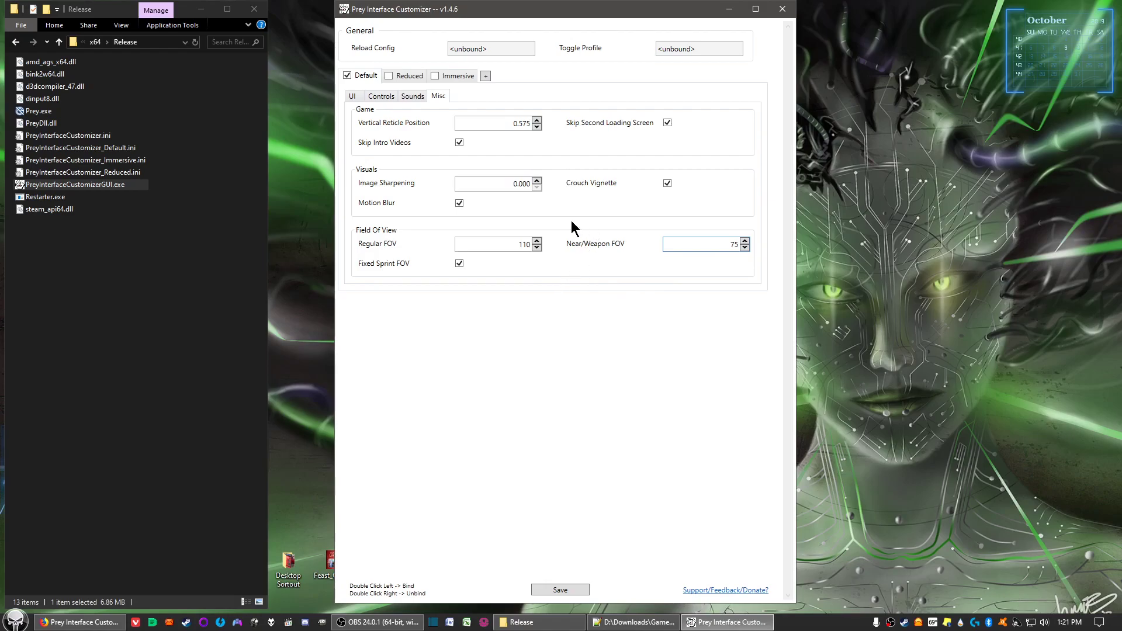
Step: Switch off Motion Blur in the Visuals section
click(459, 202)
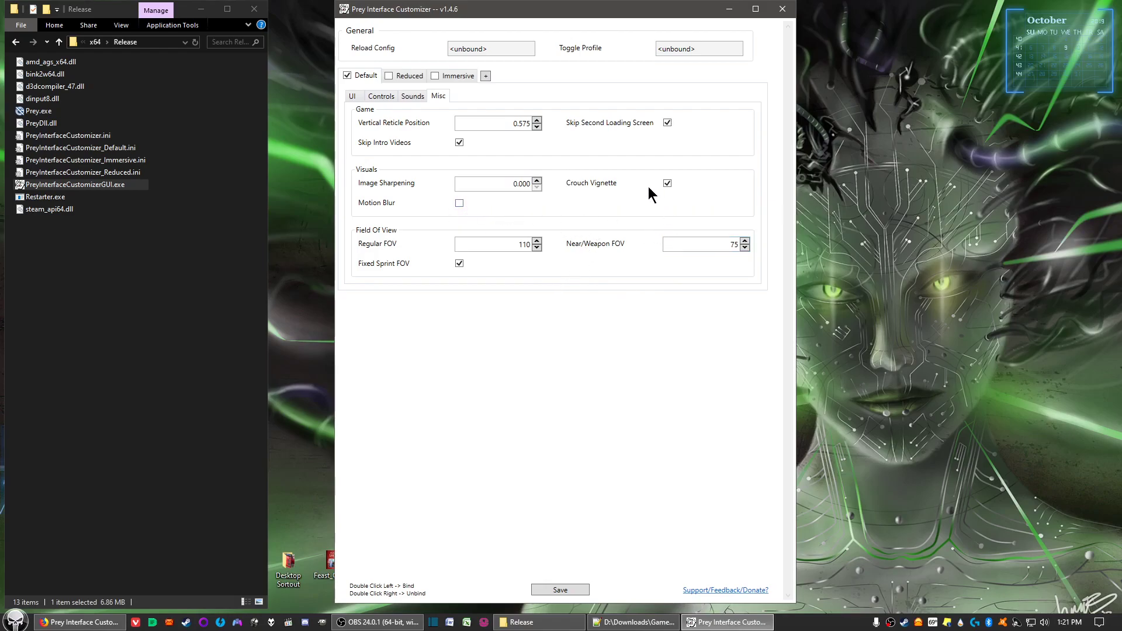
mouse_move(667, 183)
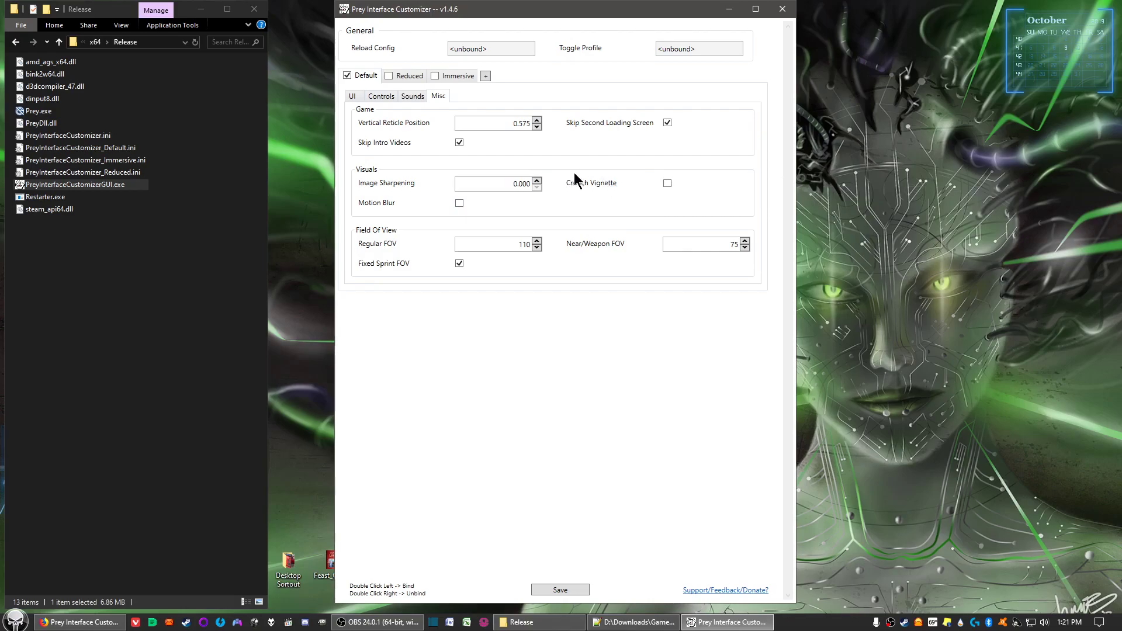
mouse_move(589, 211)
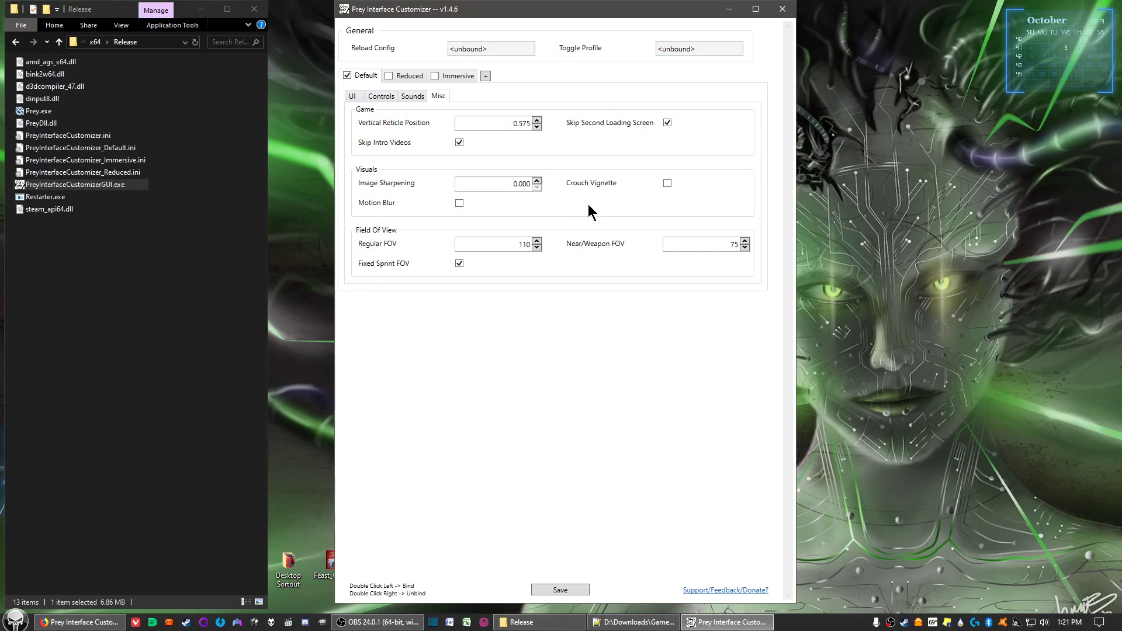
mouse_move(603, 230)
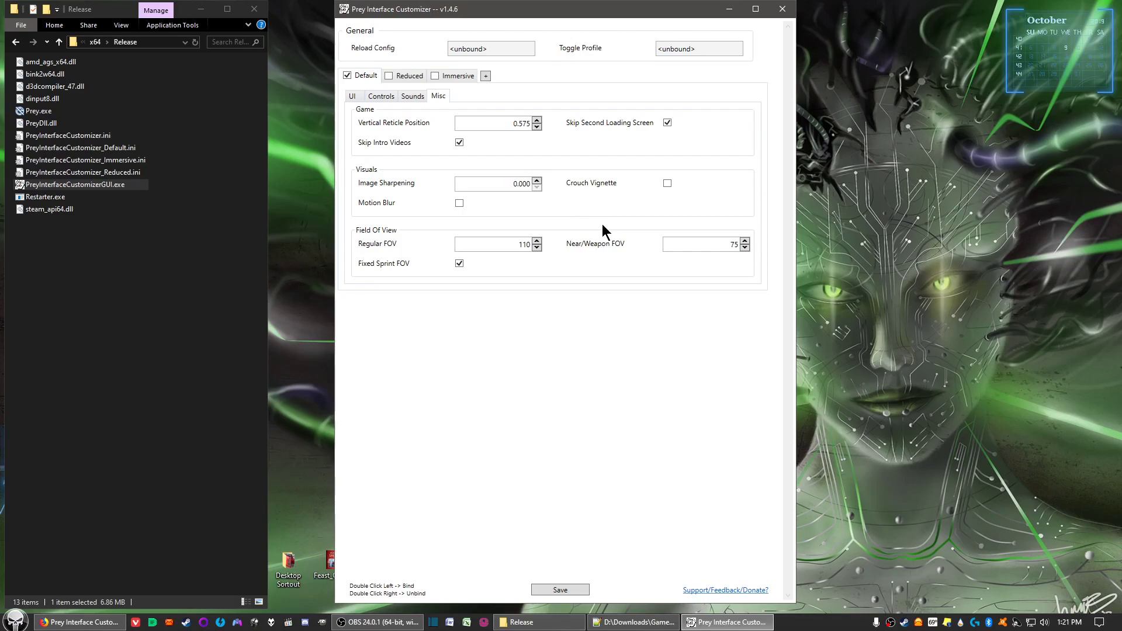
mouse_move(355, 91)
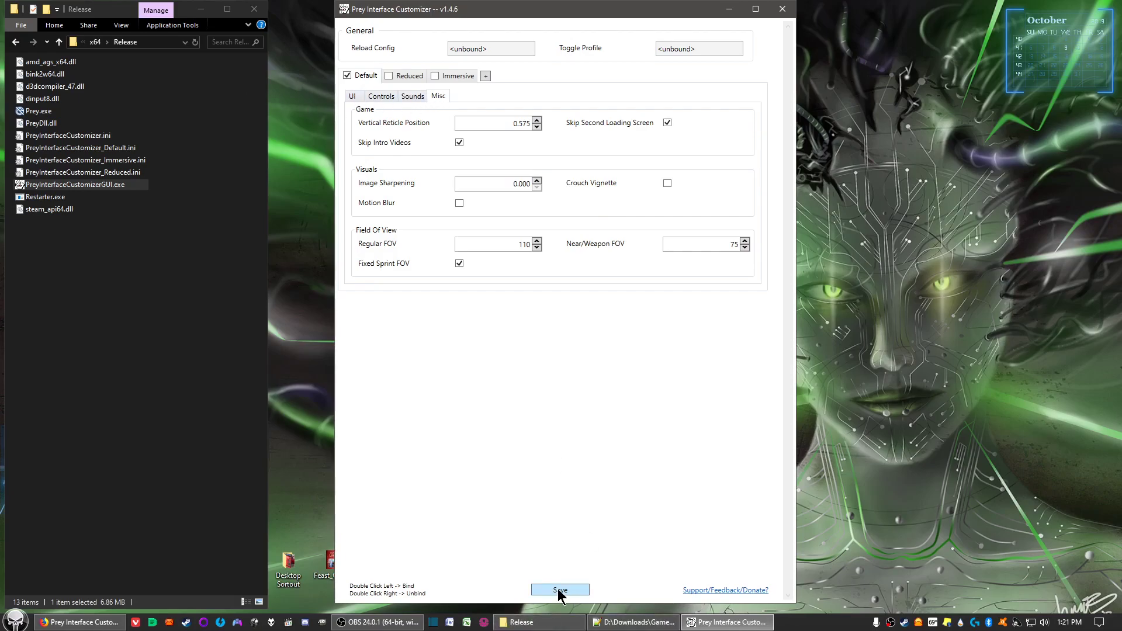
Step: Save the Default profile's changed Misc settings
click(560, 589)
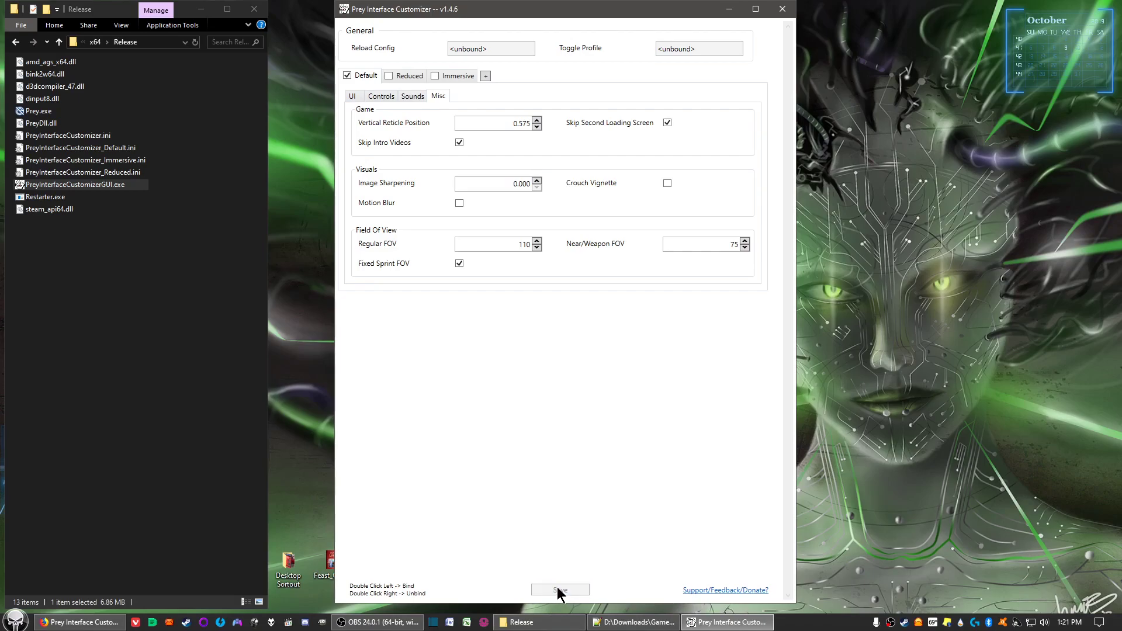
mouse_move(679, 163)
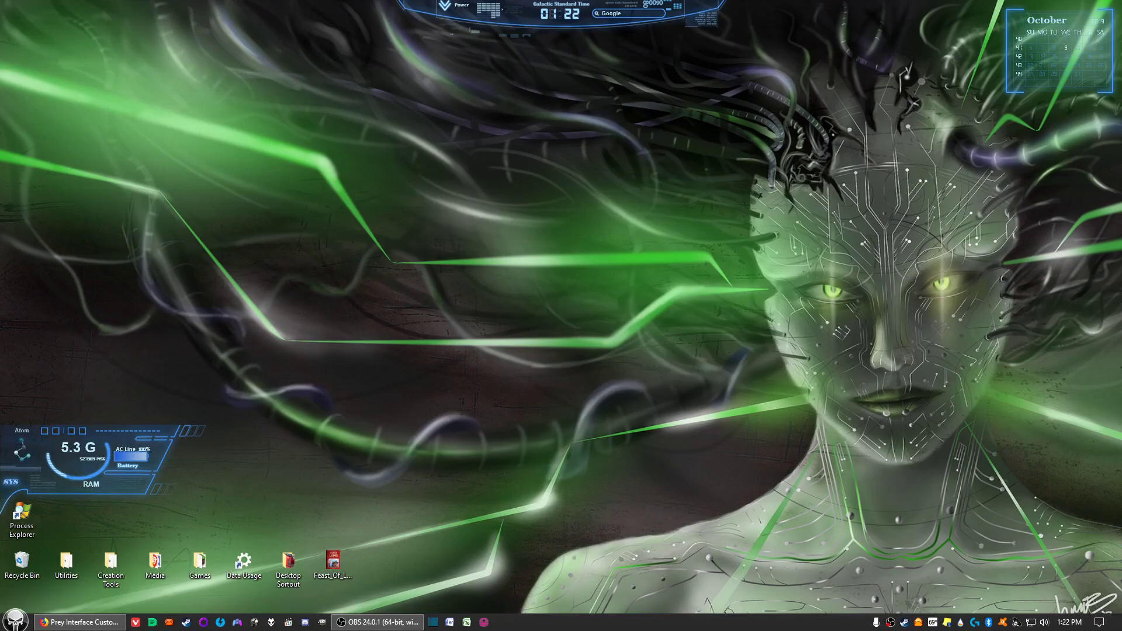
mouse_move(759, 493)
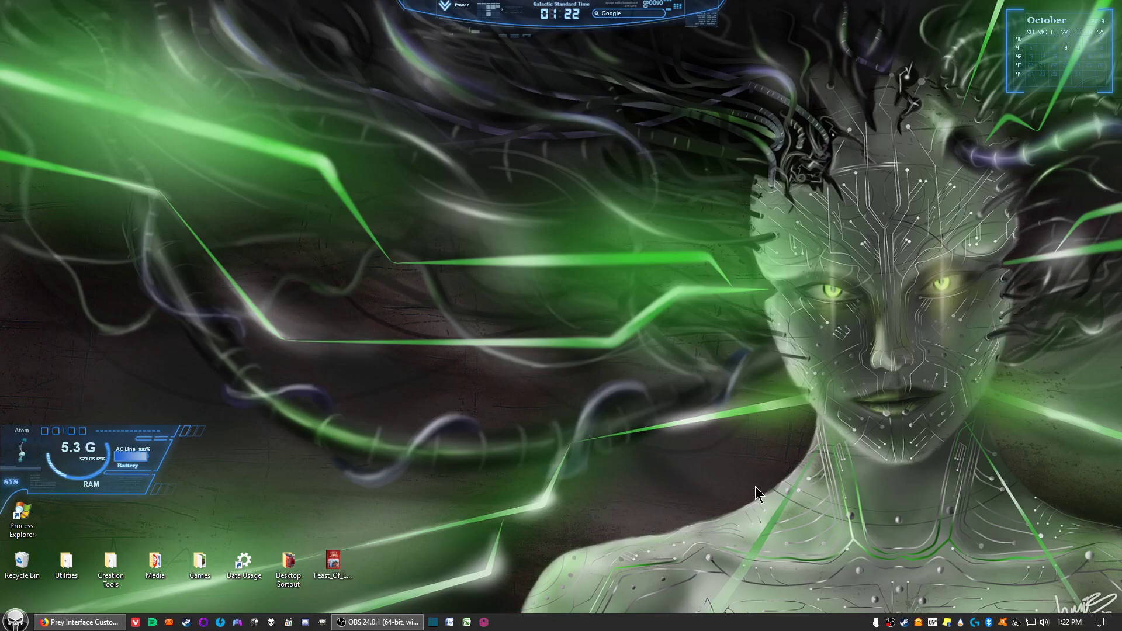
mouse_move(870, 499)
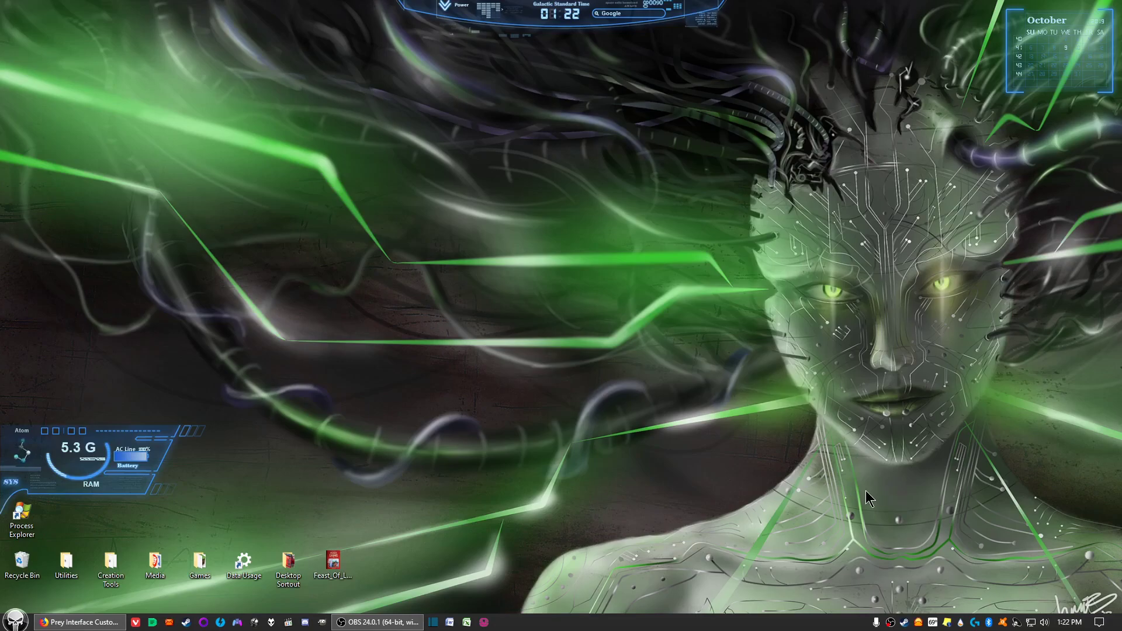